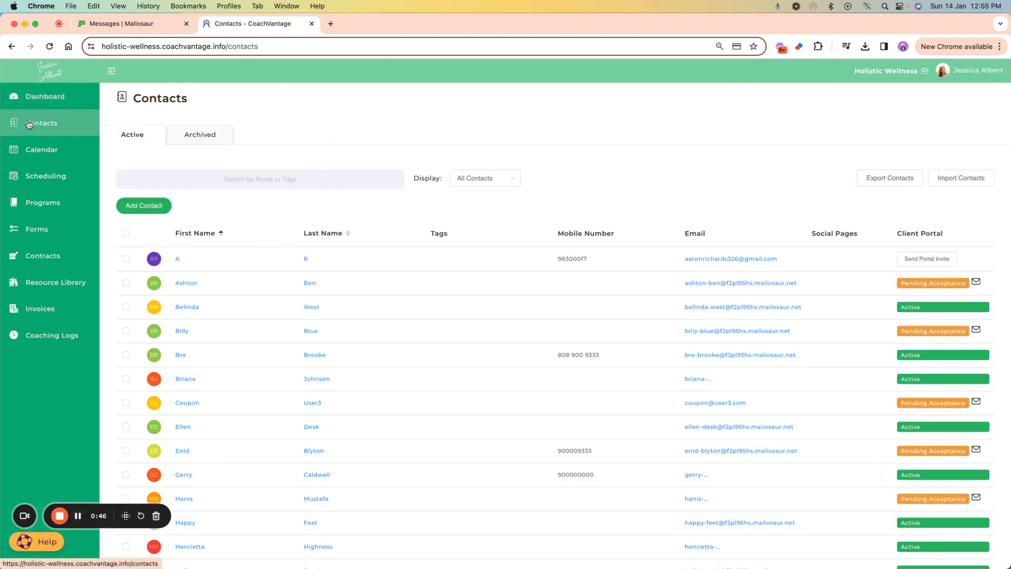
pyautogui.moveTo(207, 208)
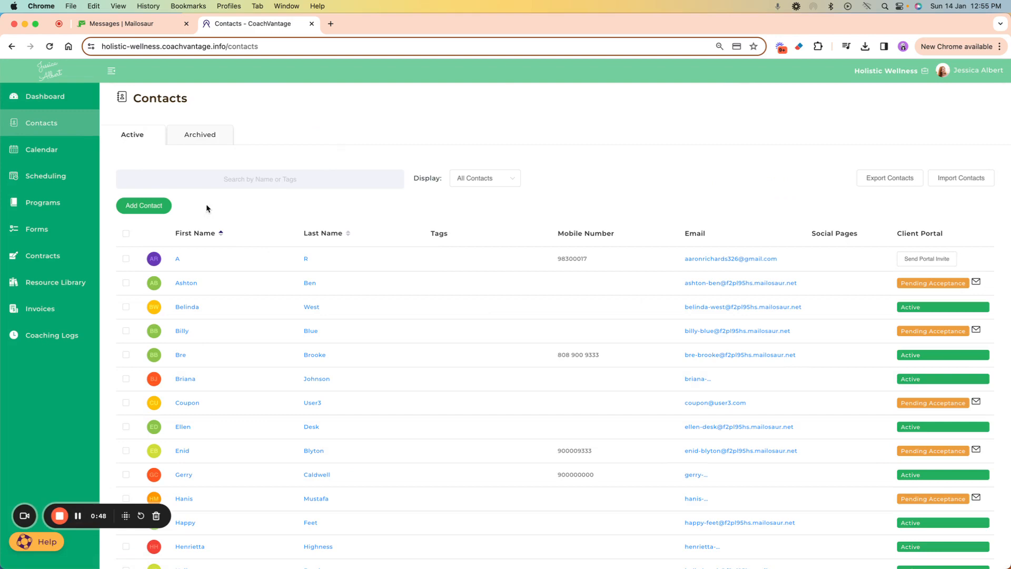
pyautogui.moveTo(143, 206)
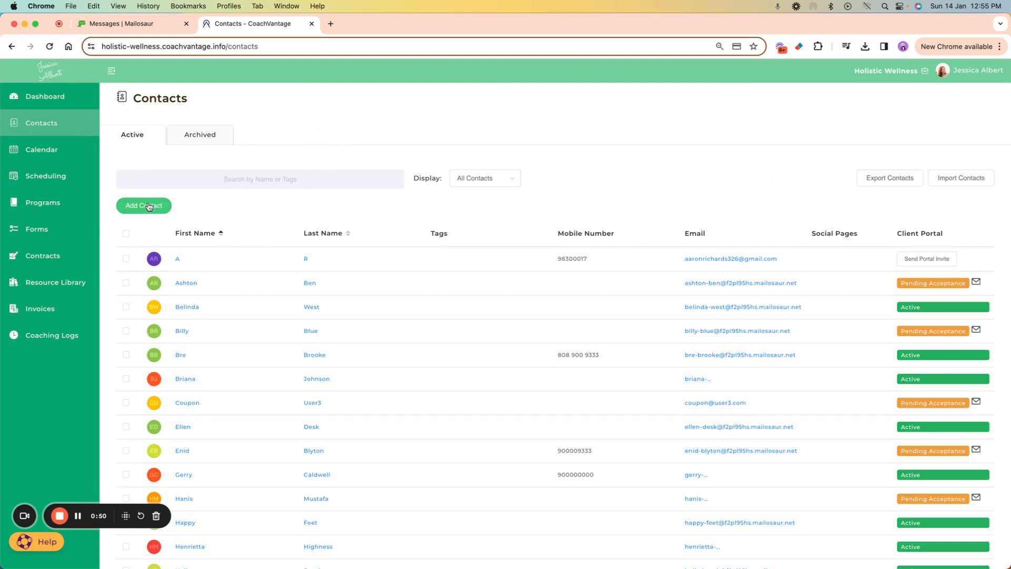
pyautogui.click(143, 204)
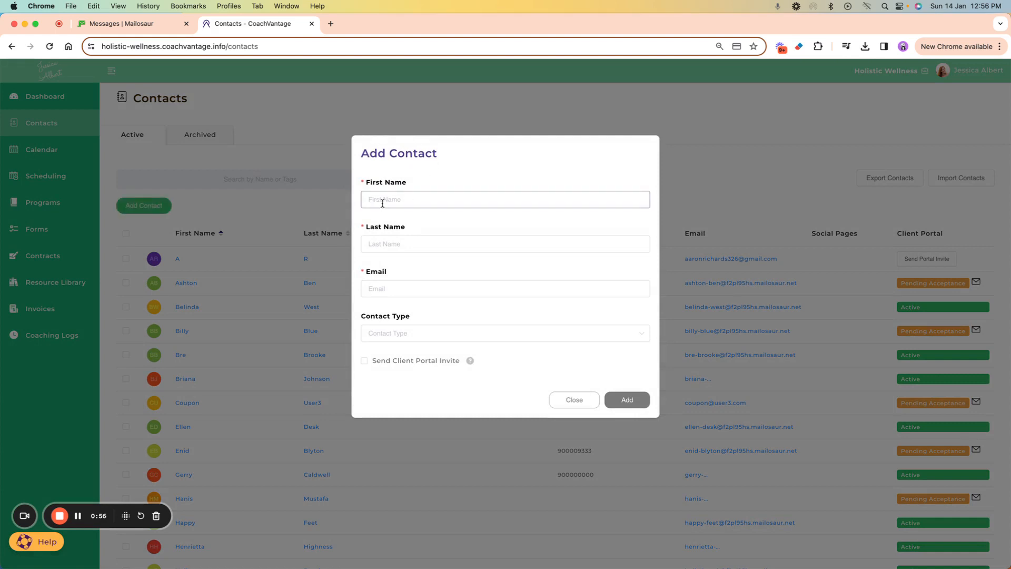
pyautogui.moveTo(417, 191)
pyautogui.write('Annie')
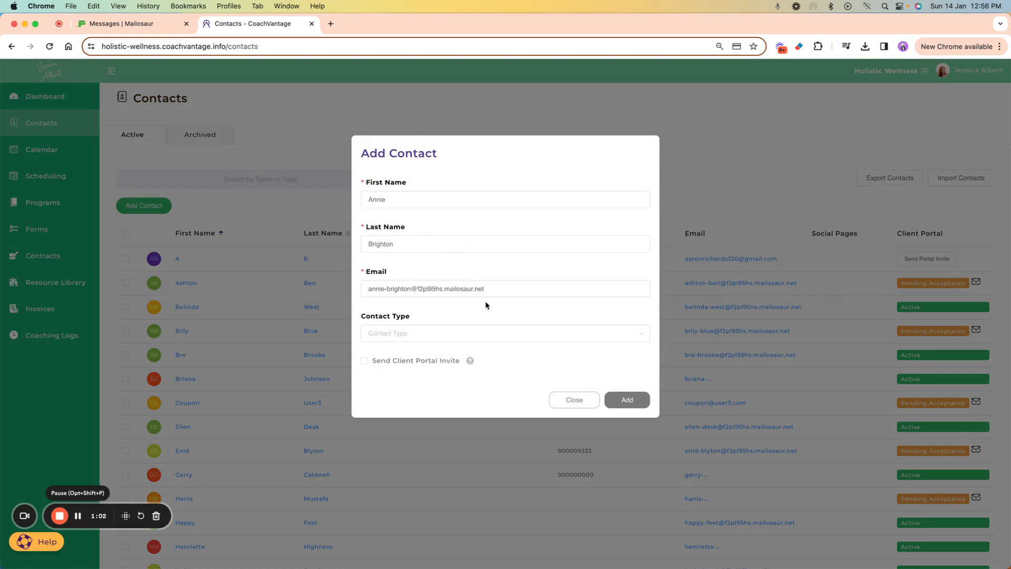
pyautogui.click(505, 333)
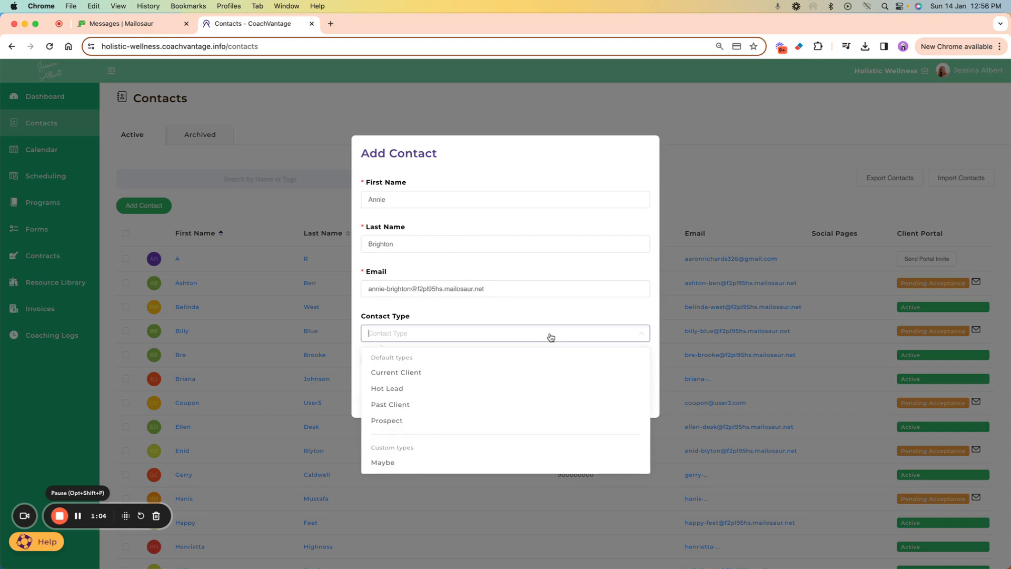
pyautogui.moveTo(422, 337)
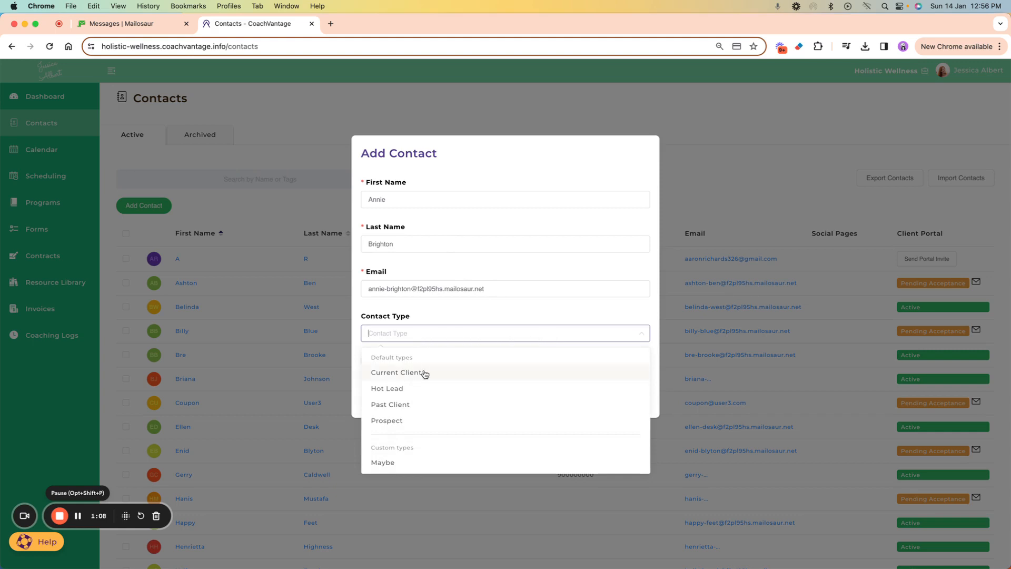
pyautogui.moveTo(418, 421)
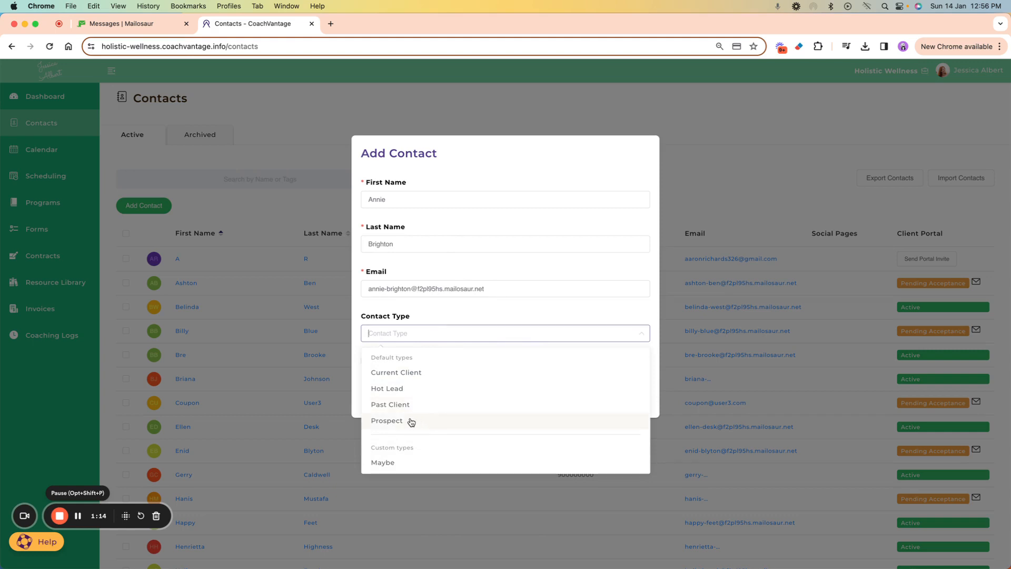
pyautogui.click(386, 421)
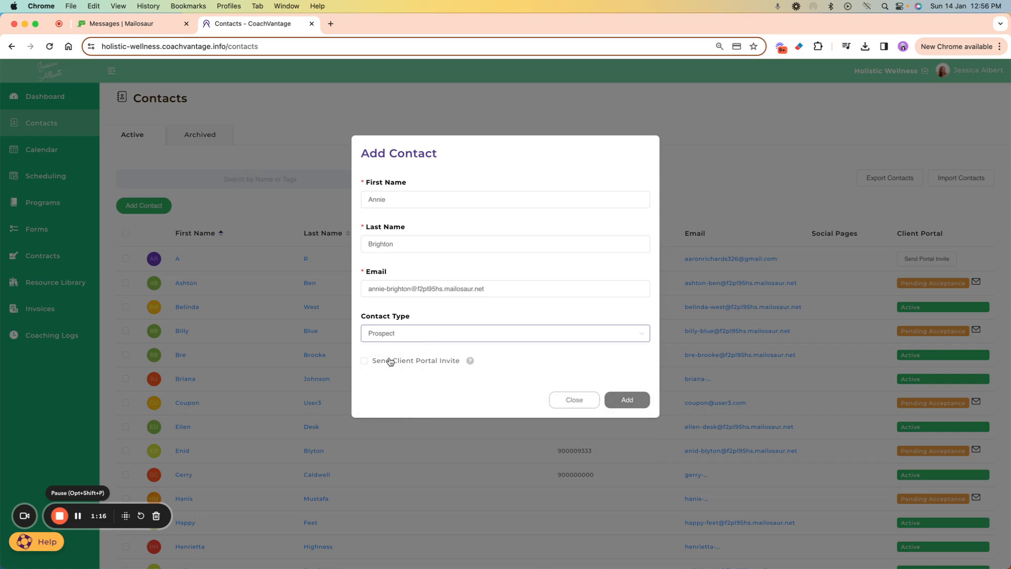
pyautogui.click(365, 360)
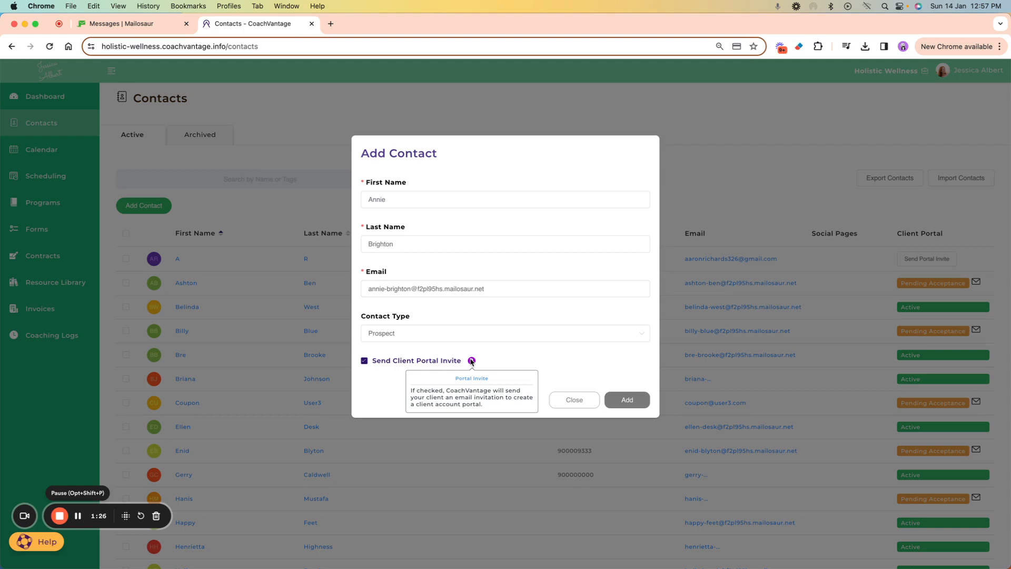
pyautogui.click(363, 360)
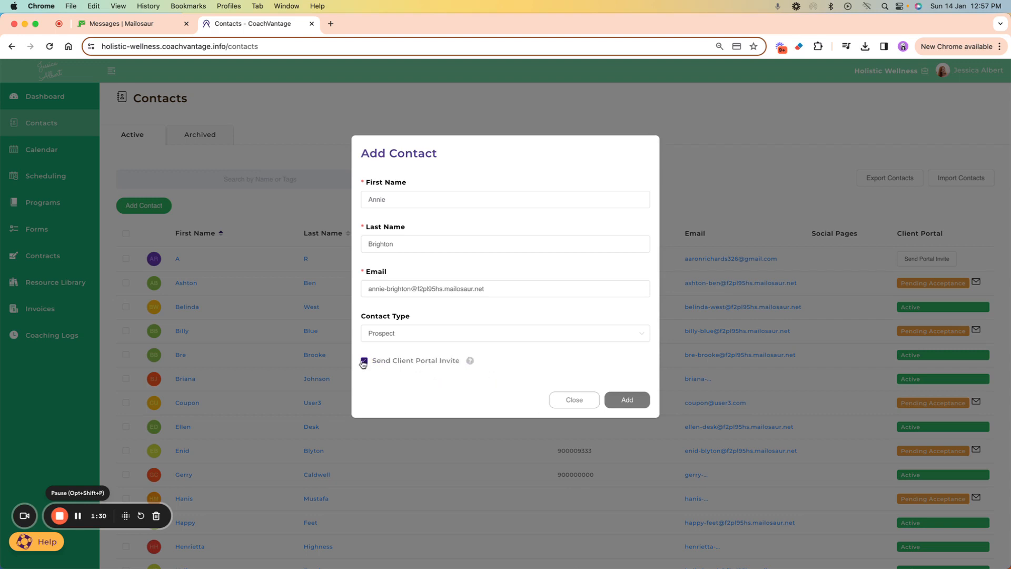
pyautogui.click(364, 360)
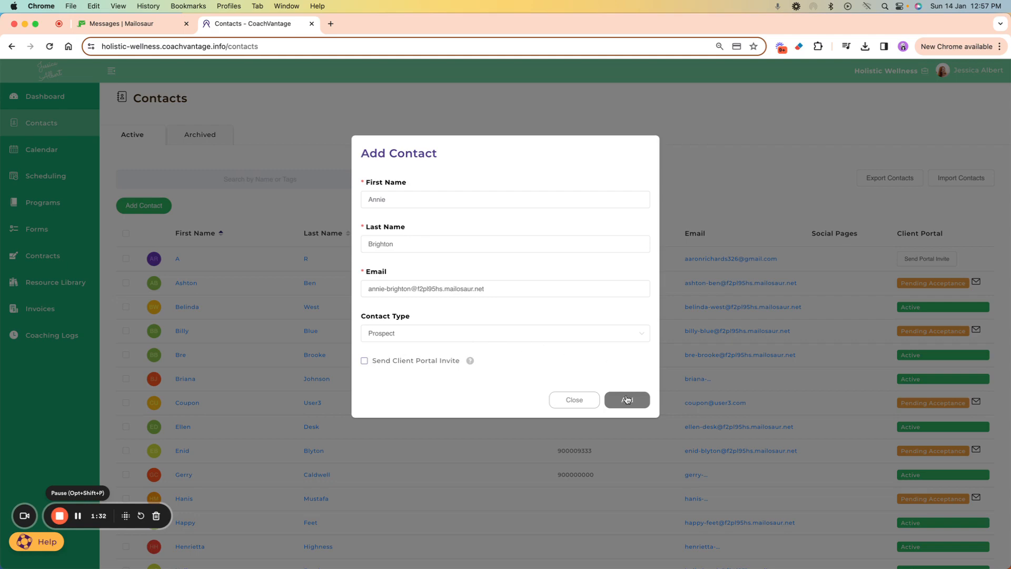
pyautogui.click(626, 400)
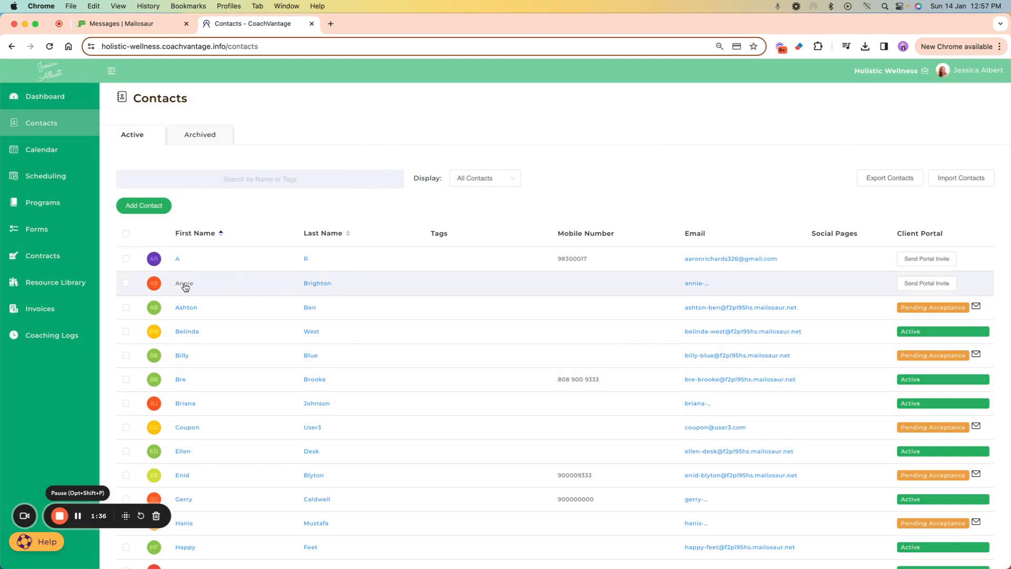
pyautogui.click(184, 283)
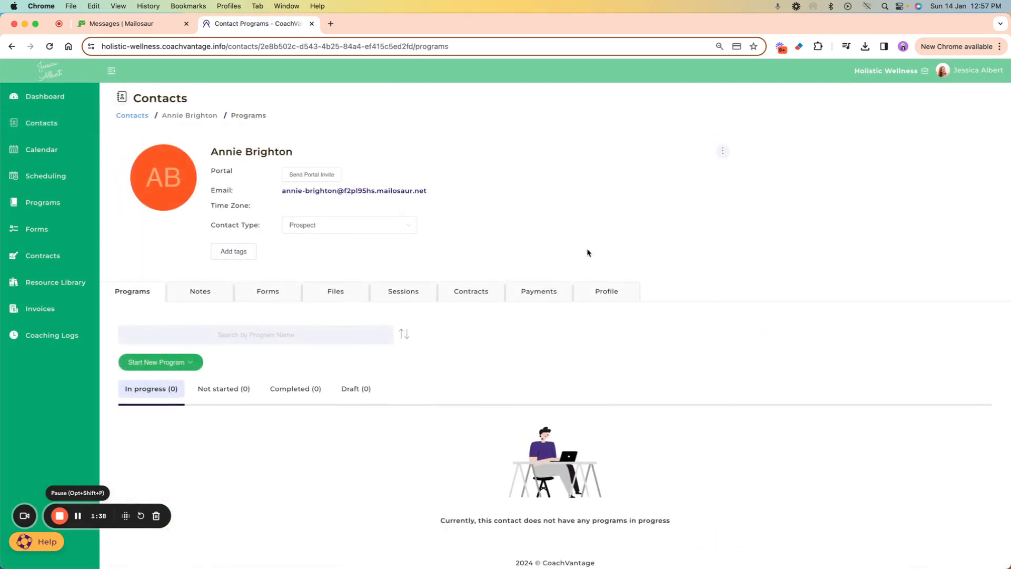
pyautogui.moveTo(311, 174)
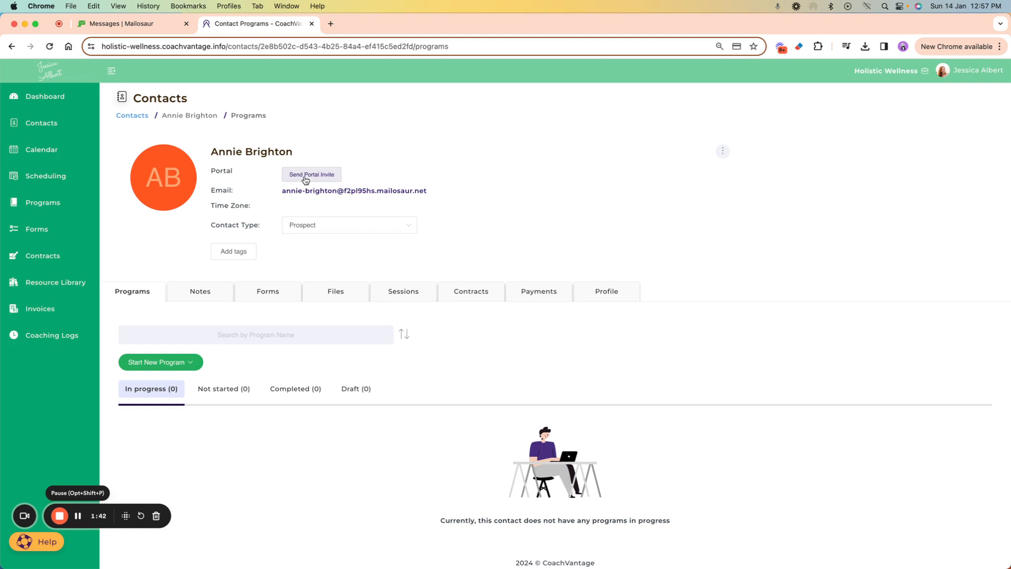
pyautogui.moveTo(327, 183)
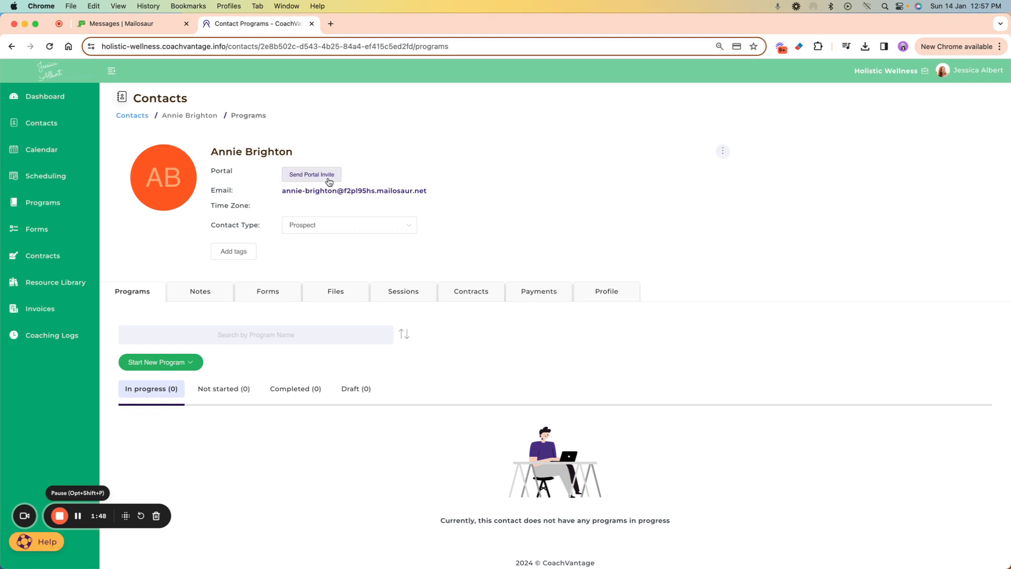
pyautogui.moveTo(406, 179)
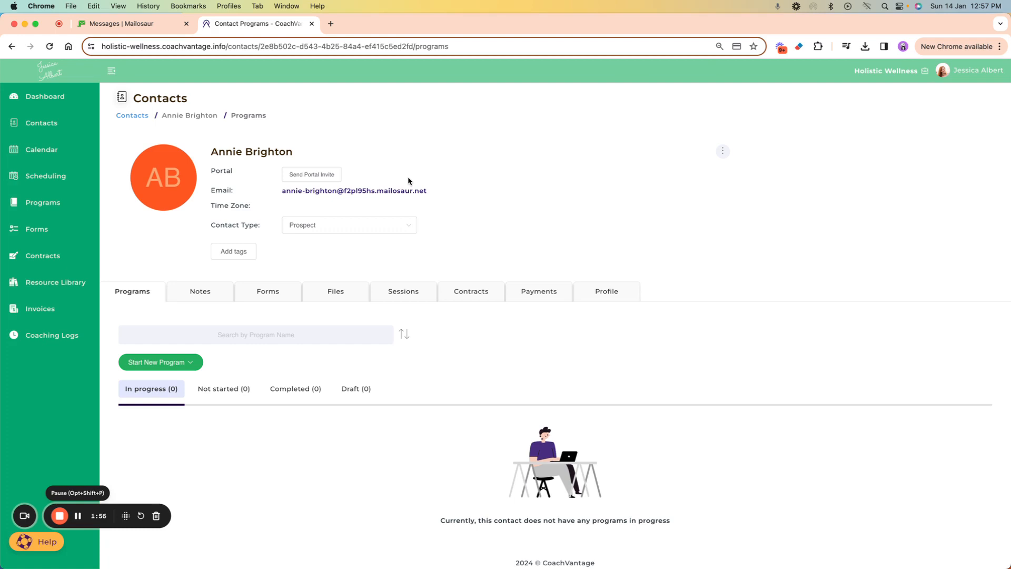
pyautogui.moveTo(319, 155)
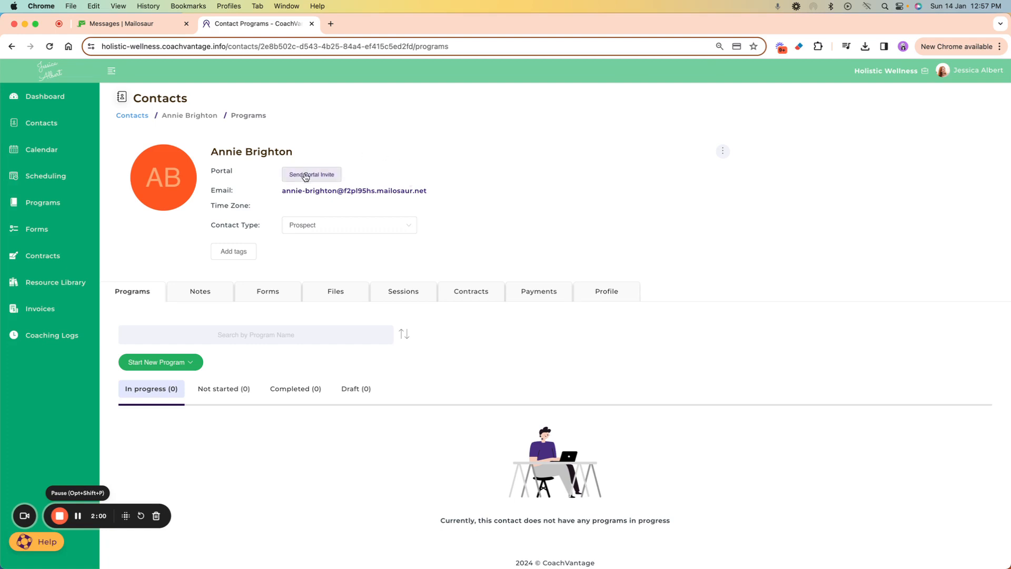
pyautogui.moveTo(160, 362)
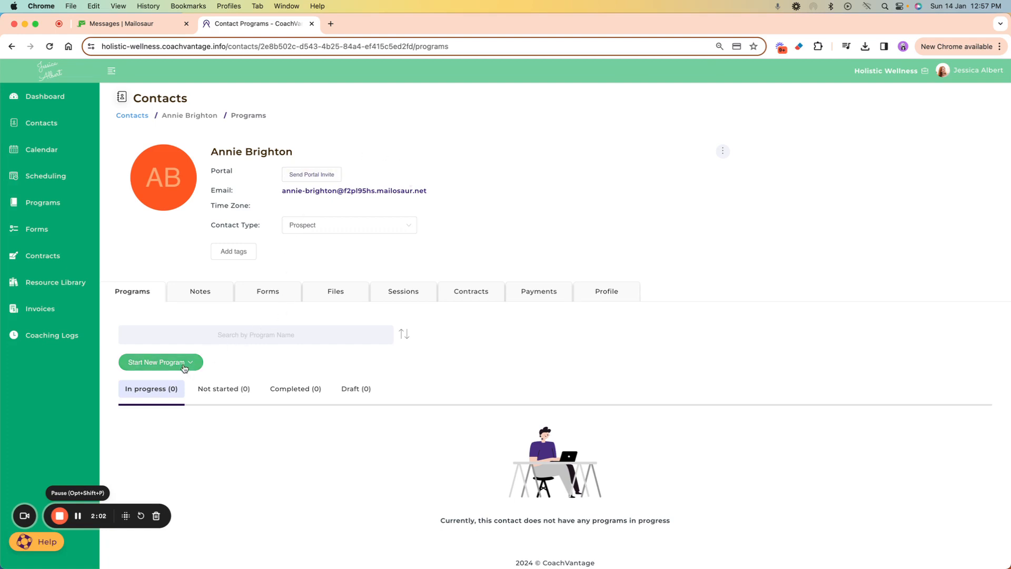
pyautogui.click(158, 362)
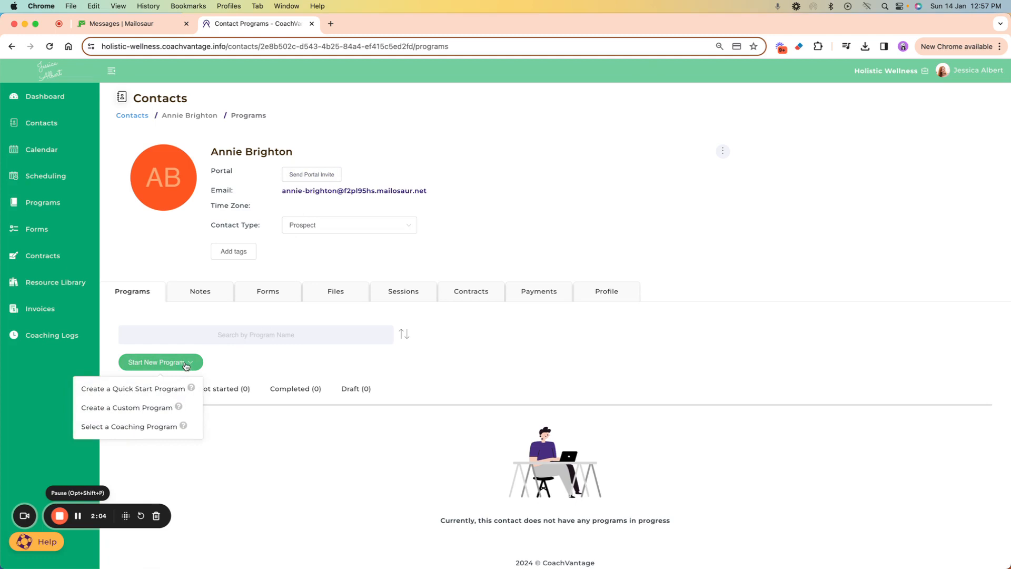
pyautogui.moveTo(177, 374)
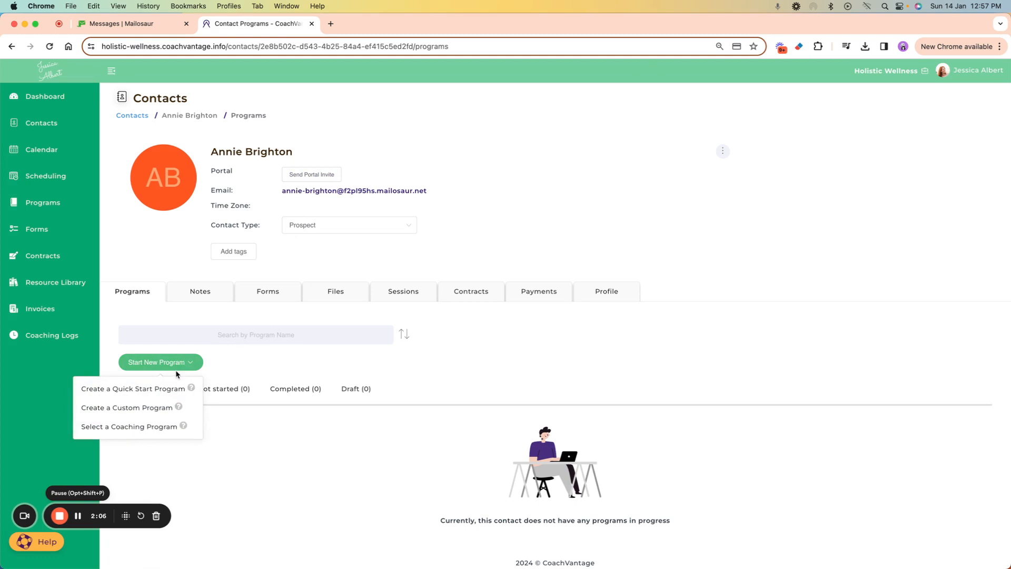
pyautogui.moveTo(133, 391)
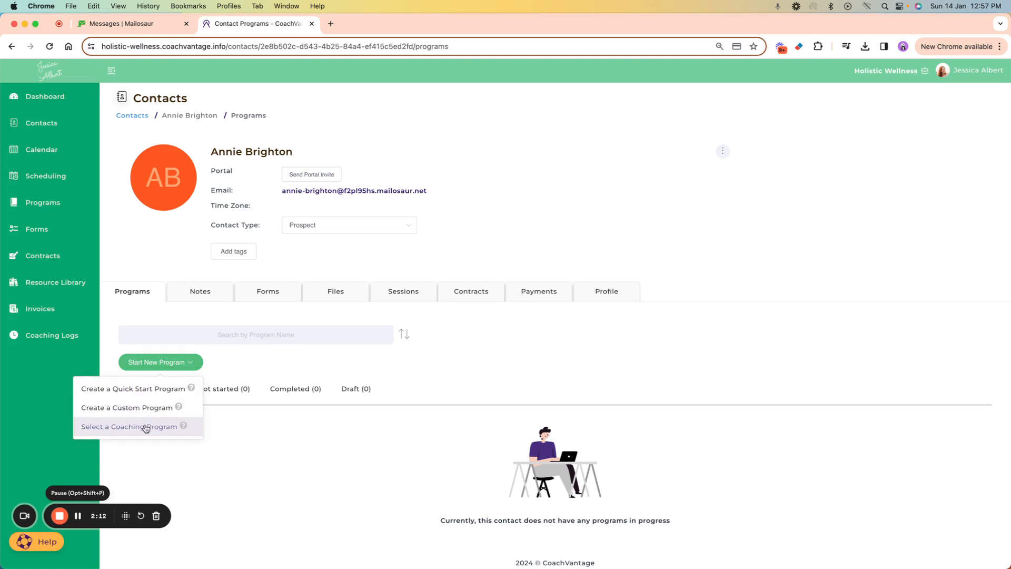
# Step: Invite Annie to the existing Healthy Life Transformation Coaching program via Send Invite
pyautogui.click(129, 426)
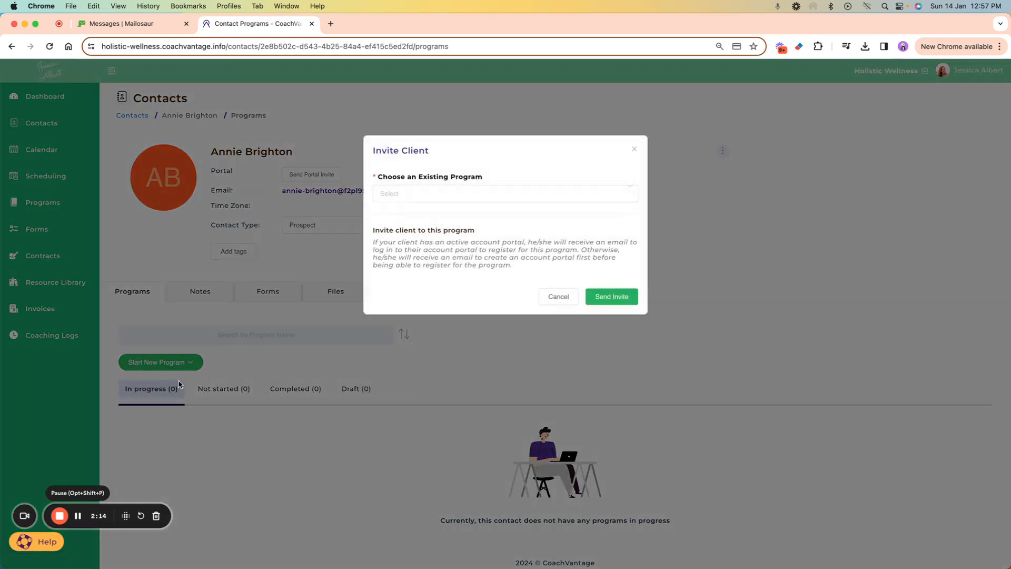
pyautogui.click(505, 194)
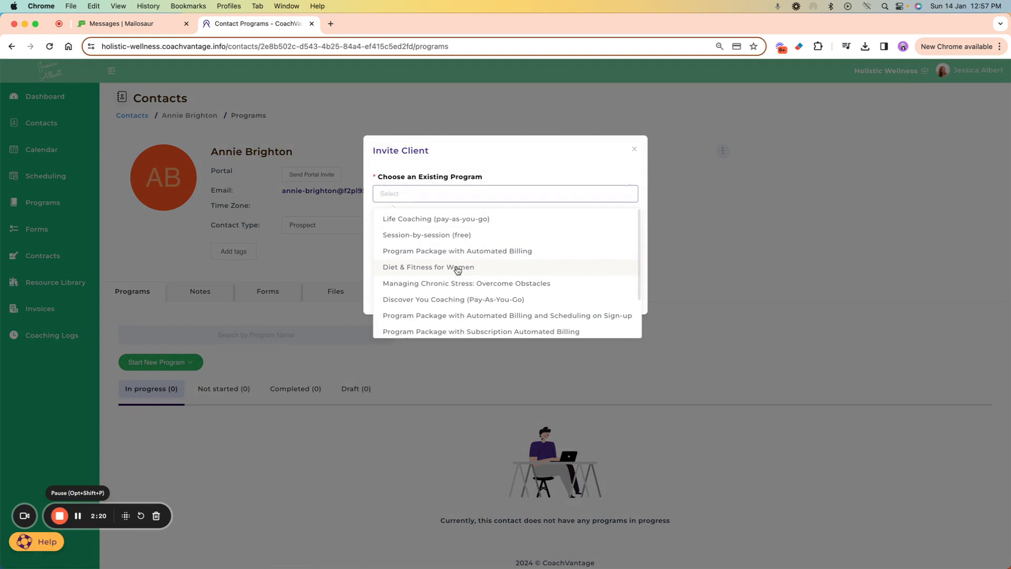
pyautogui.moveTo(456, 268)
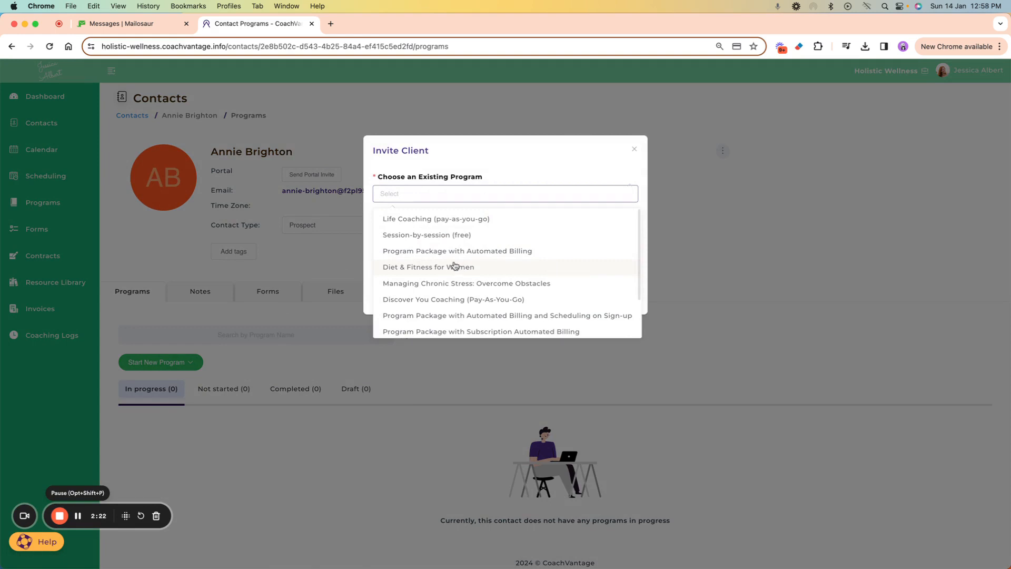
pyautogui.moveTo(453, 299)
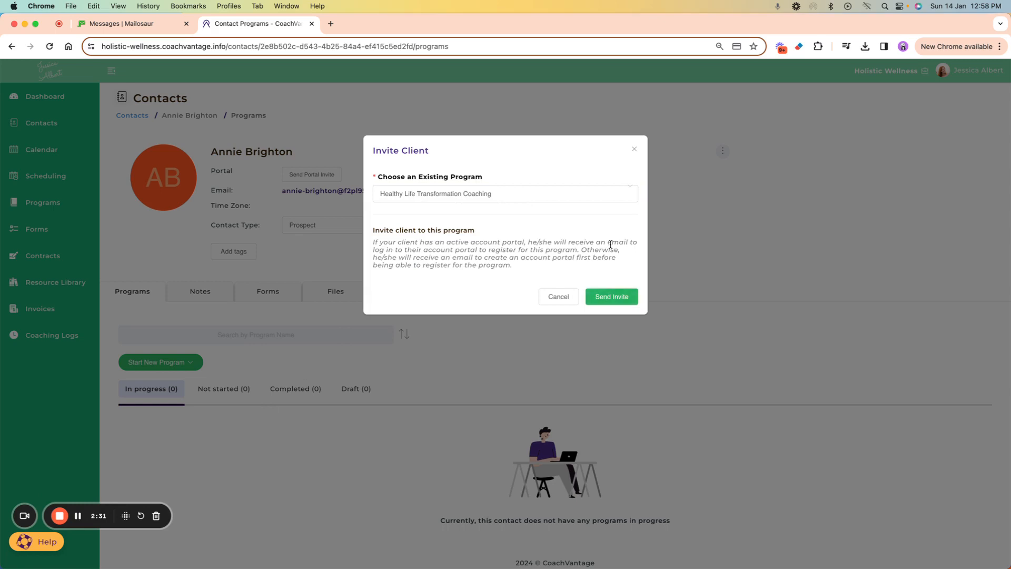
pyautogui.moveTo(362, 249)
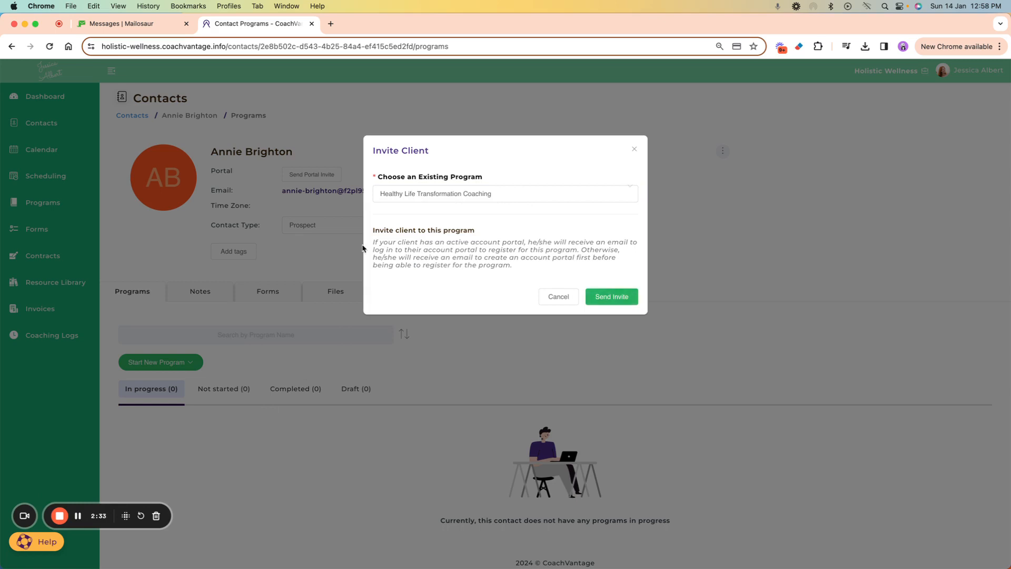
pyautogui.moveTo(373, 242); pyautogui.dragTo(535, 252)
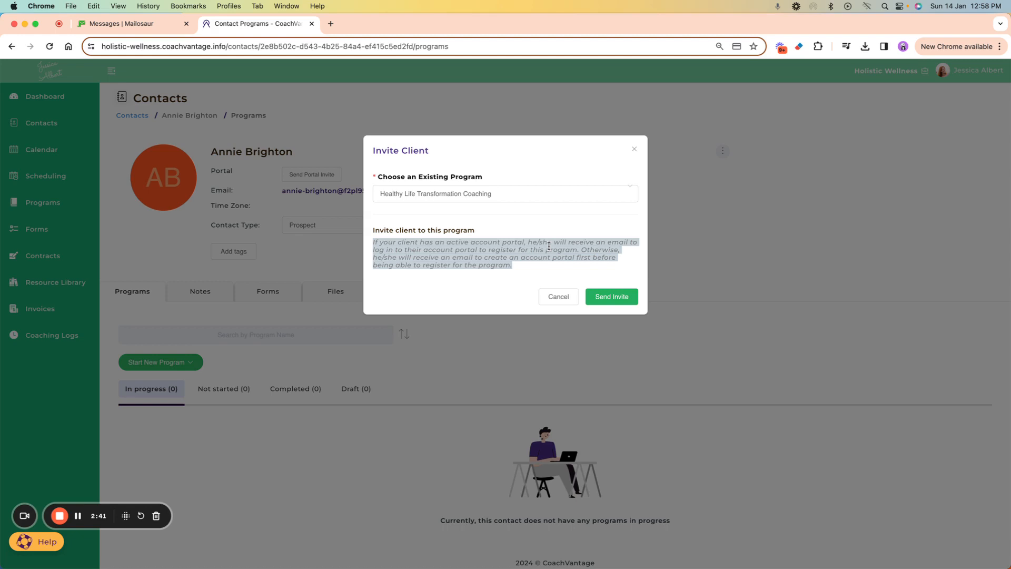
pyautogui.moveTo(477, 248)
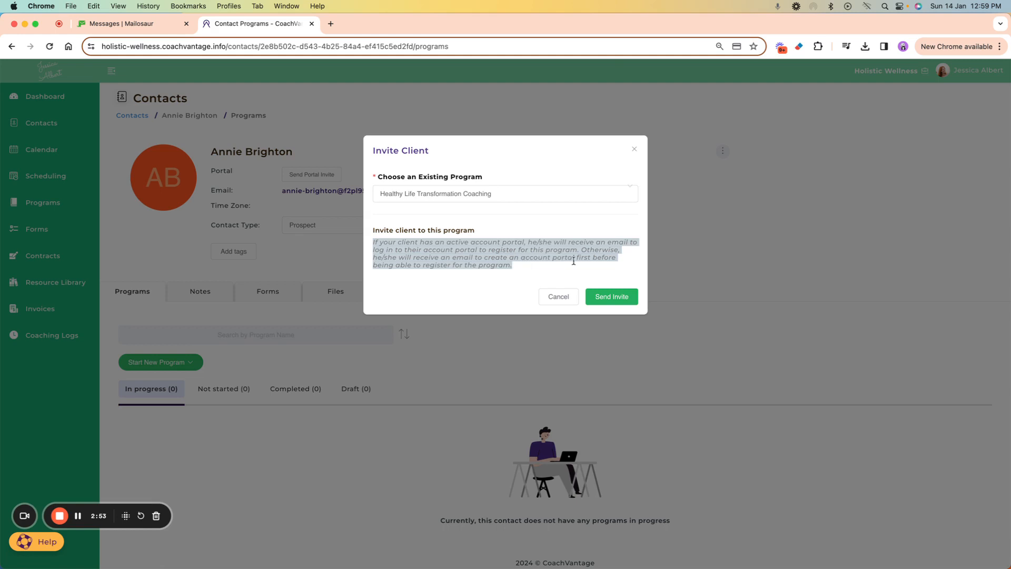
pyautogui.click(542, 266)
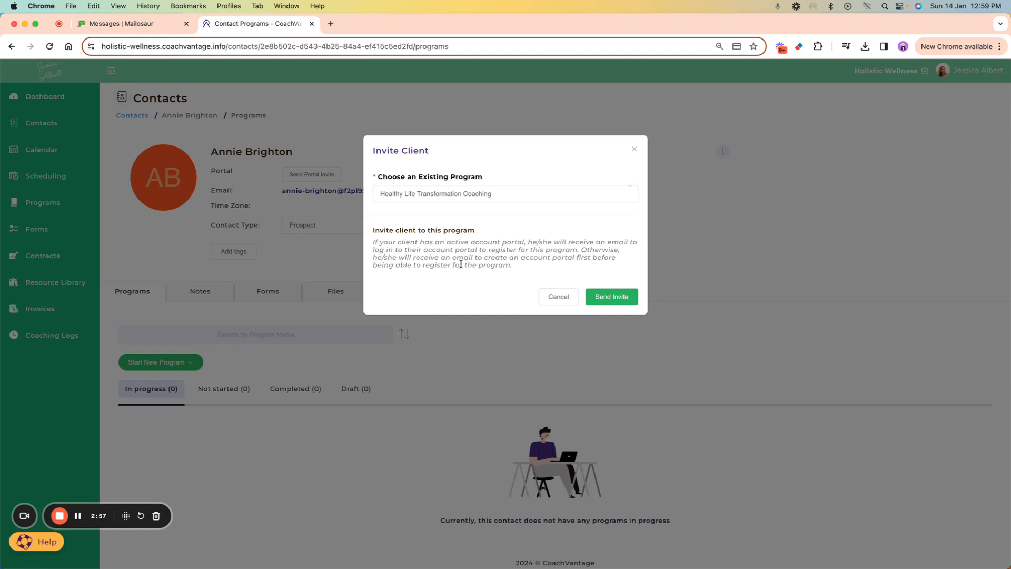
pyautogui.moveTo(328, 165)
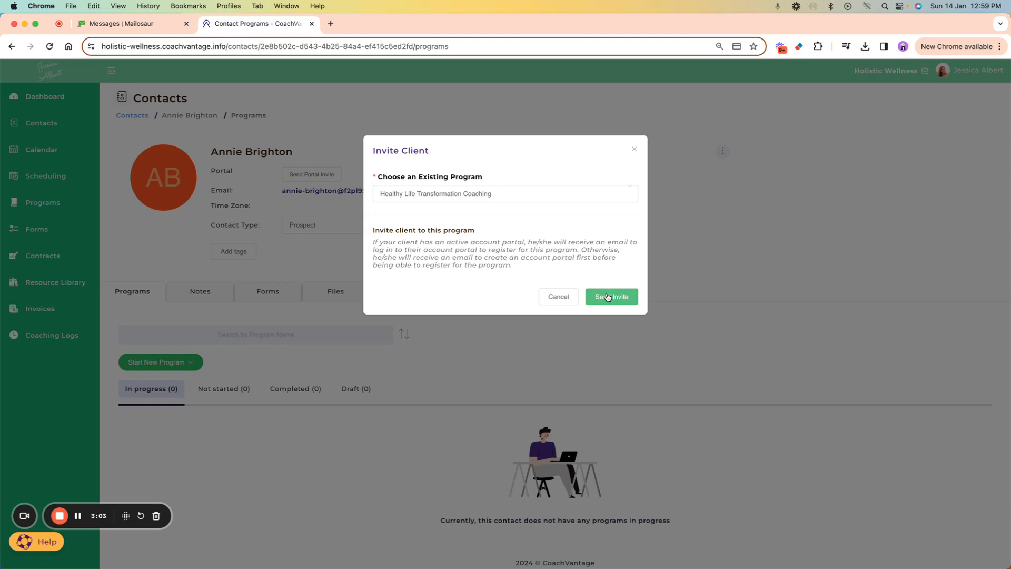
pyautogui.click(610, 297)
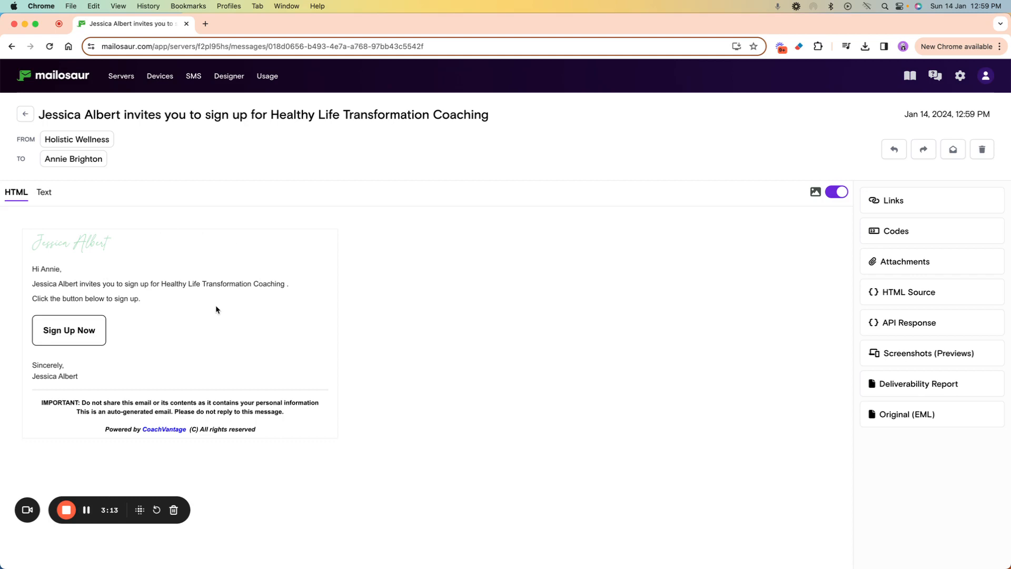
pyautogui.moveTo(31, 289)
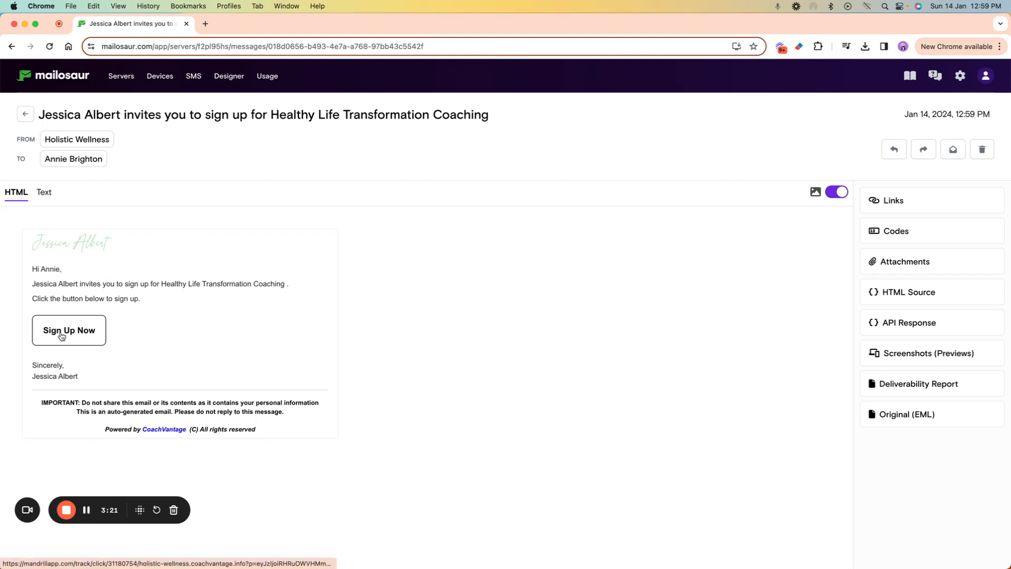
# Step: Follow the Sign Up Now link in the Mailosaur invitation email
pyautogui.click(68, 330)
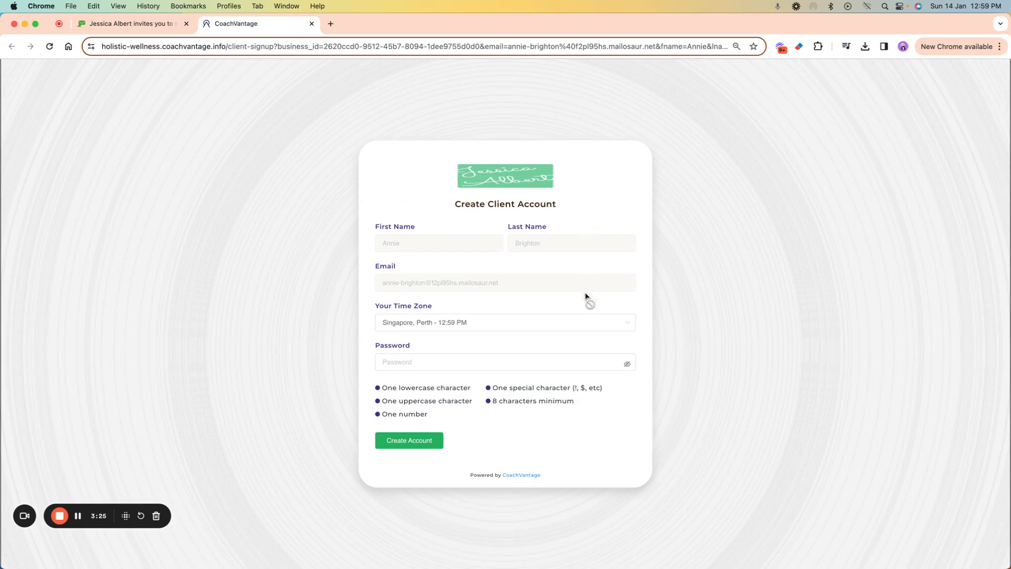
pyautogui.moveTo(532, 330)
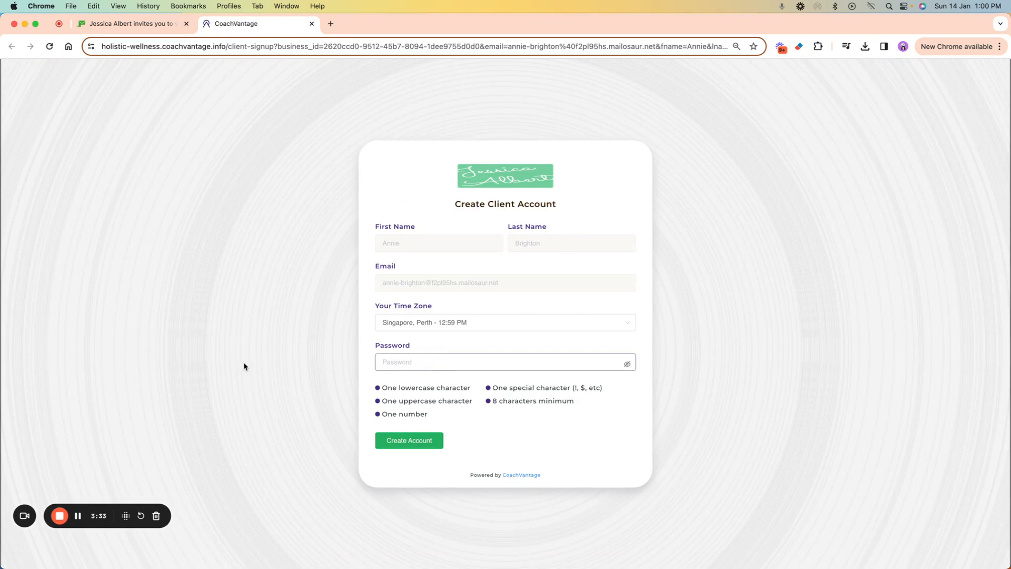
pyautogui.write('a')
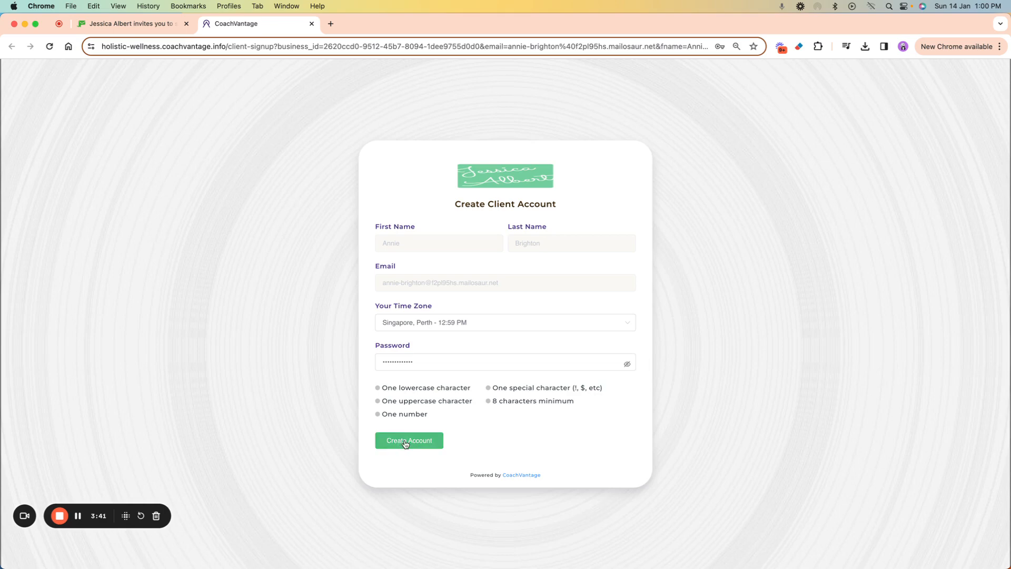
pyautogui.click(408, 440)
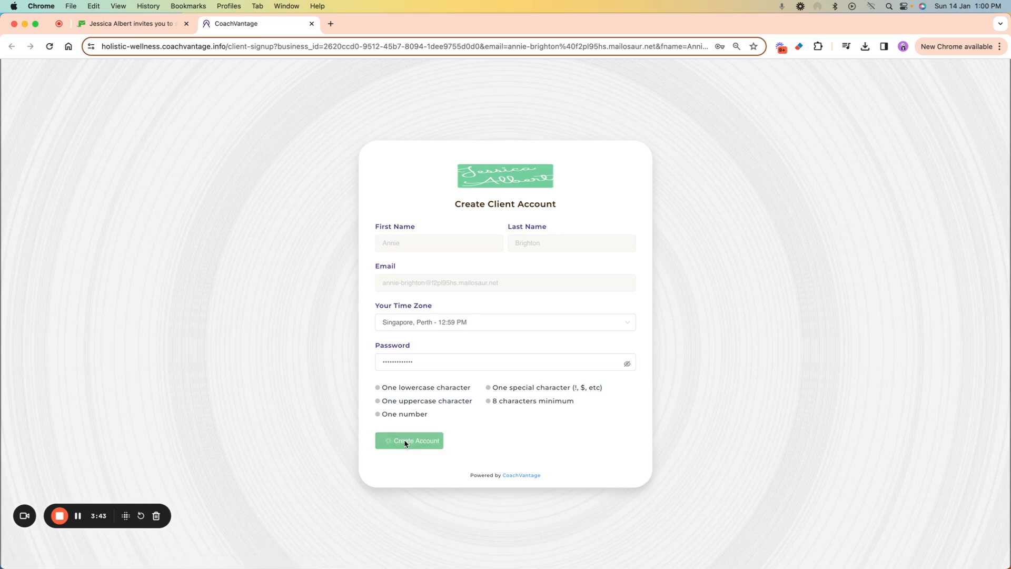
pyautogui.click(409, 440)
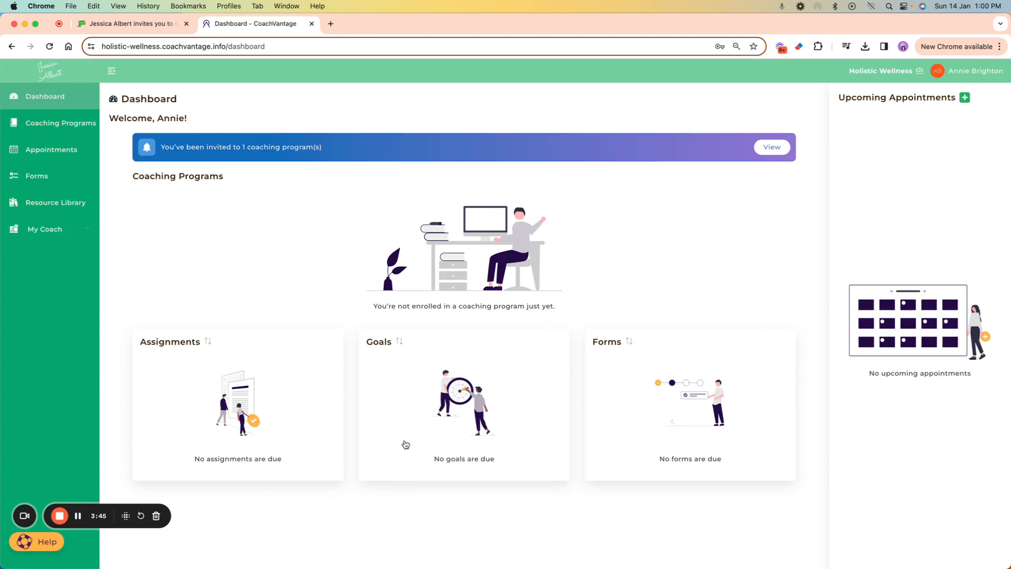
pyautogui.moveTo(116, 219)
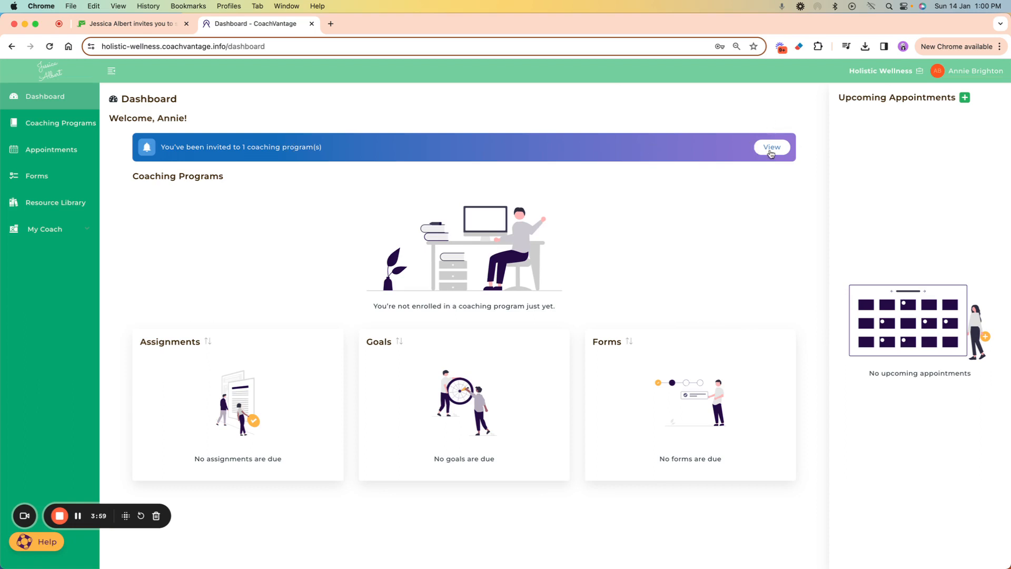
# Step: View the pending invitation from the 'invited to 1 coaching program(s)' dashboard banner
pyautogui.click(772, 147)
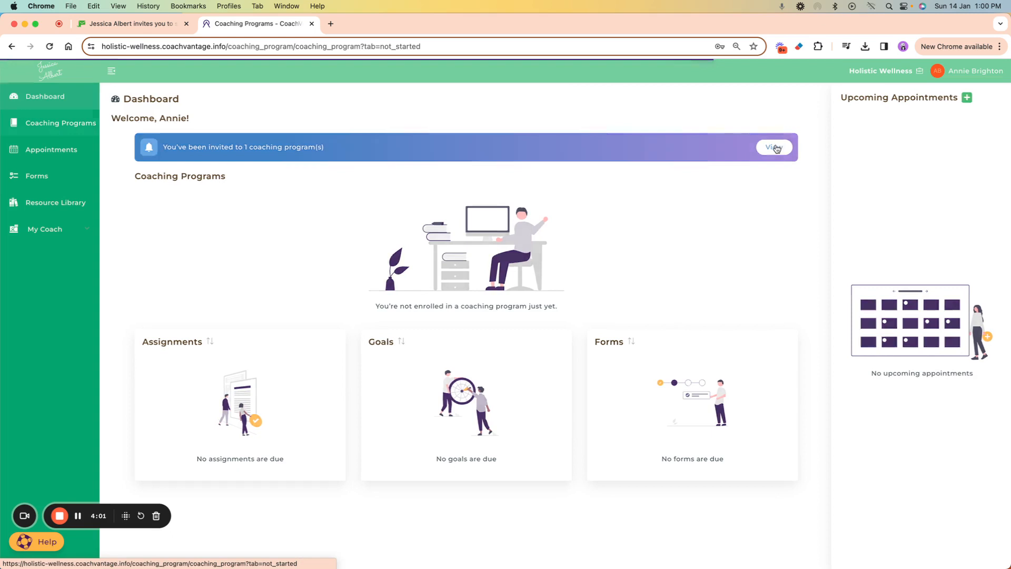
# Step: Sign up for Healthy Life Transformation Coaching from the Not started programs list
pyautogui.click(773, 147)
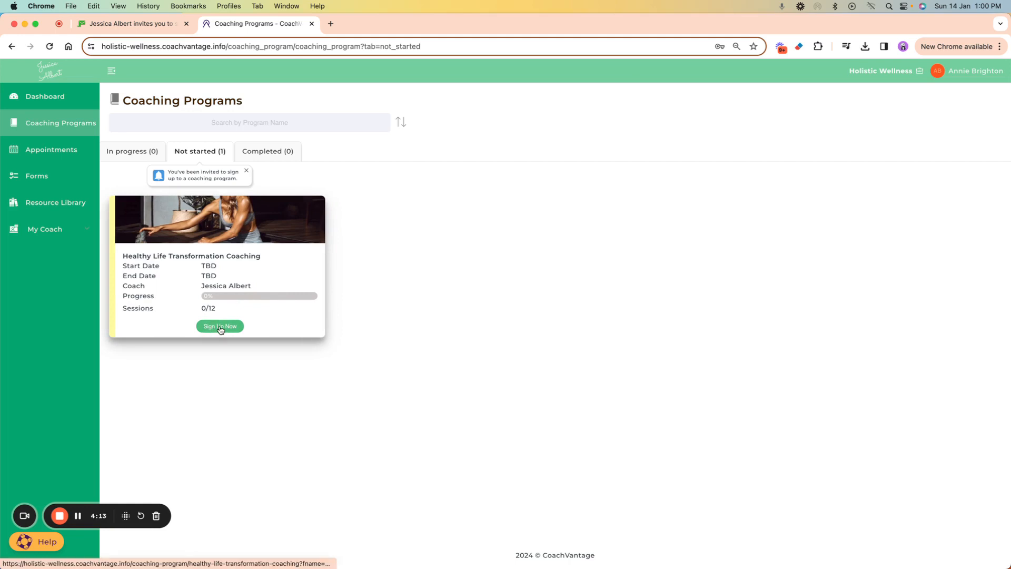
pyautogui.click(221, 326)
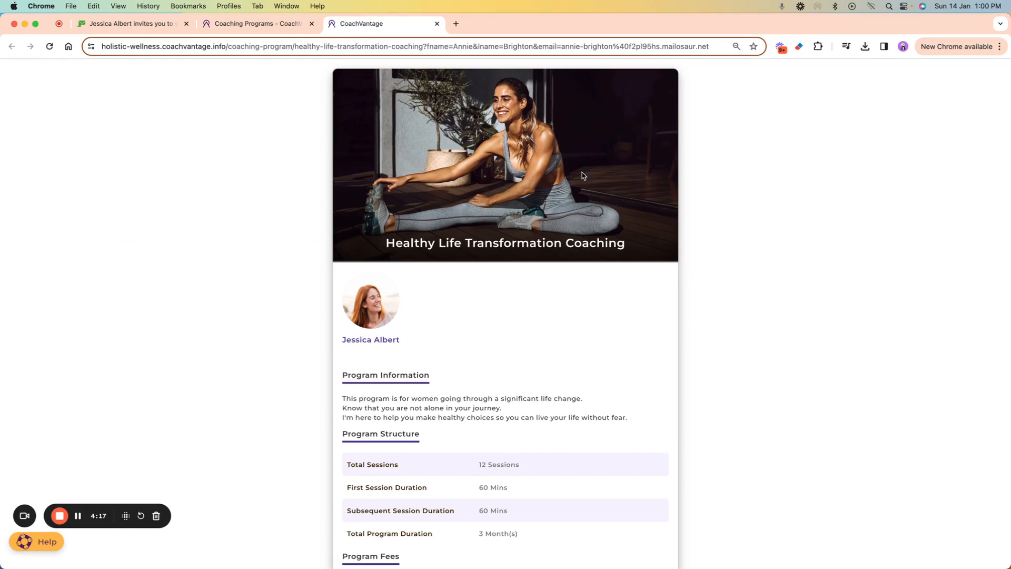
pyautogui.scroll(-3)
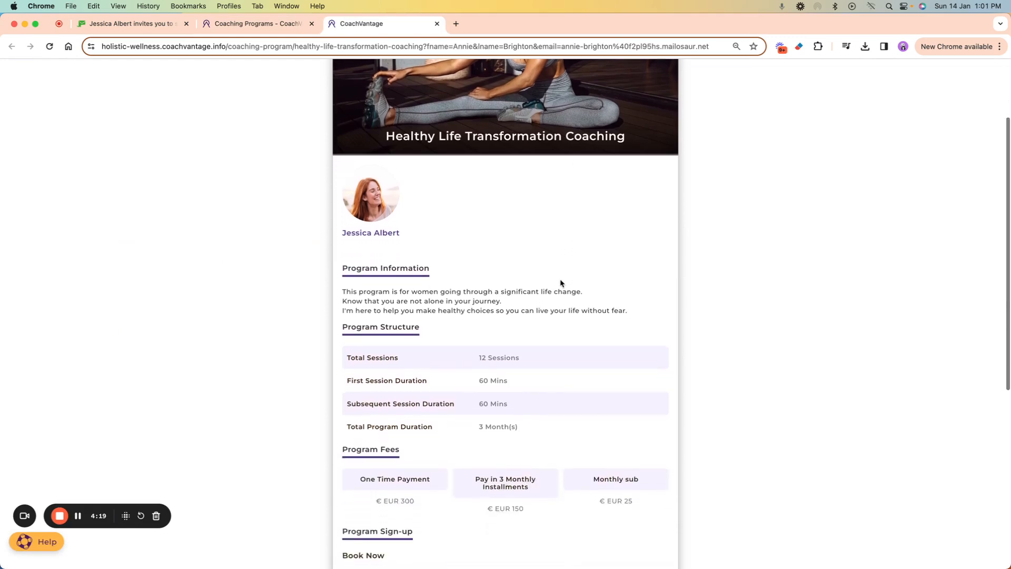
pyautogui.scroll(-3)
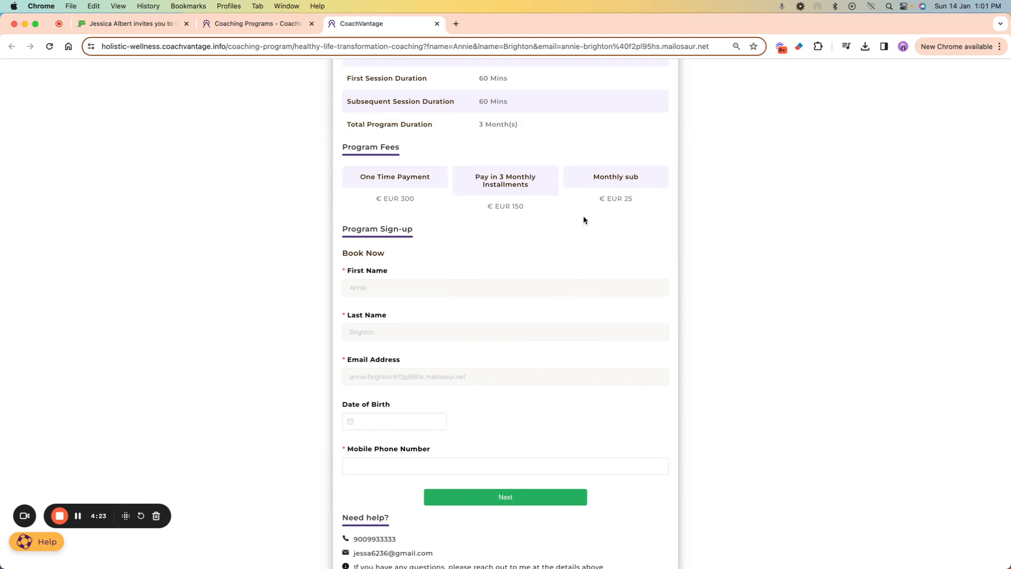
pyautogui.scroll(-3)
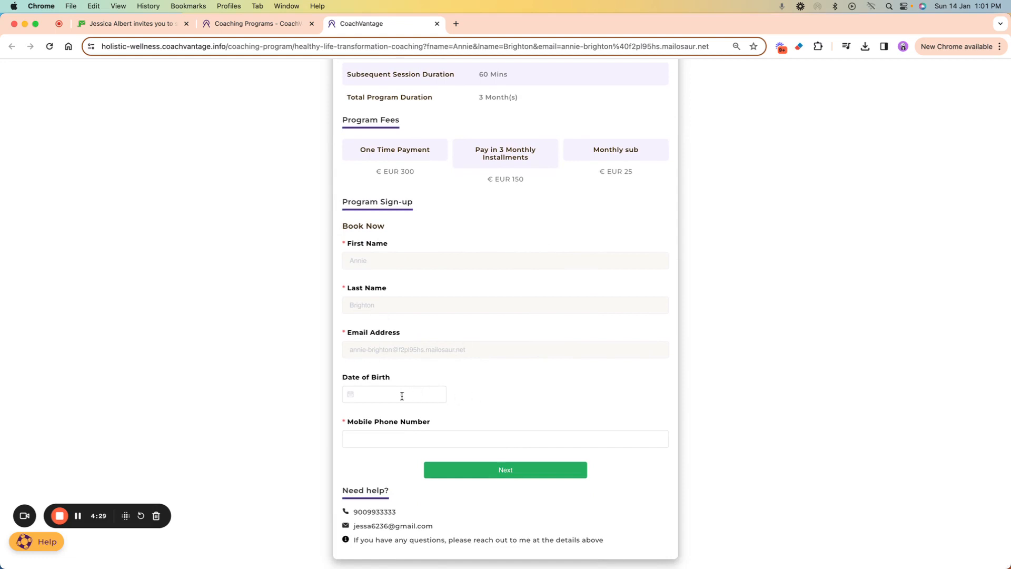
pyautogui.moveTo(376, 395)
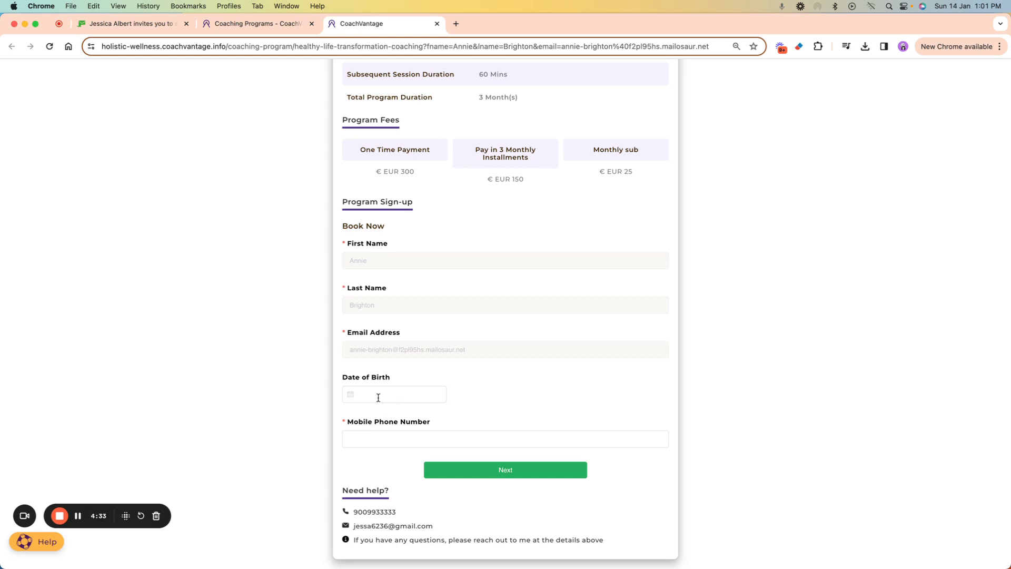
pyautogui.click(394, 394)
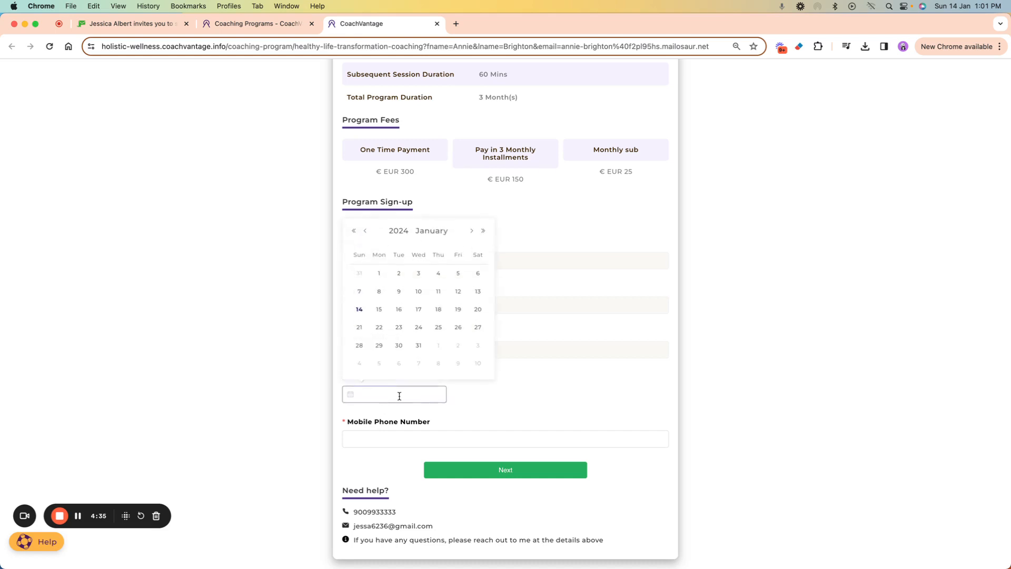
pyautogui.moveTo(78, 515)
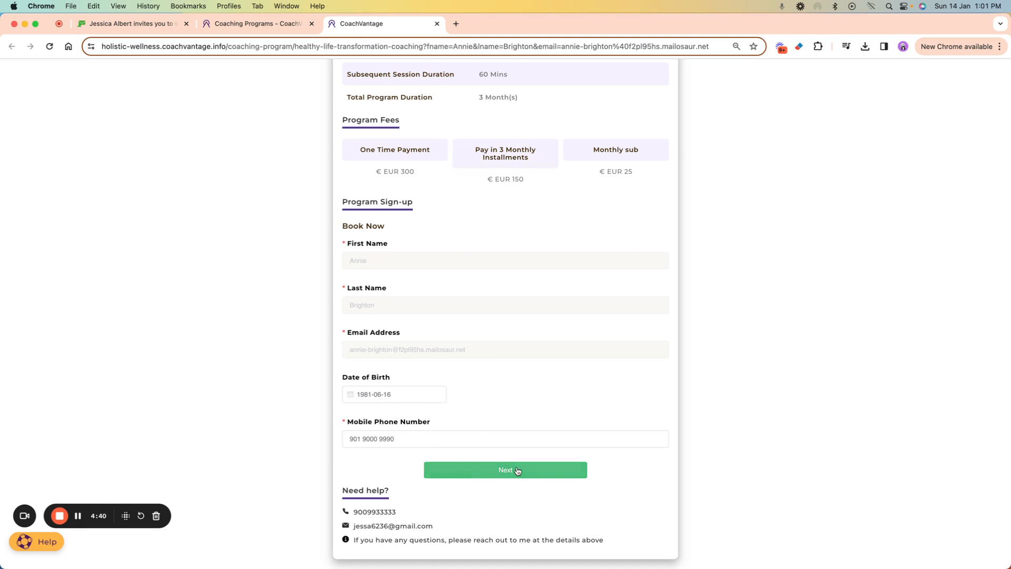
pyautogui.click(505, 469)
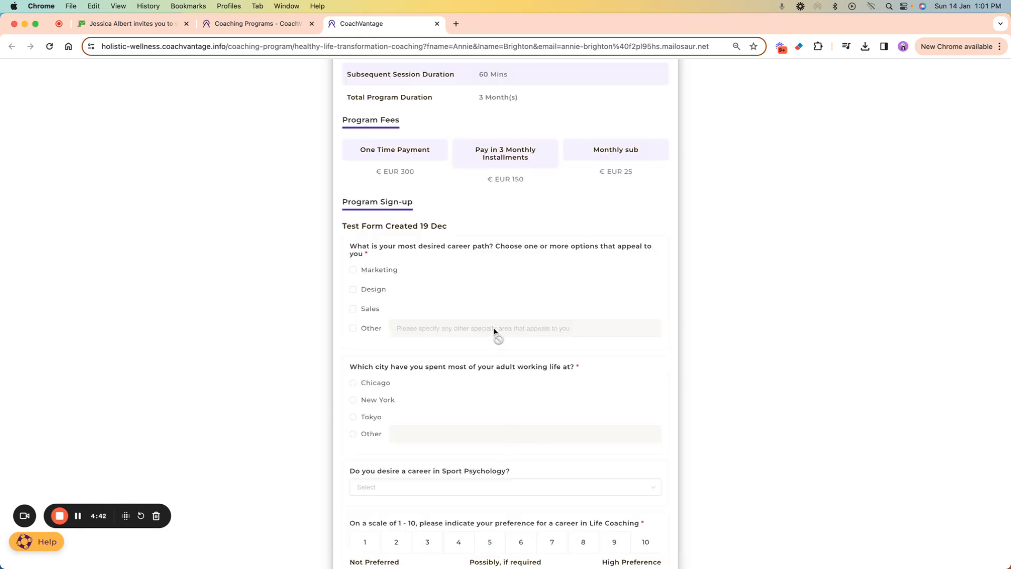
# Step: Answer Design, New York, No and 6 on the Test Form questionnaire and submit
pyautogui.scroll(-3)
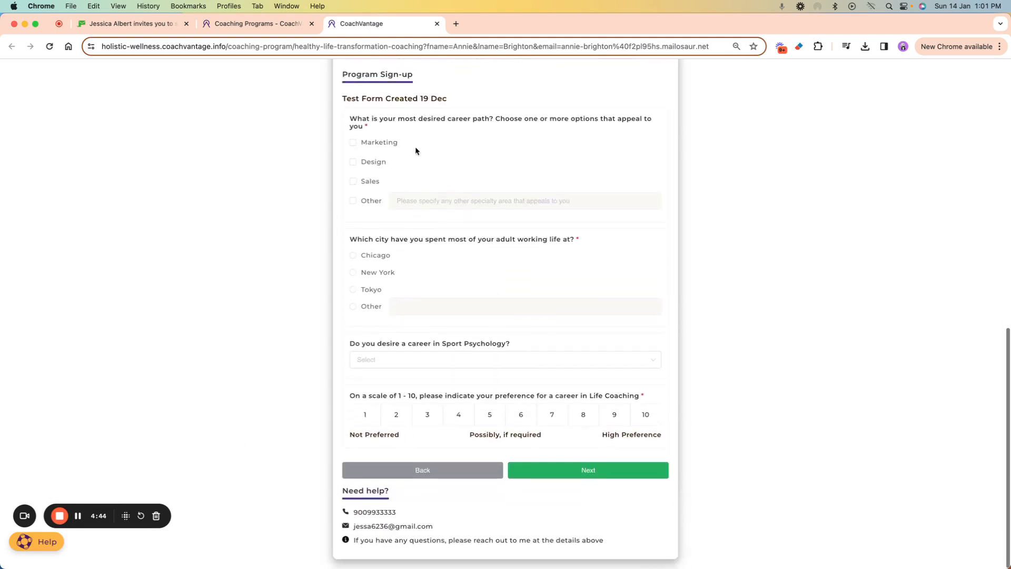
pyautogui.moveTo(461, 298)
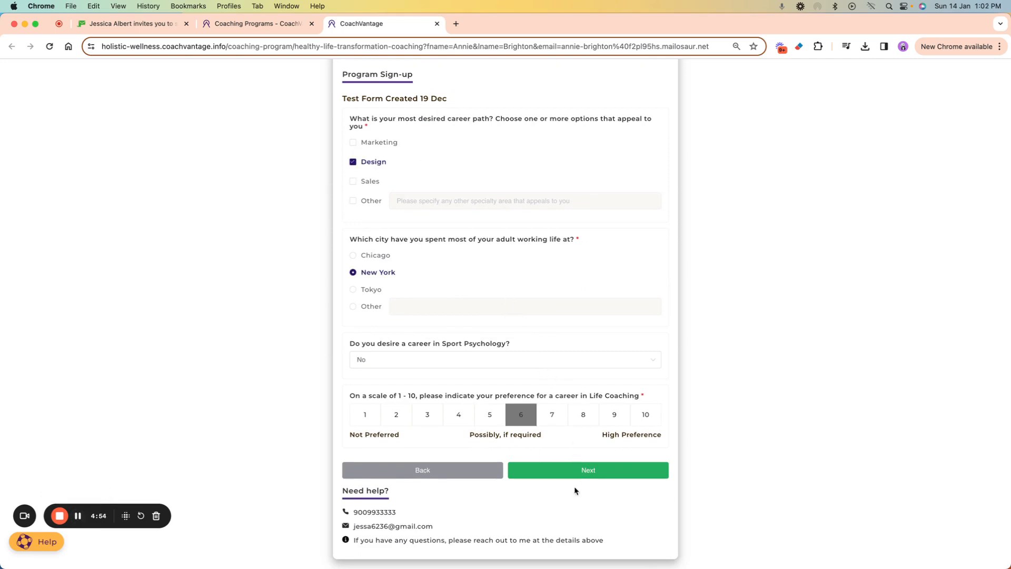
pyautogui.click(586, 469)
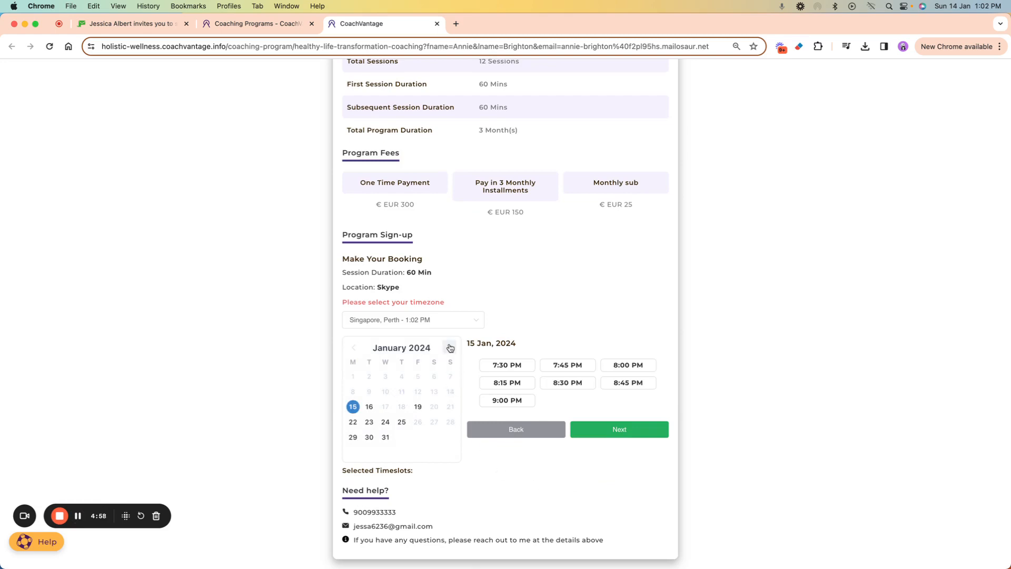
# Step: Book the 8:00 PM slot on 8 February 2024 and proceed to payment
pyautogui.click(450, 347)
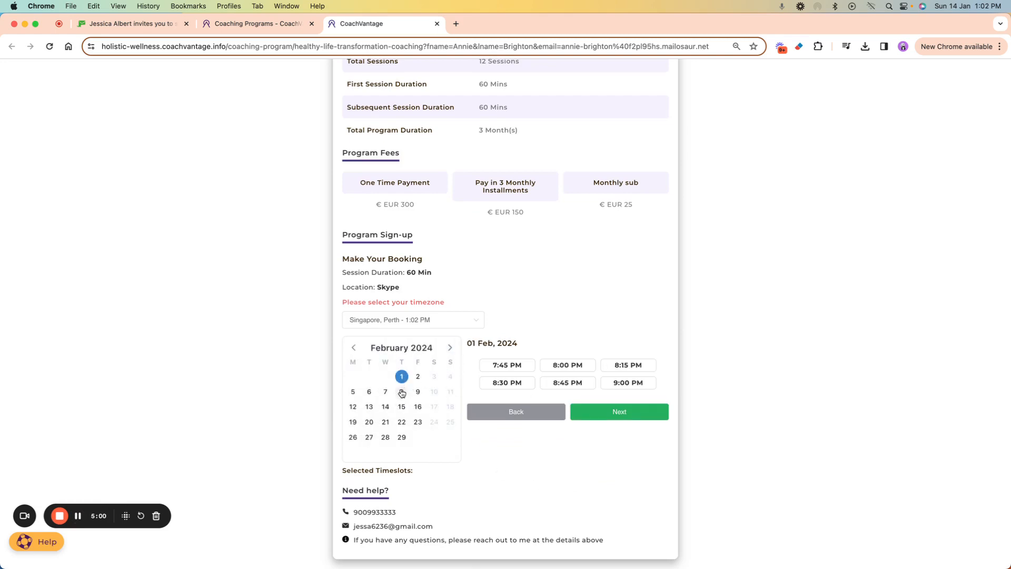
pyautogui.click(401, 391)
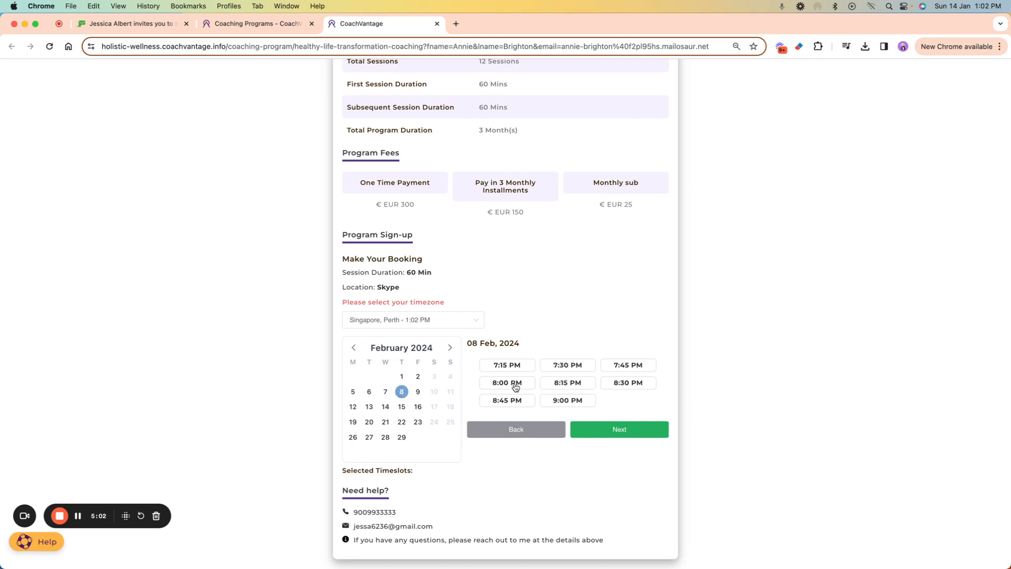
pyautogui.click(506, 383)
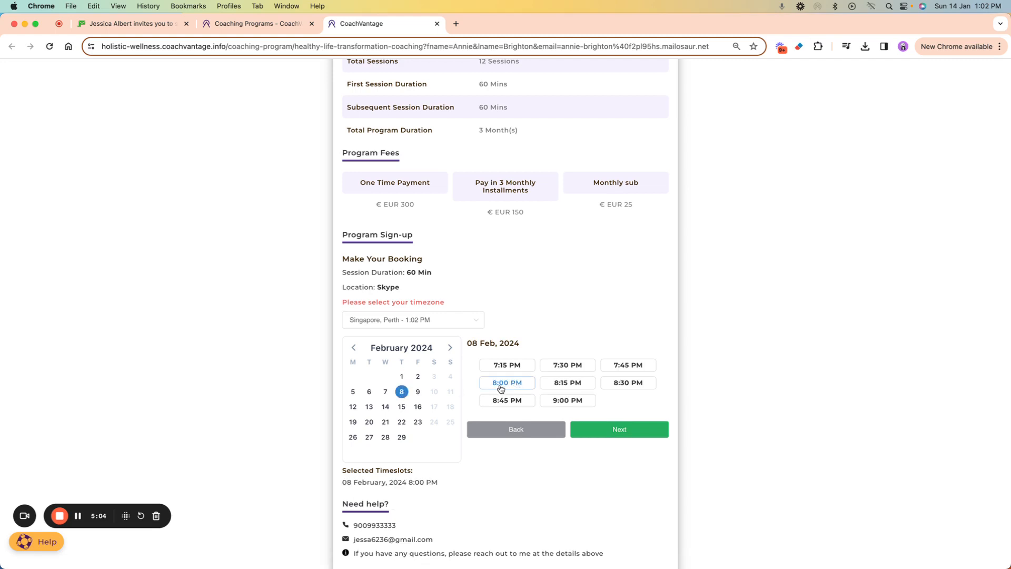
pyautogui.click(618, 429)
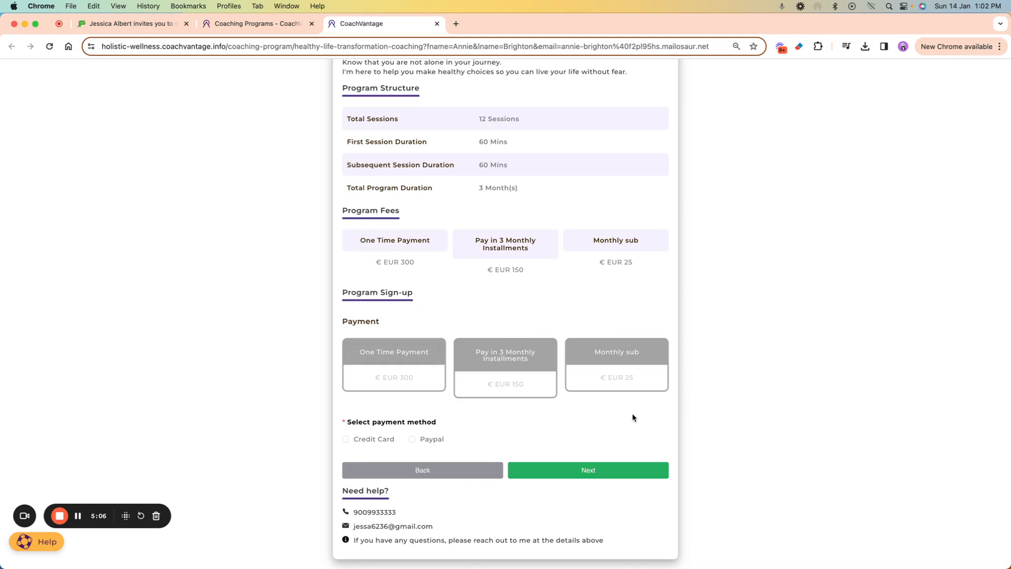
pyautogui.moveTo(405, 356)
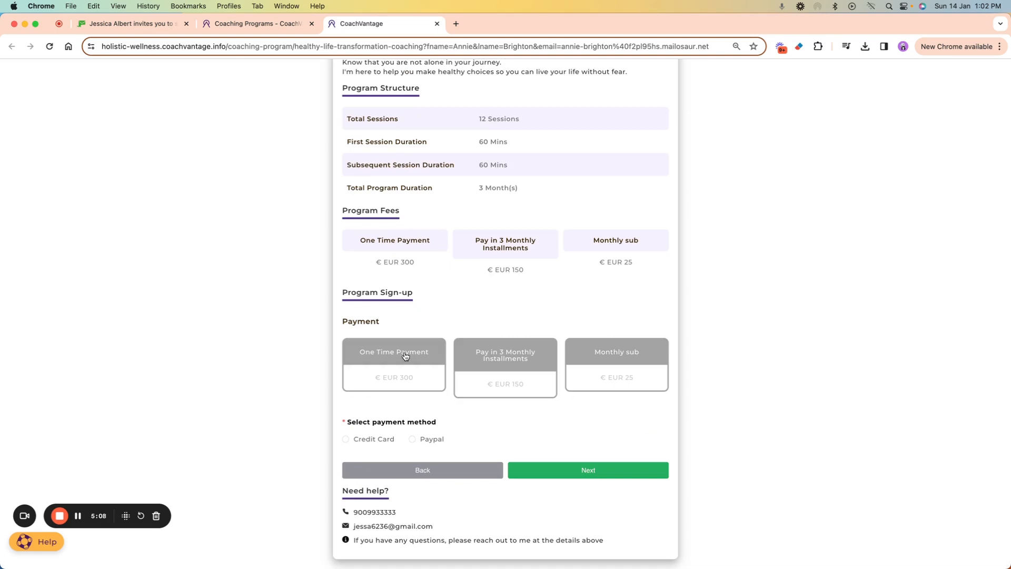
# Step: Pick the one-time €300 payment by credit card and proceed to the checkout
pyautogui.click(394, 351)
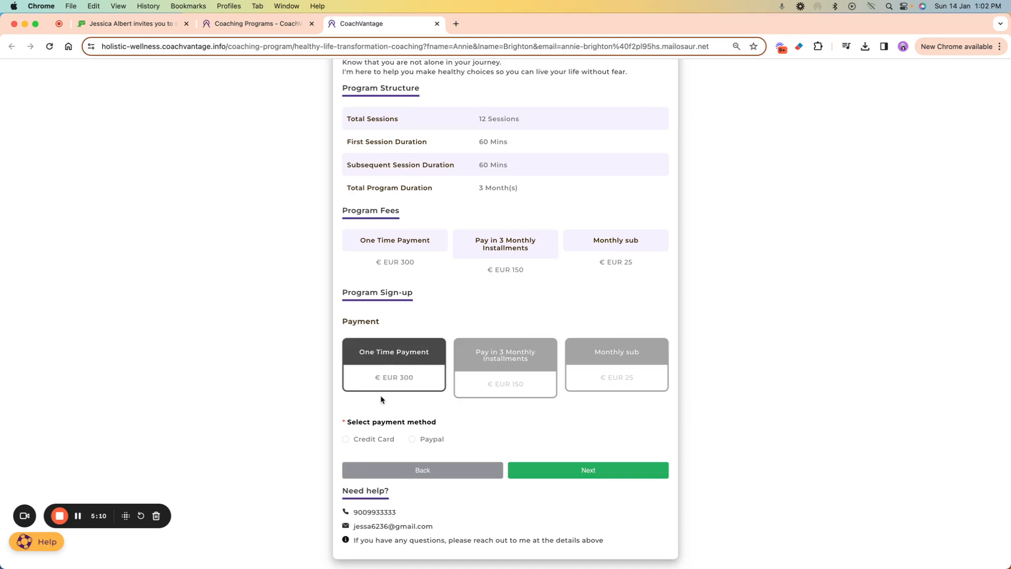
pyautogui.click(345, 439)
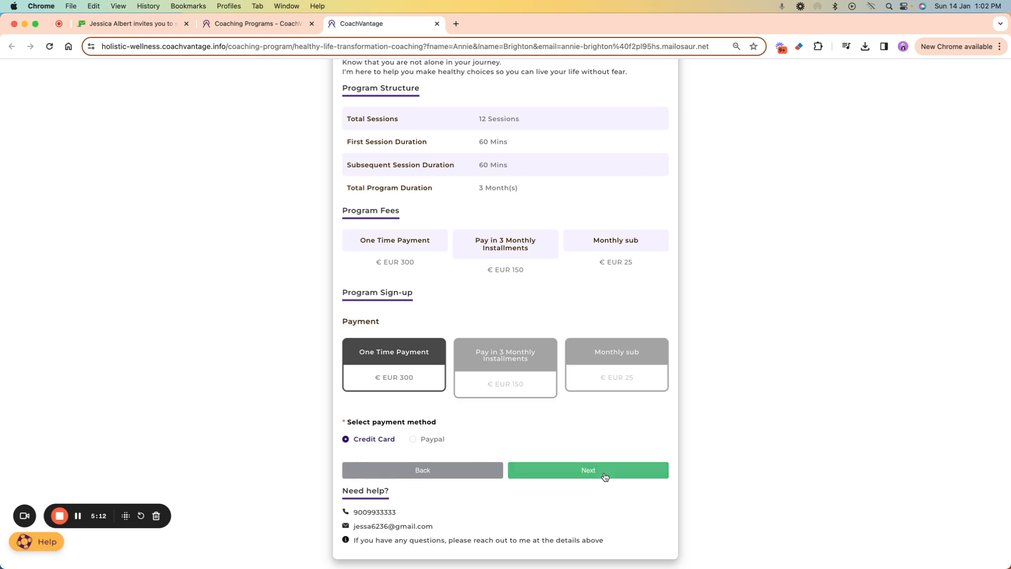
pyautogui.click(588, 469)
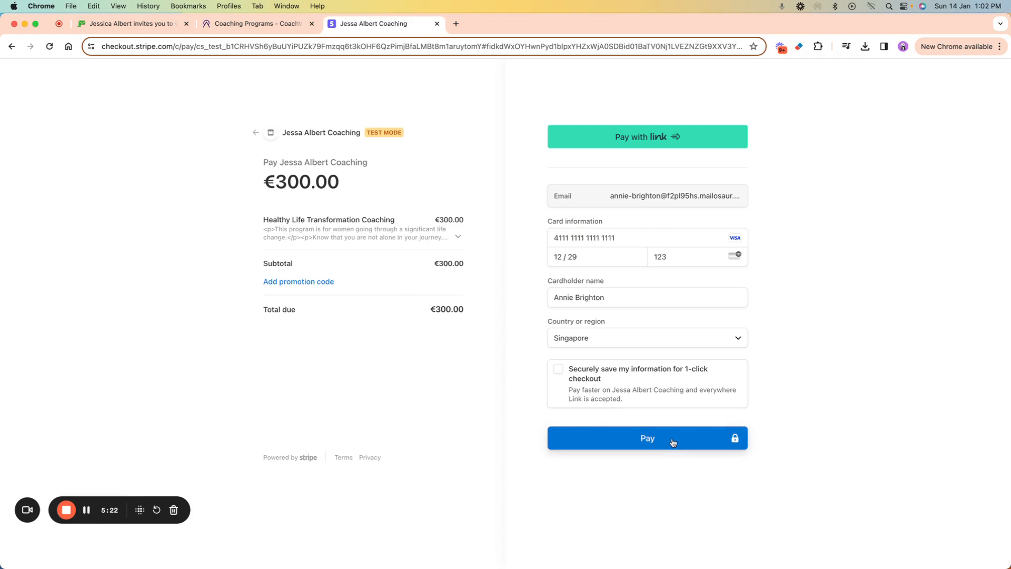
# Step: Pay €300.00 for Healthy Life Transformation Coaching with the test card in Stripe
pyautogui.click(647, 437)
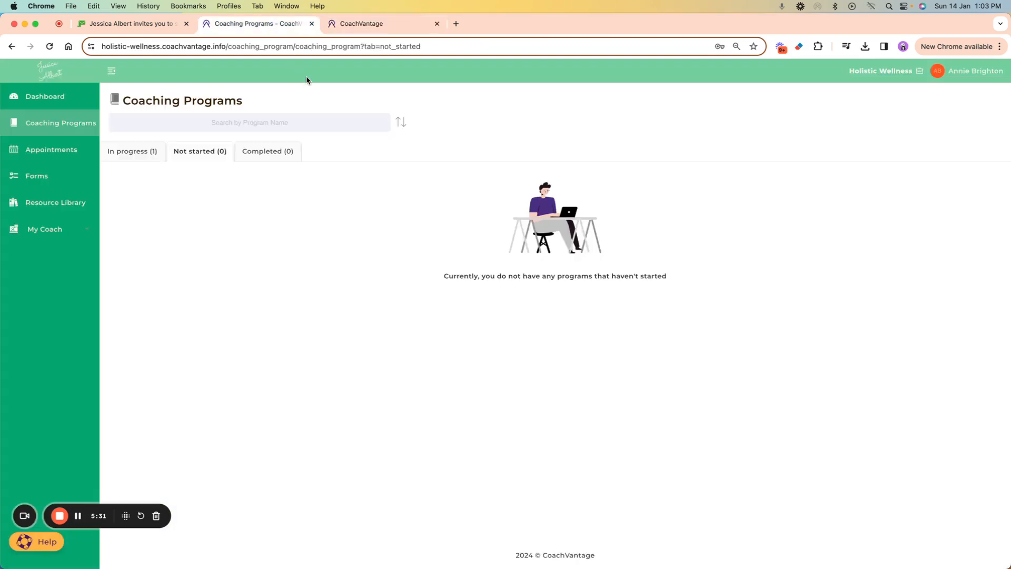
# Step: Browse the in-progress program's forms, goals and resources, then return to Coaching Programs
pyautogui.click(132, 151)
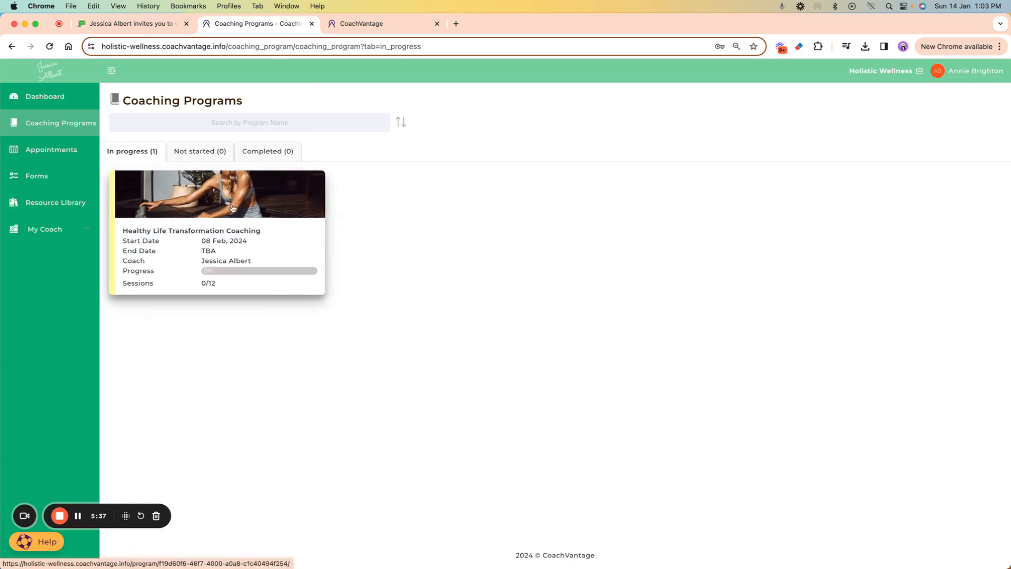
pyautogui.click(218, 194)
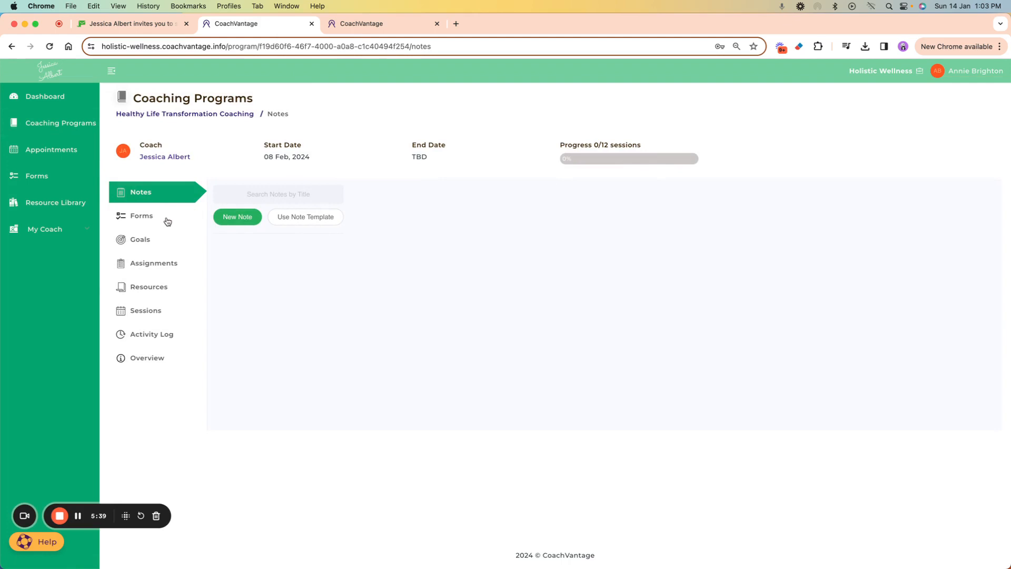
pyautogui.click(141, 215)
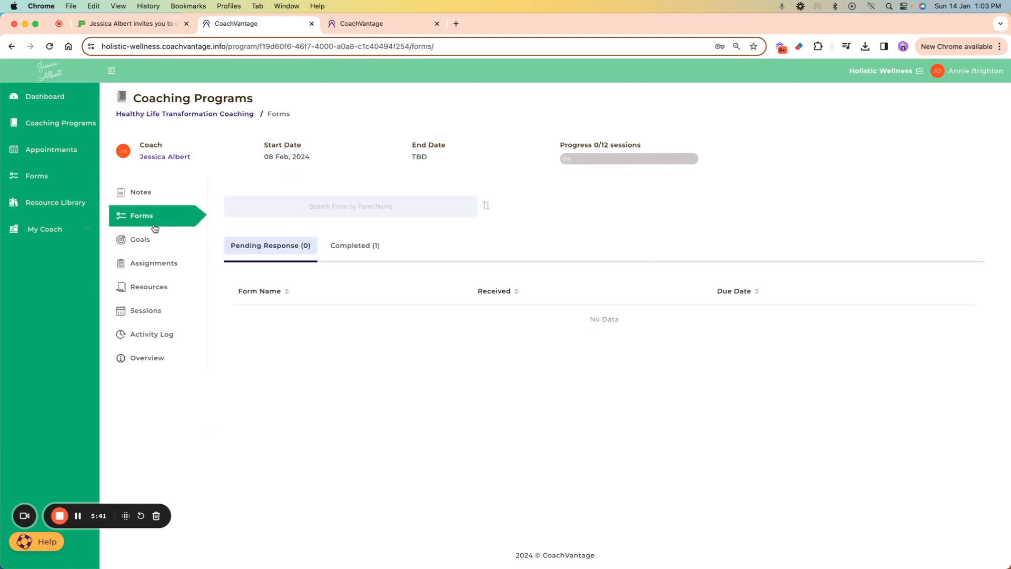
pyautogui.moveTo(145, 244)
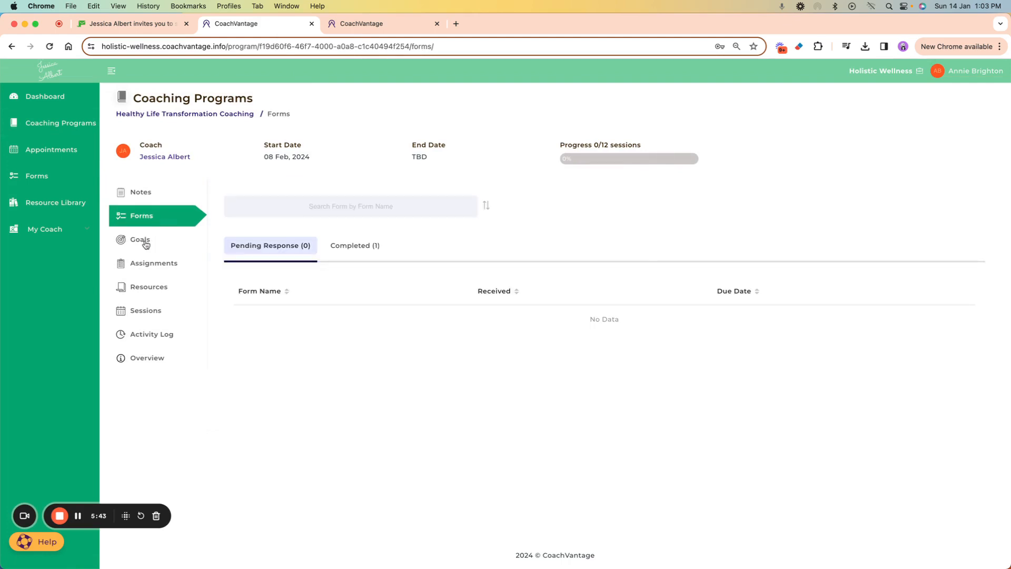
pyautogui.click(140, 239)
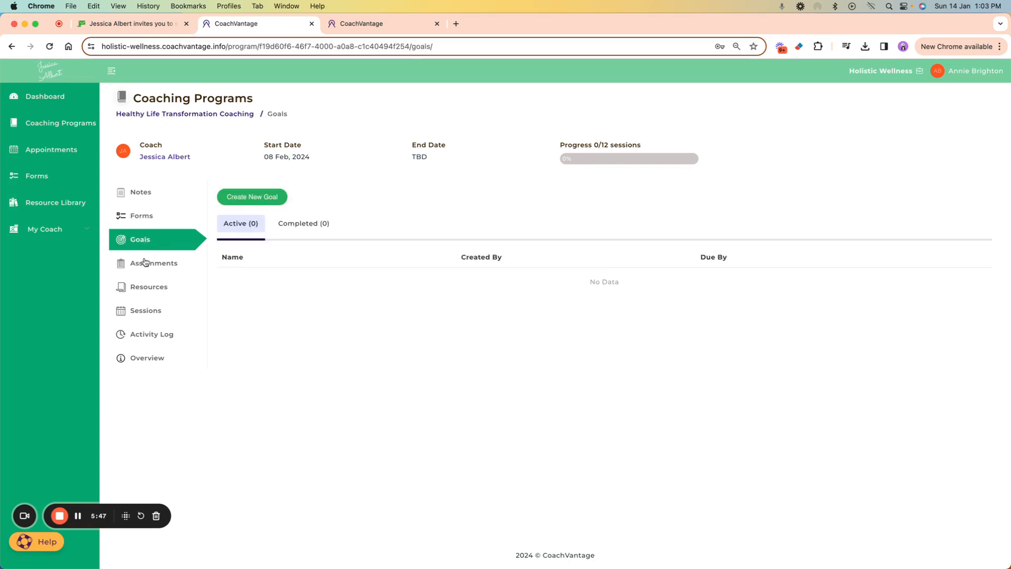
pyautogui.click(153, 262)
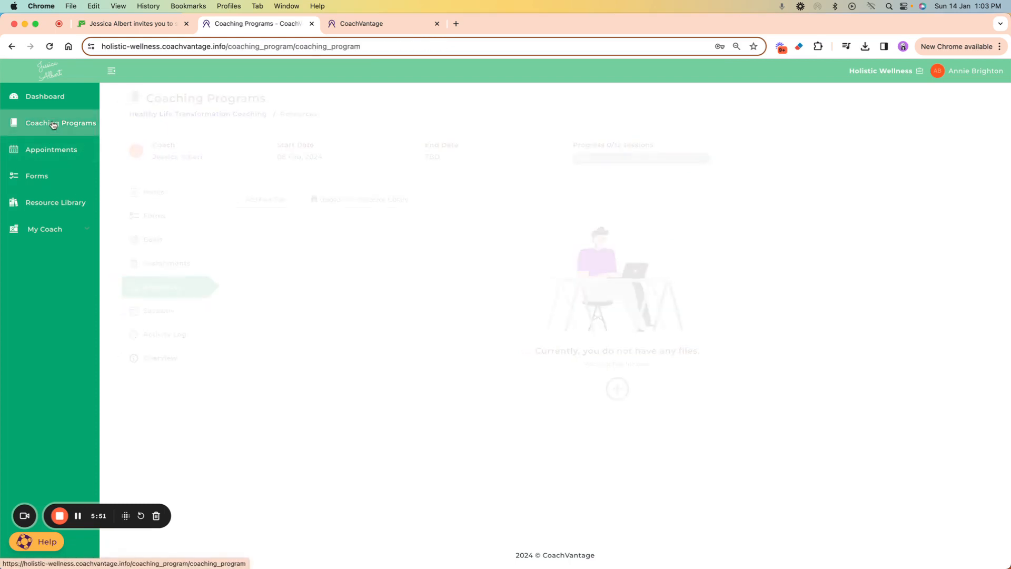
pyautogui.click(44, 96)
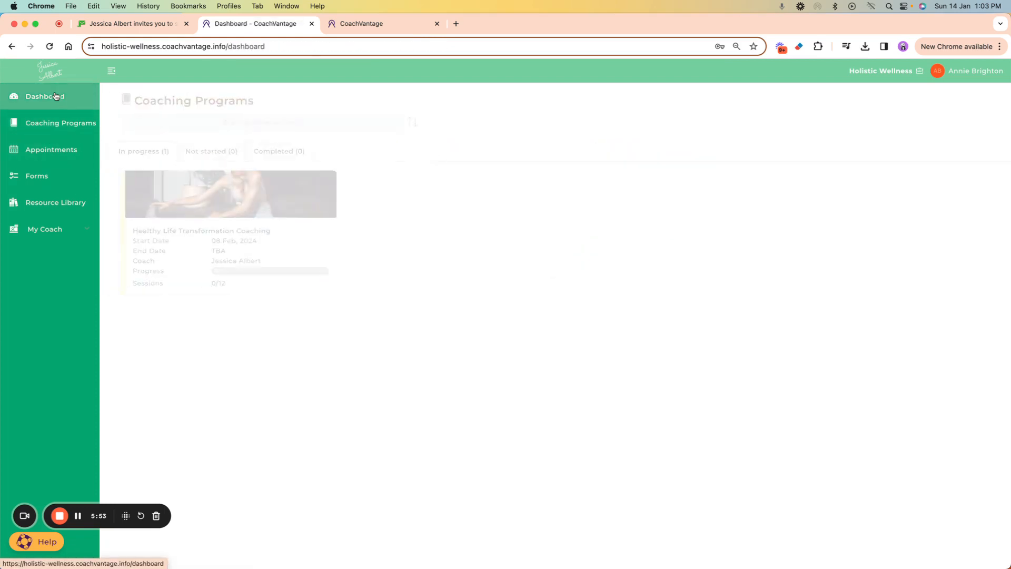
# Step: Check the 8 February upcoming appointment on the dashboard, then go to Appointments
pyautogui.click(44, 96)
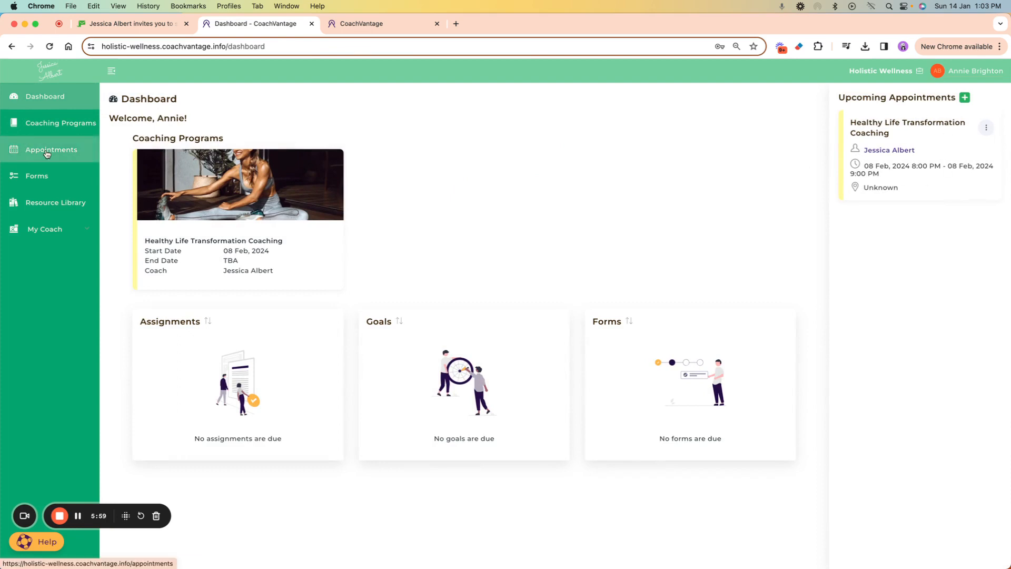
pyautogui.click(51, 149)
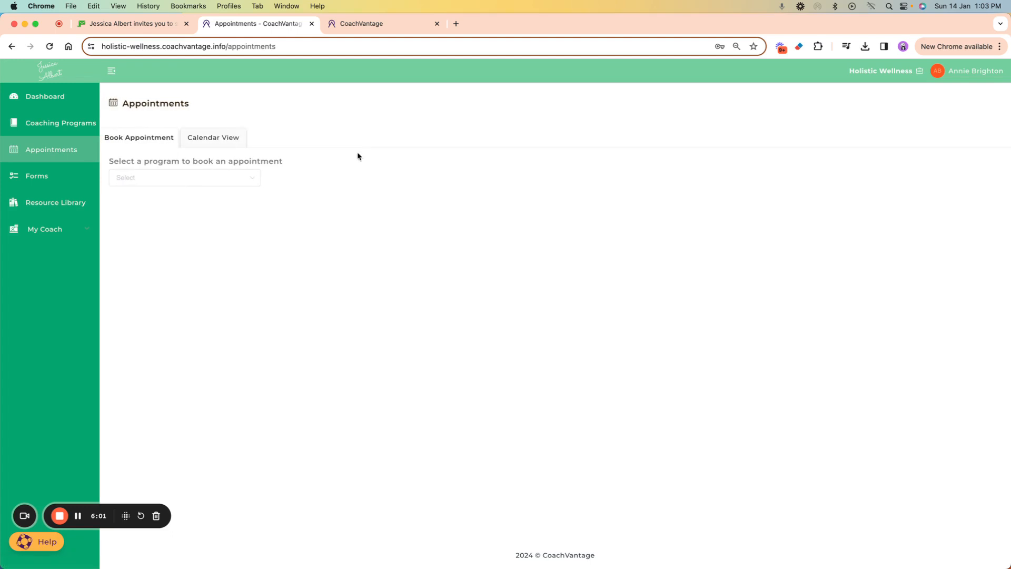
# Step: Select the Healthy Life Transformation Coaching program and pick 15 February 2024 on the calendar
pyautogui.click(184, 178)
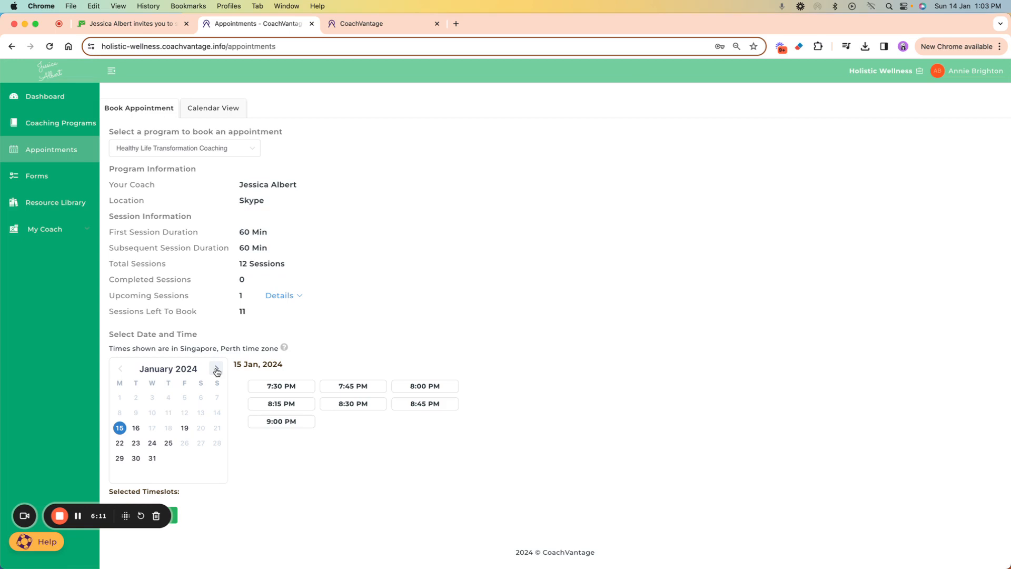
pyautogui.click(216, 368)
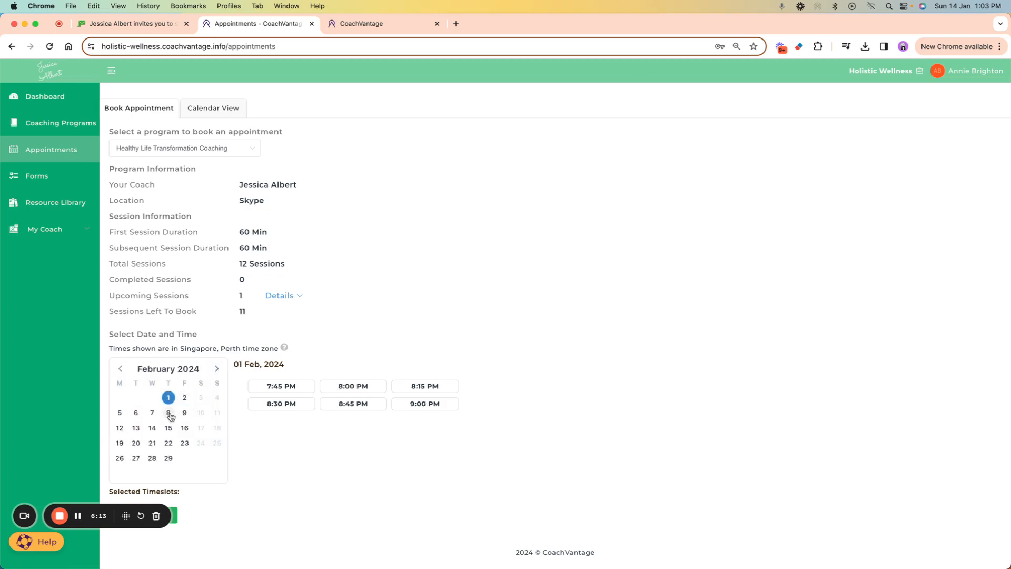
pyautogui.click(168, 413)
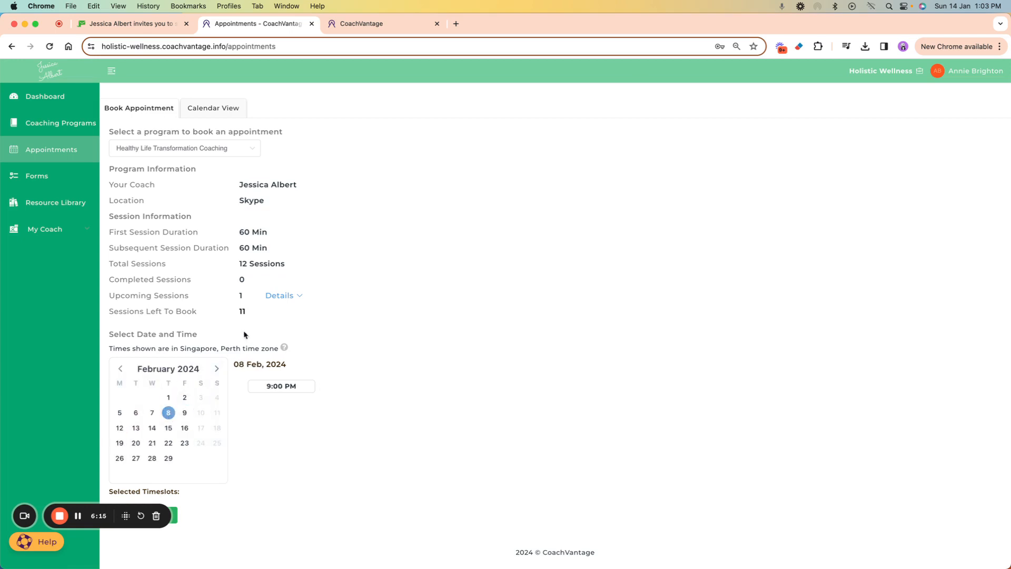
pyautogui.click(279, 295)
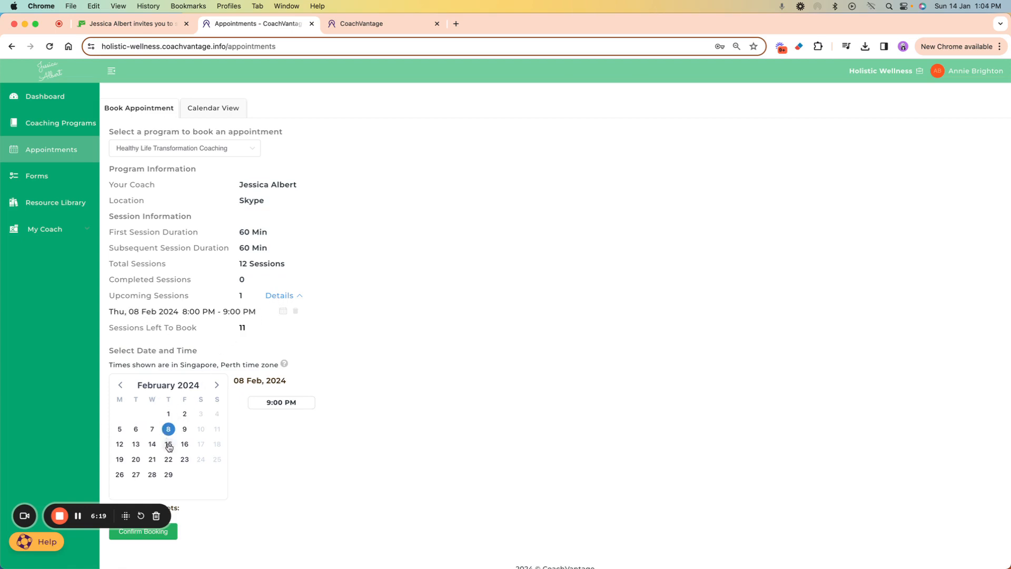
pyautogui.click(167, 443)
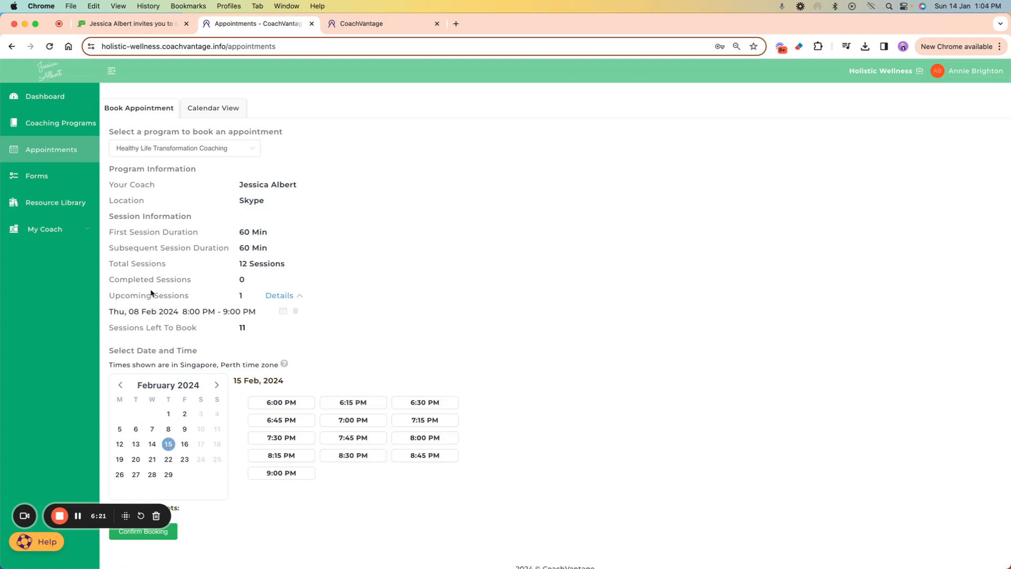
pyautogui.moveTo(170, 321)
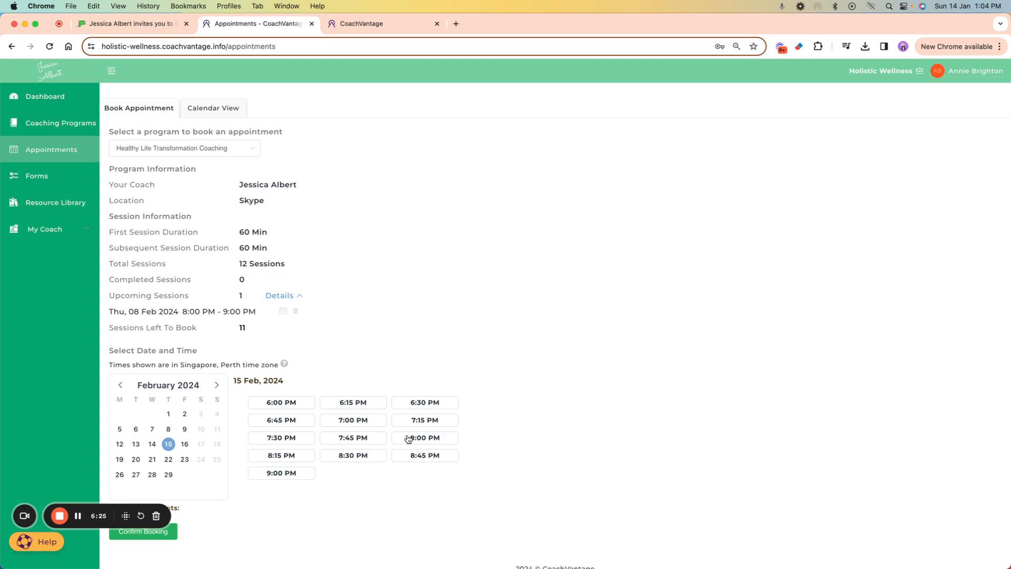
# Step: Choose the 8:00 PM slot and confirm the booking
pyautogui.click(424, 437)
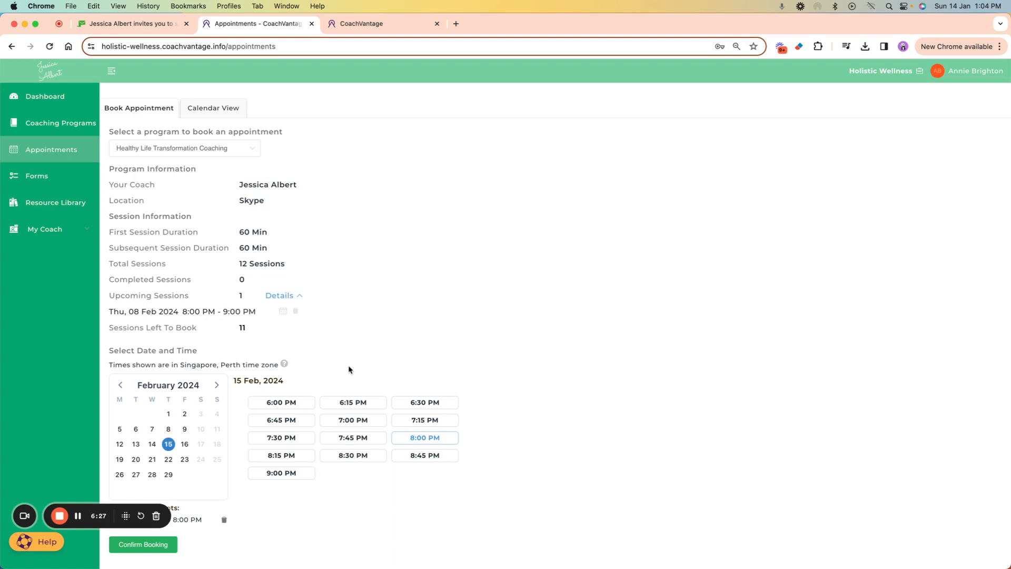
pyautogui.click(143, 544)
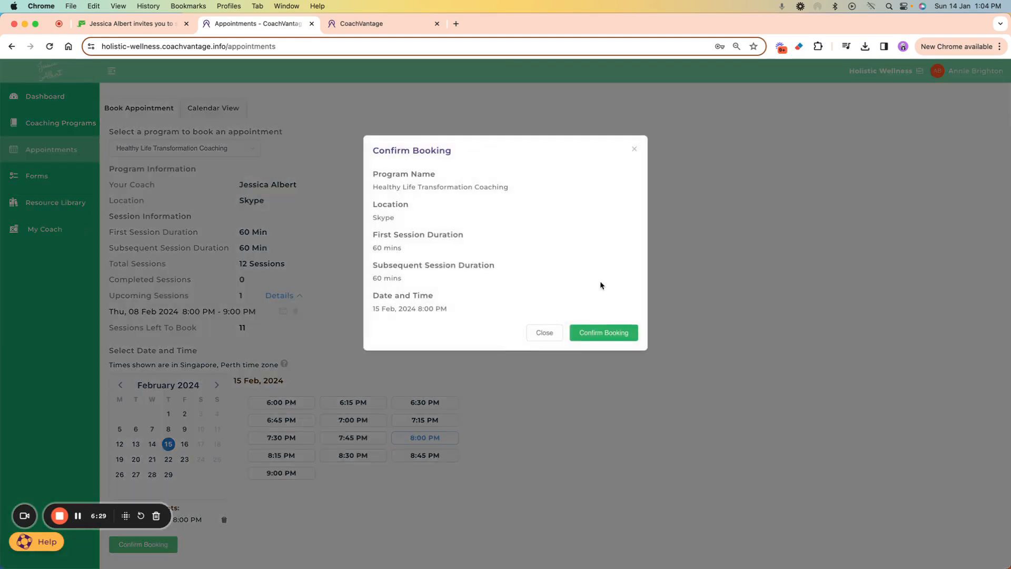
pyautogui.click(602, 332)
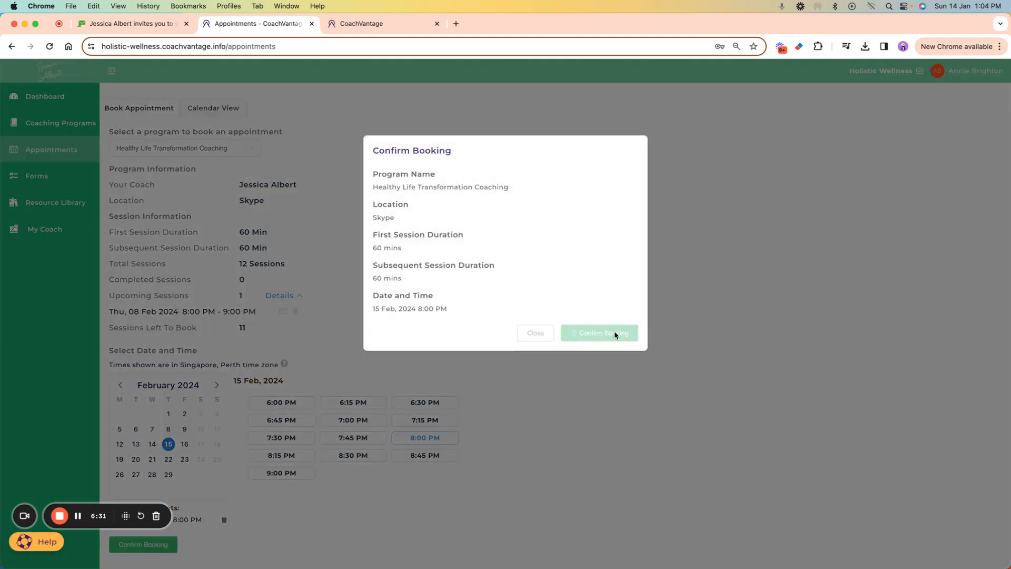
pyautogui.click(599, 333)
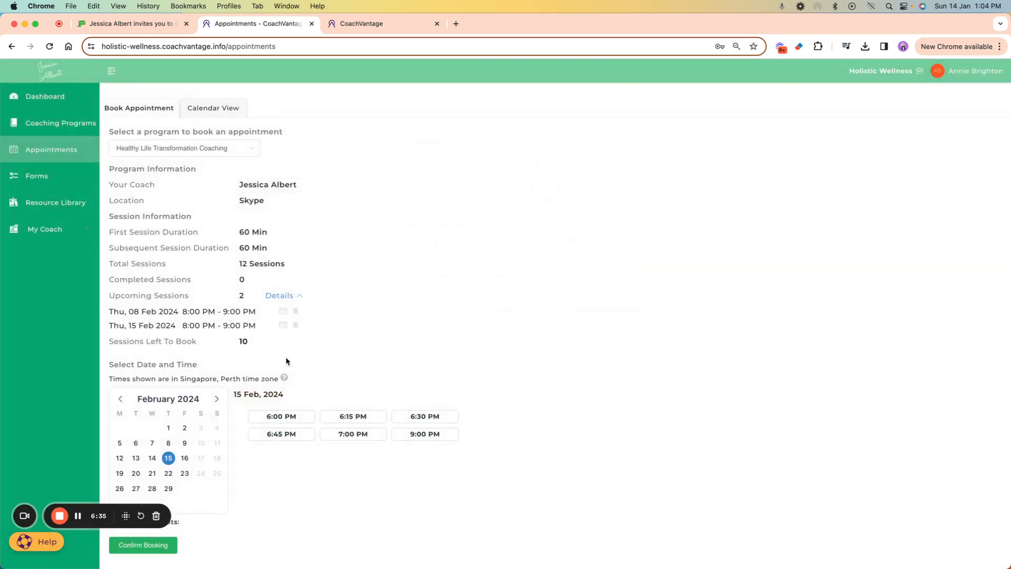
pyautogui.moveTo(129, 319)
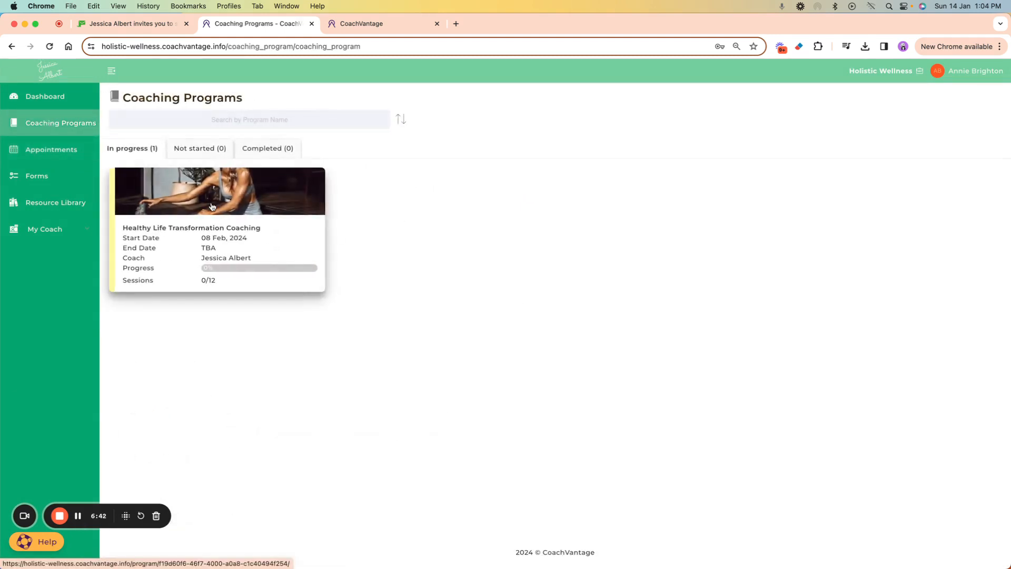
# Step: Return to the Coaching Programs list showing the program at 0/12 sessions
pyautogui.click(219, 192)
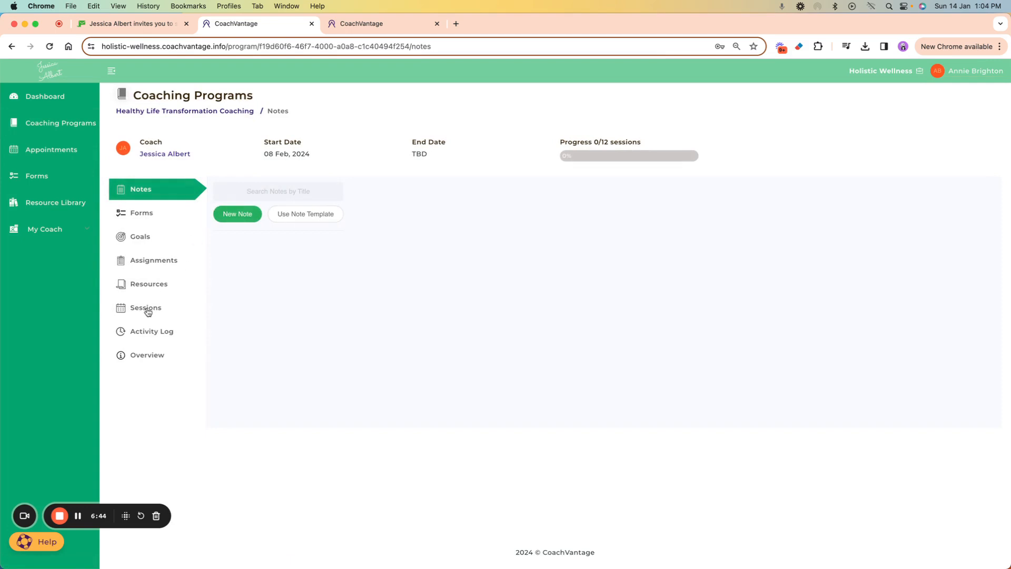
pyautogui.click(146, 308)
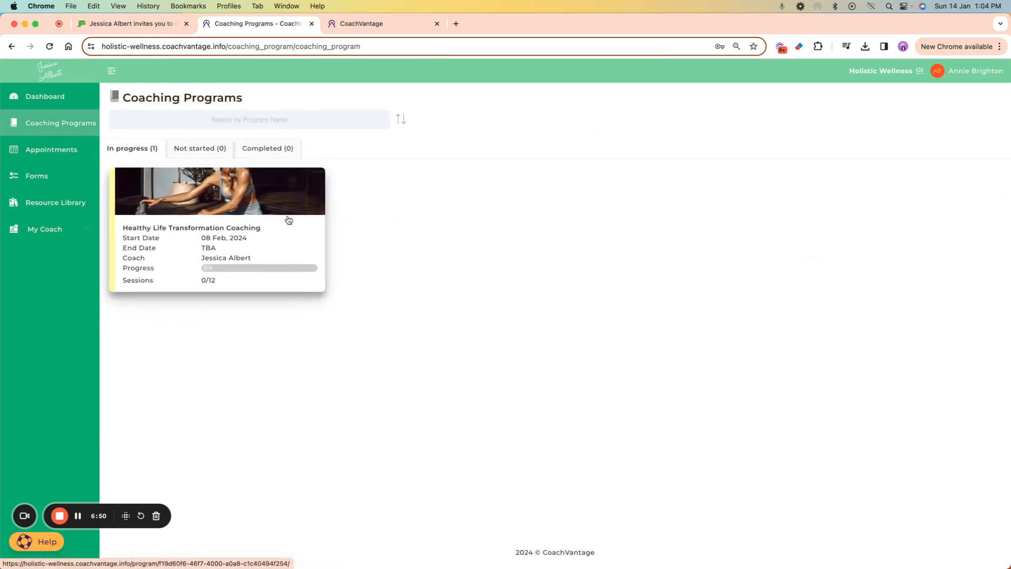
pyautogui.moveTo(276, 221)
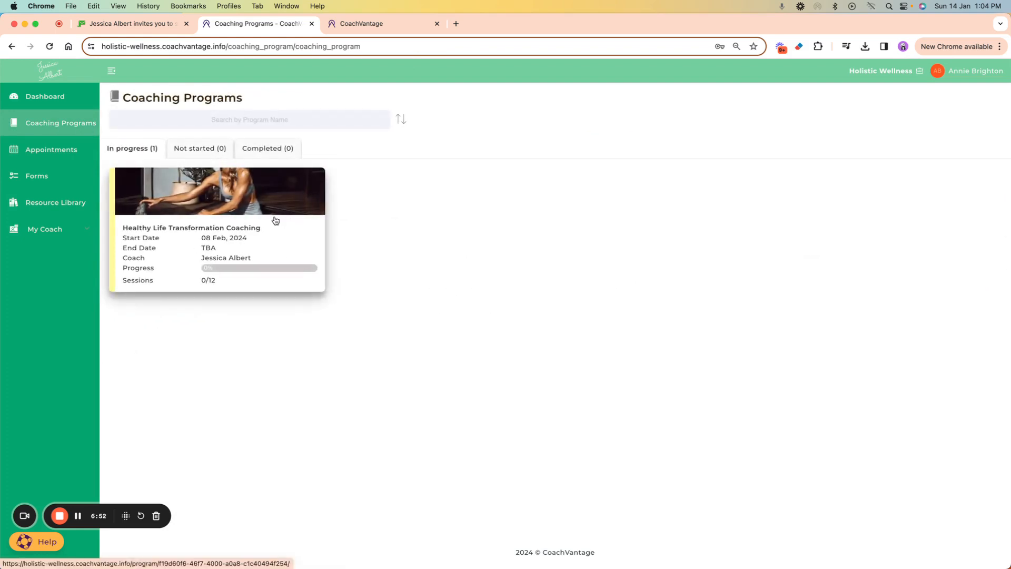
pyautogui.moveTo(562, 186)
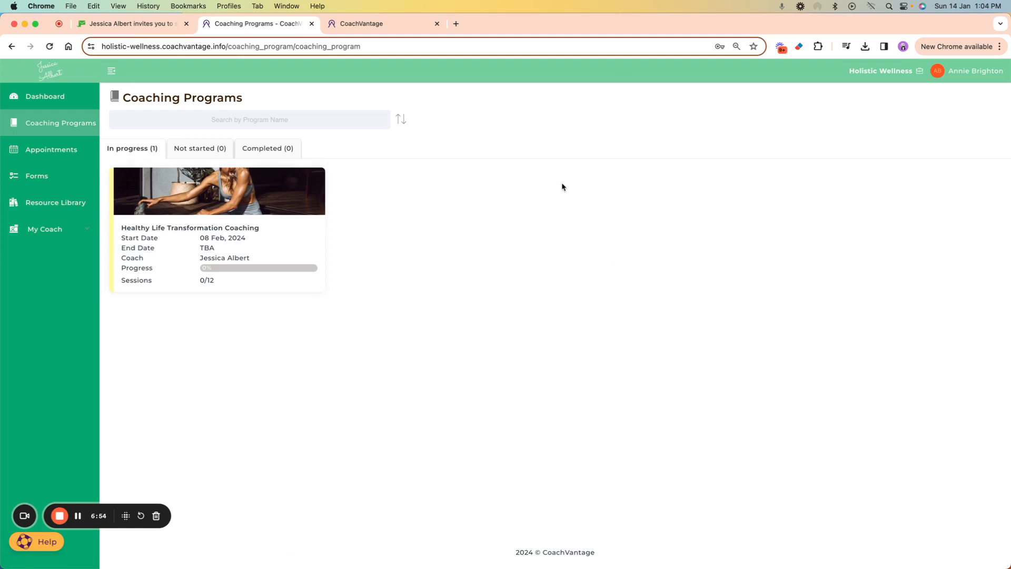
pyautogui.moveTo(525, 197)
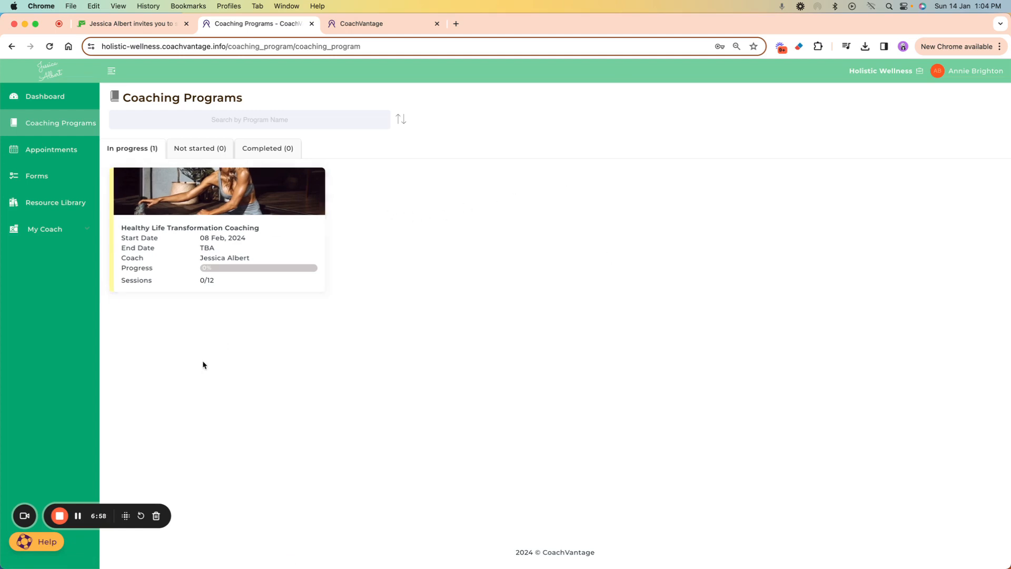
pyautogui.moveTo(78, 515)
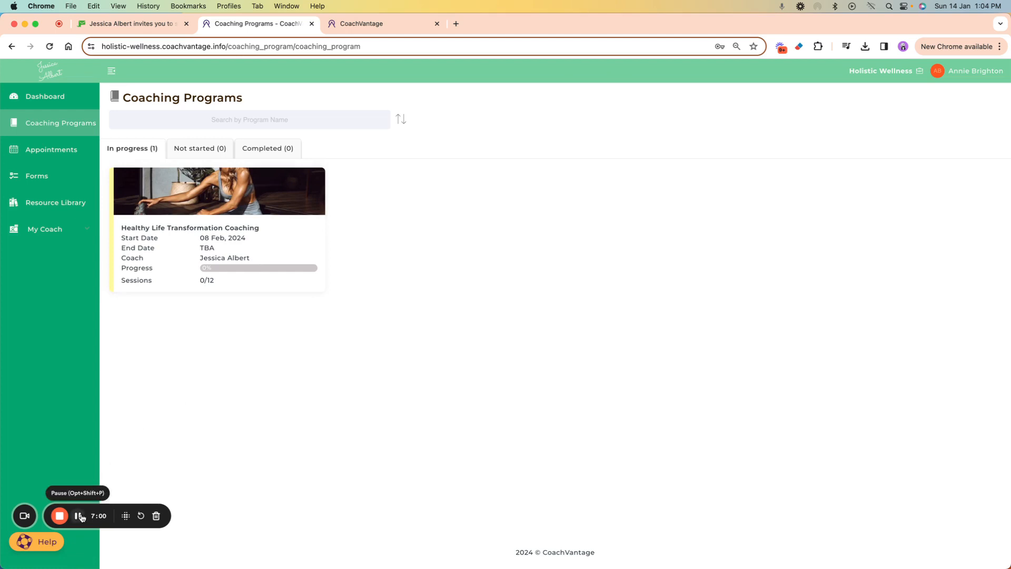
# Step: Read the payment confirmation and 'Thank you for signing up' emails in Mailosaur
pyautogui.click(129, 23)
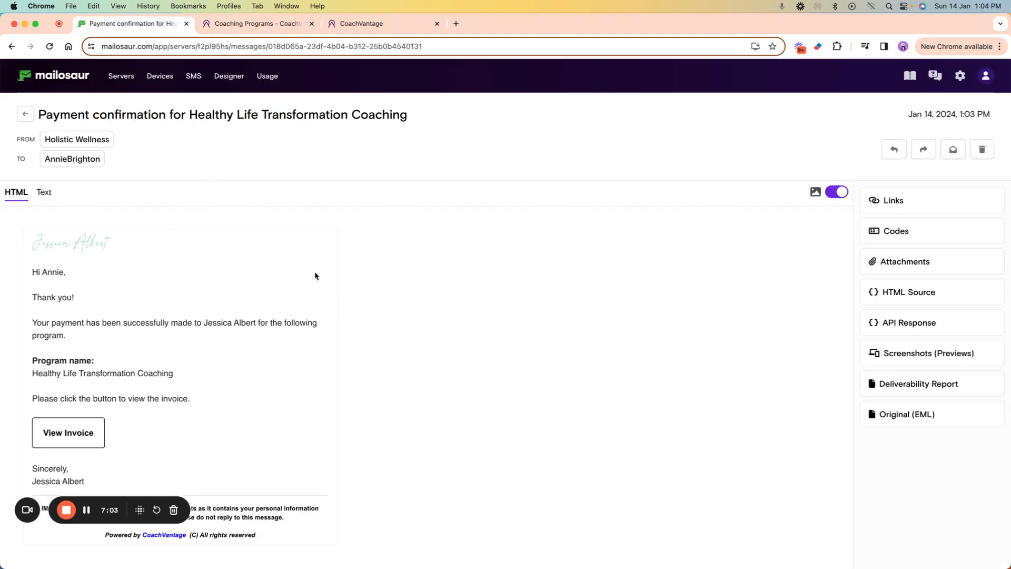
pyautogui.moveTo(172, 332)
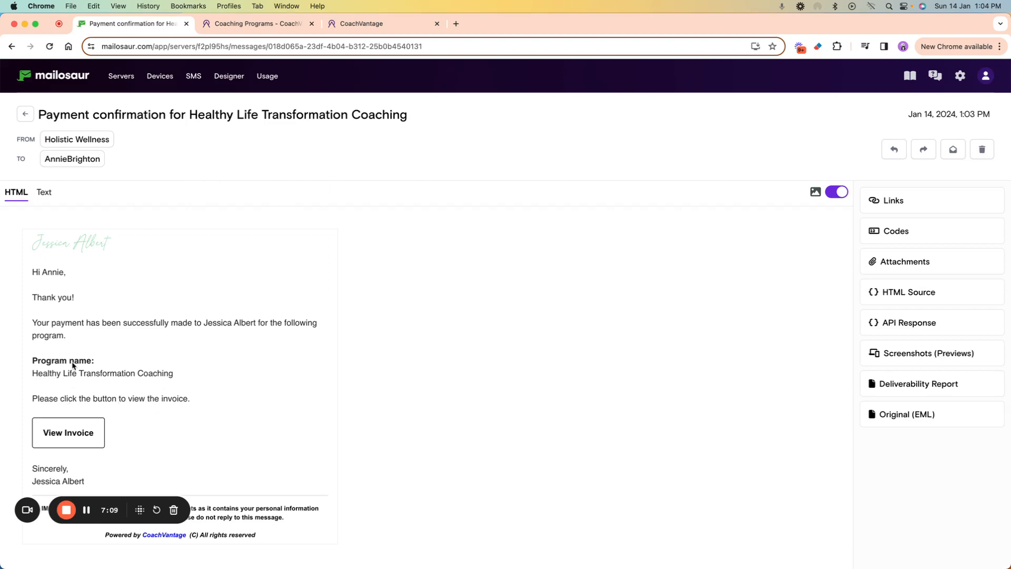
pyautogui.moveTo(68, 432)
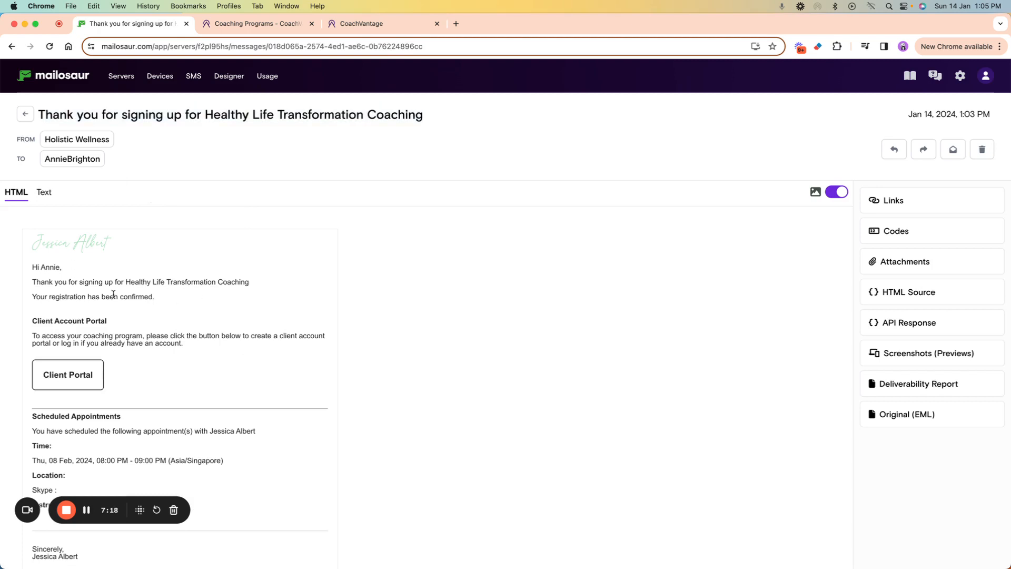
pyautogui.scroll(-3)
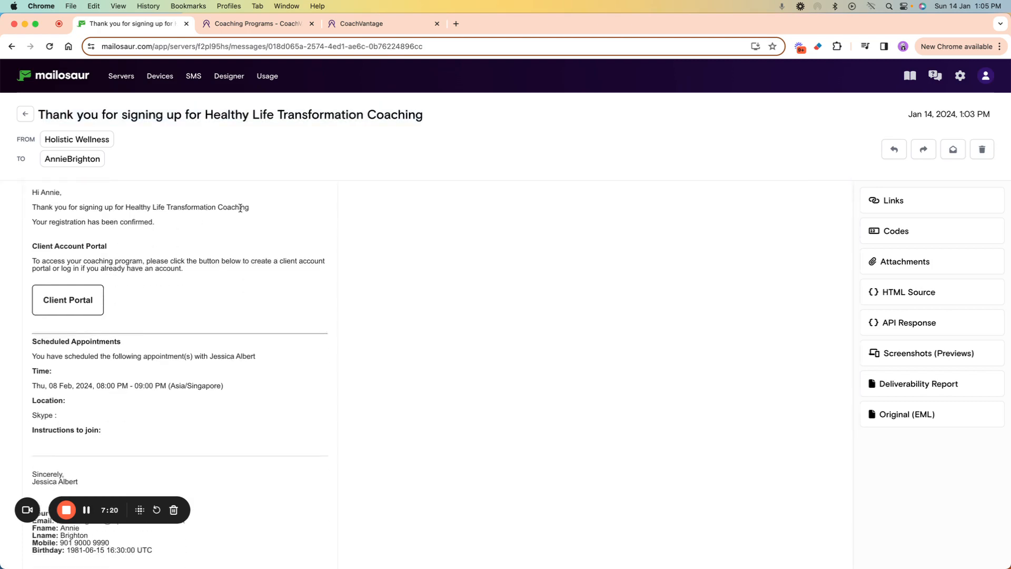
pyautogui.scroll(-3)
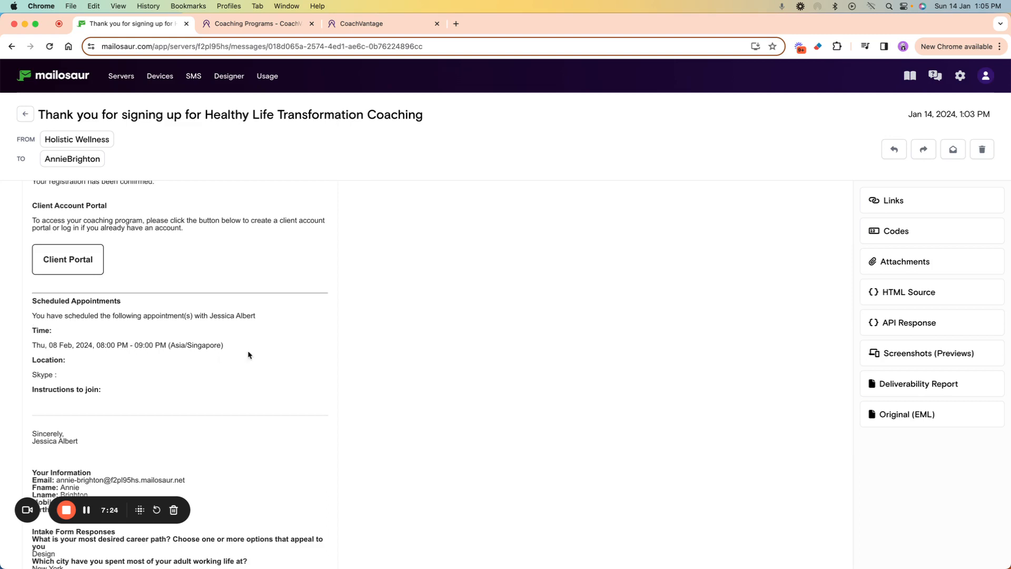
pyautogui.scroll(-3)
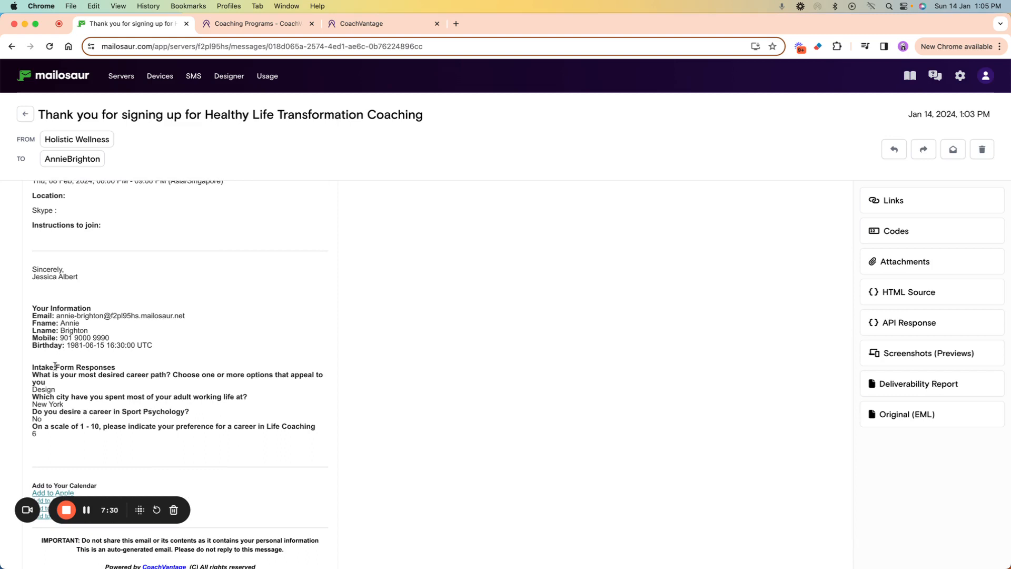
pyautogui.doubleClick(74, 368)
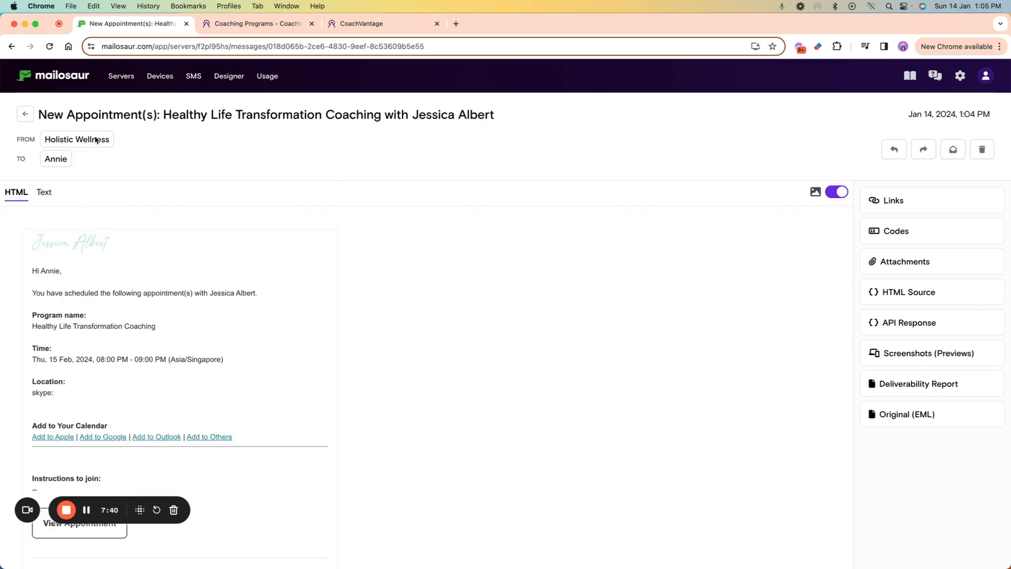
# Step: Review the New Appointment email: Thu 15 Feb 2024, 8:00–9:00 PM on Skype
pyautogui.moveTo(61, 114); pyautogui.dragTo(191, 115)
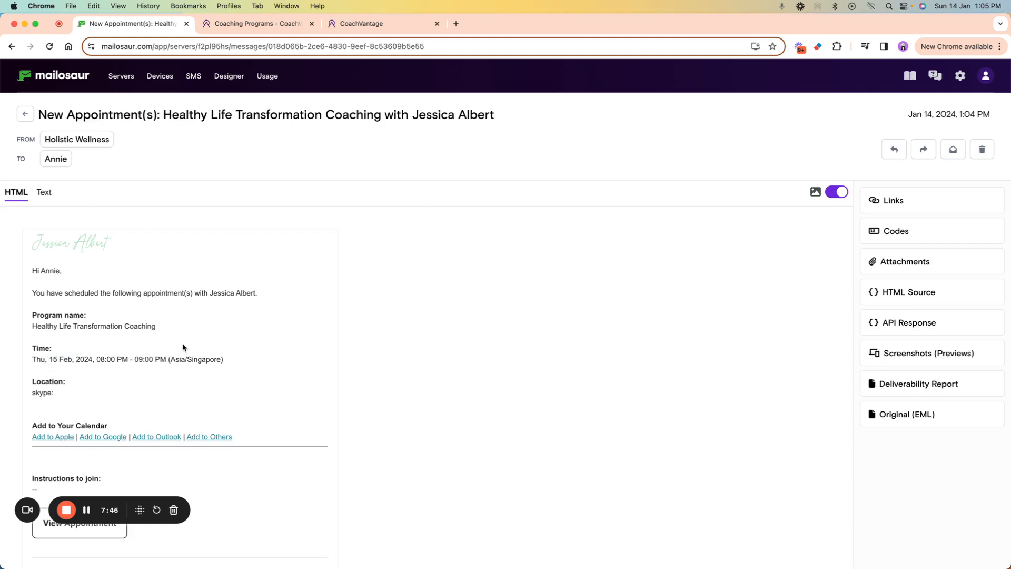
pyautogui.moveTo(150, 353)
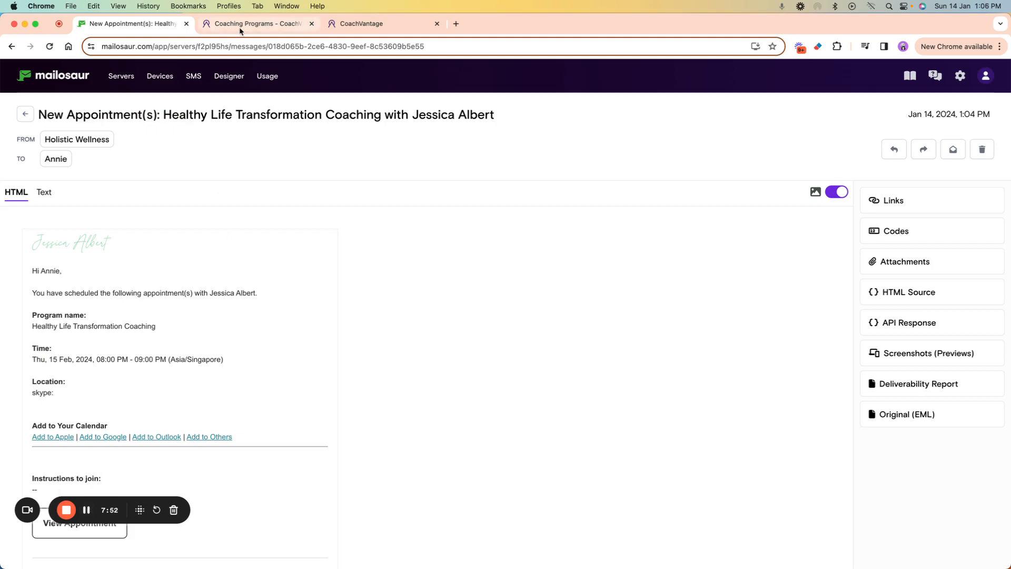
pyautogui.click(256, 23)
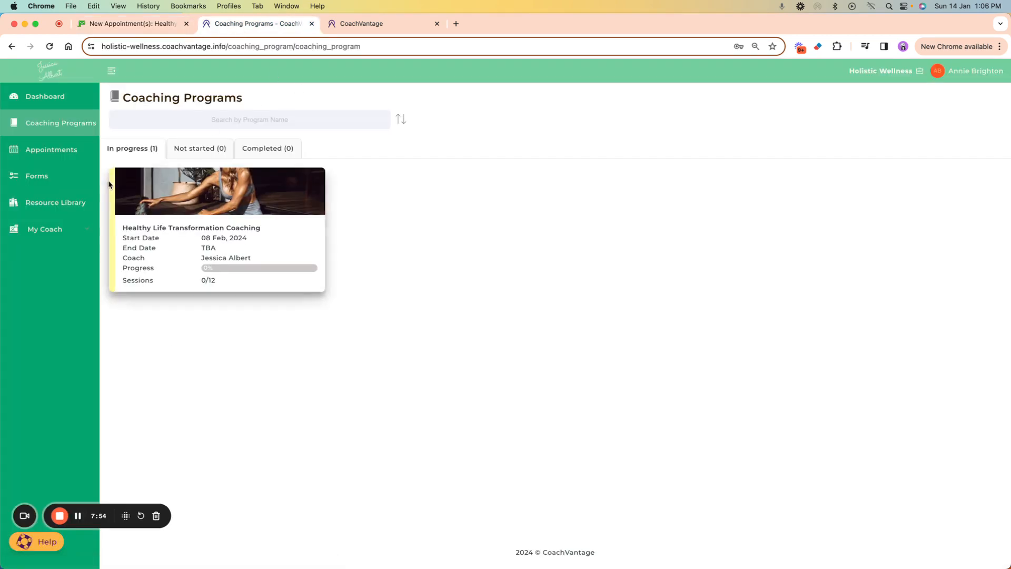
pyautogui.click(44, 229)
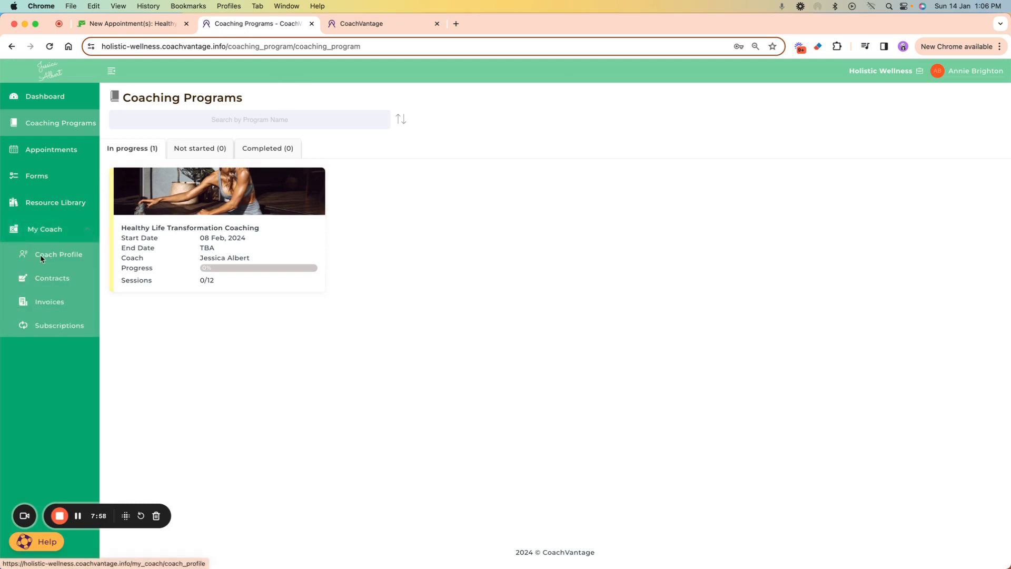
pyautogui.click(58, 254)
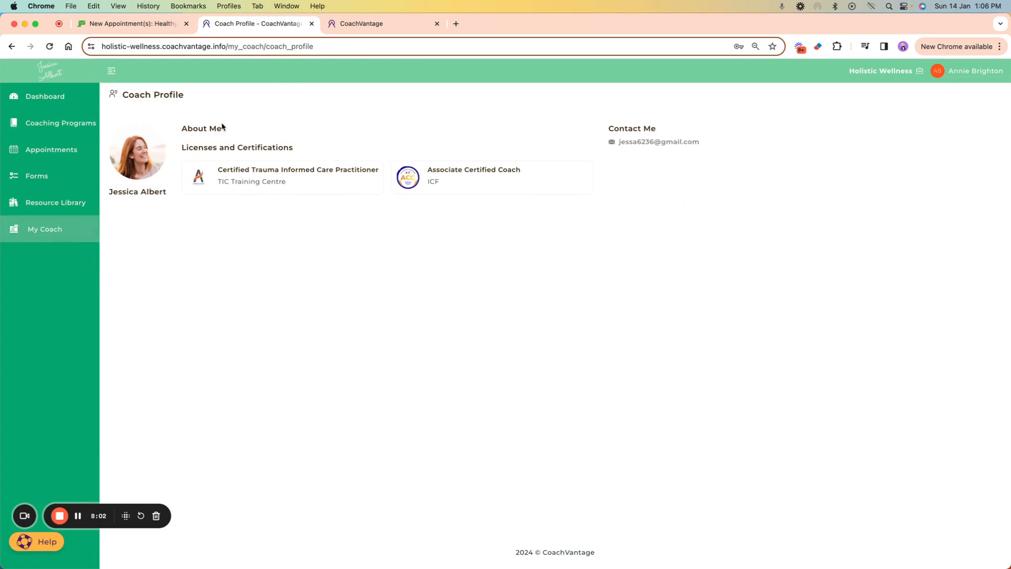
pyautogui.moveTo(236, 144)
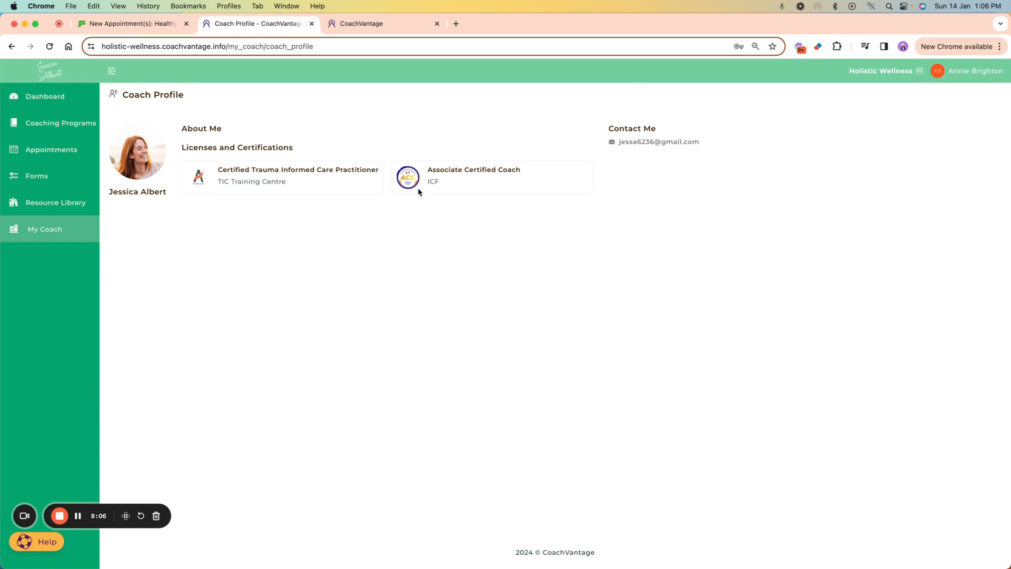
pyautogui.moveTo(631, 161)
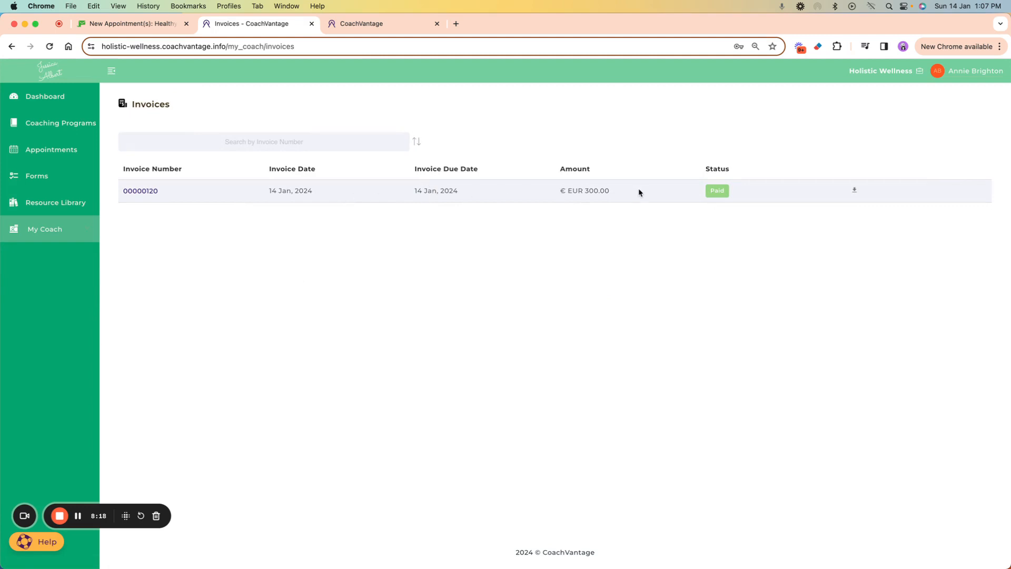
pyautogui.moveTo(155, 197)
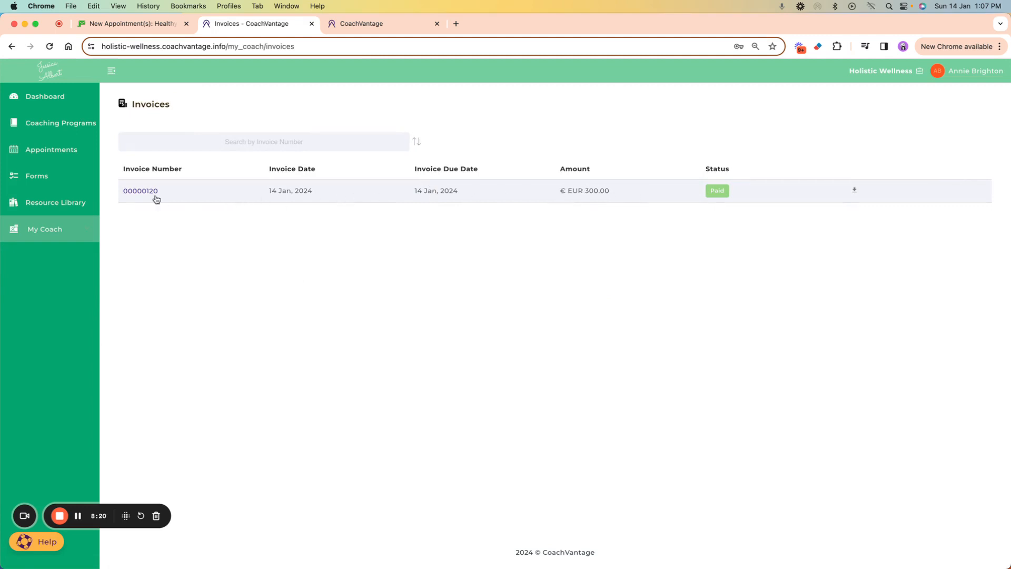
# Step: Open paid invoice 00000120 for €300.00 and go back to the Invoices list
pyautogui.click(139, 190)
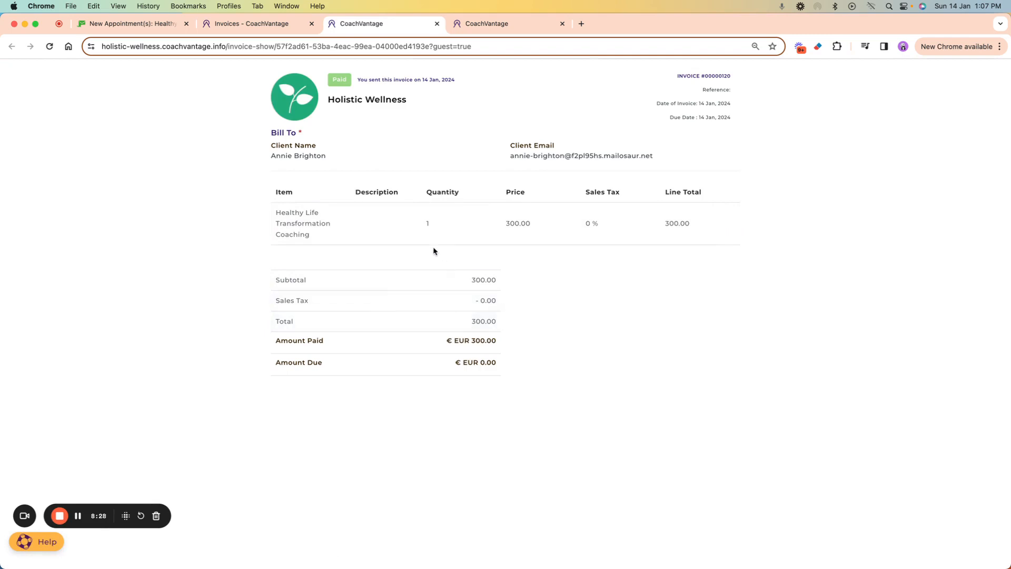
pyautogui.click(256, 24)
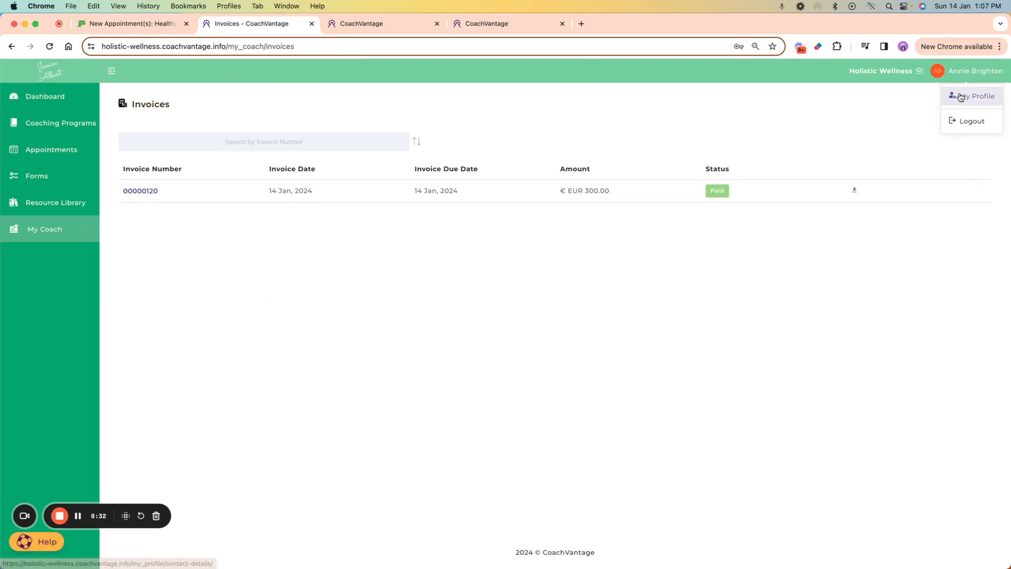
# Step: Open Annie's My Profile page and scroll through her contact, timezone and password settings
pyautogui.click(977, 96)
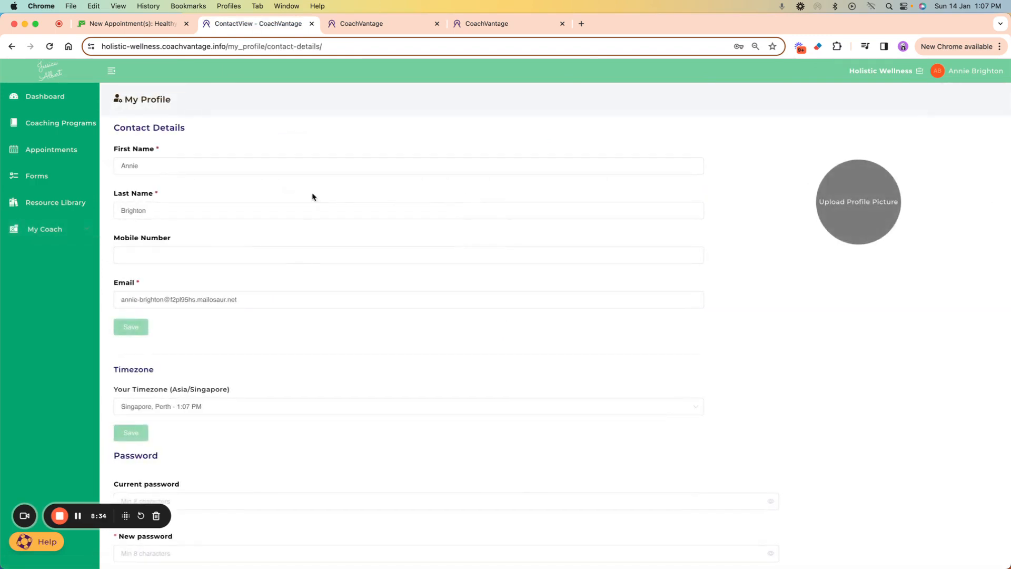
pyautogui.scroll(-3)
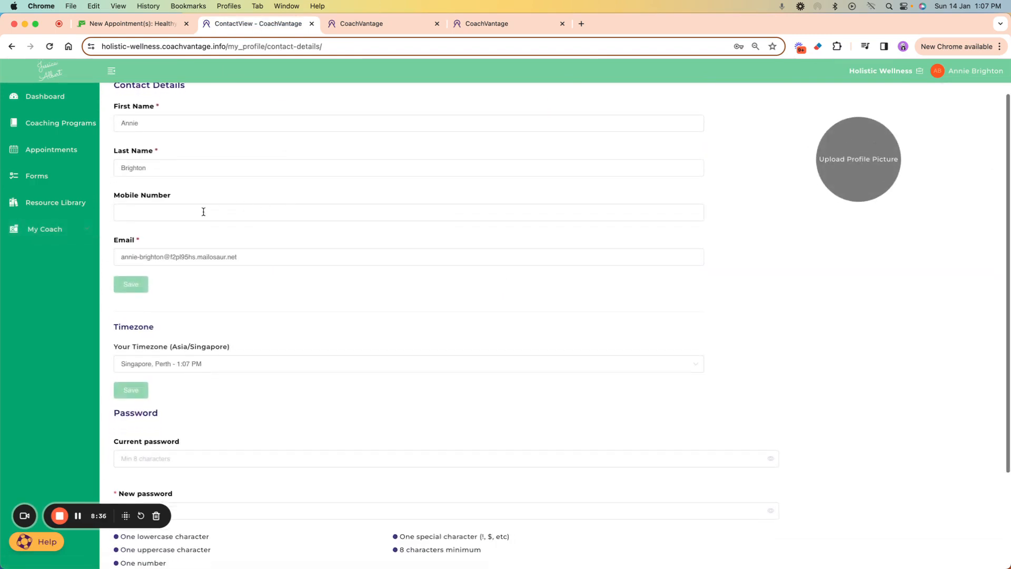
pyautogui.scroll(-3)
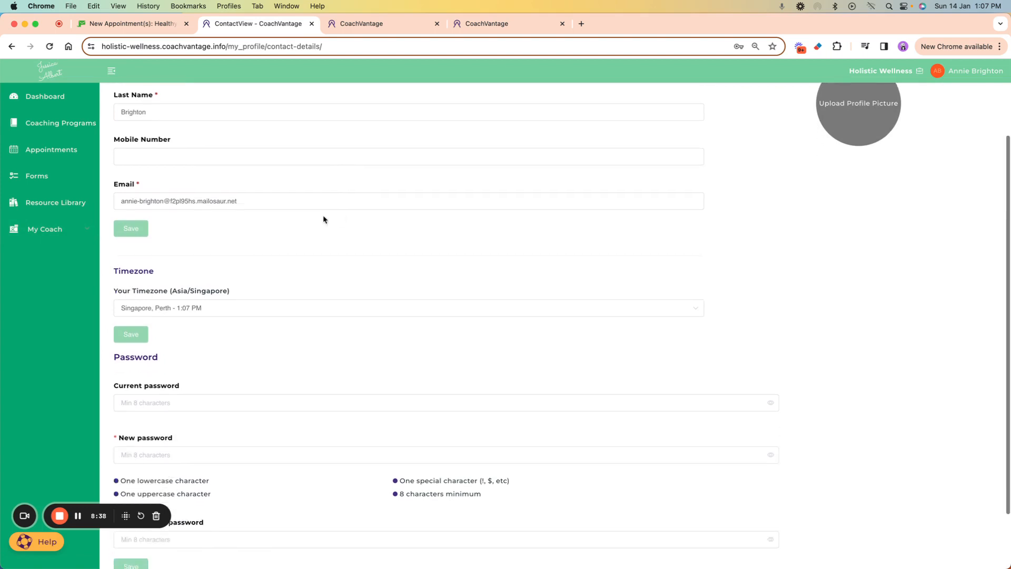
pyautogui.scroll(-3)
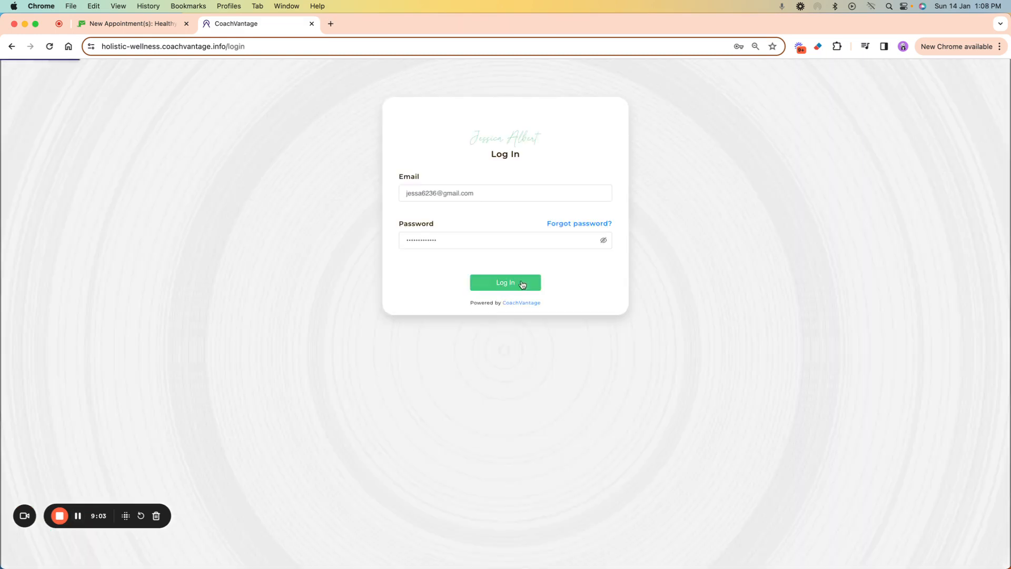
# Step: Sign in as coach Jessica and open the Discovery Call's public booking page from Scheduling
pyautogui.click(505, 282)
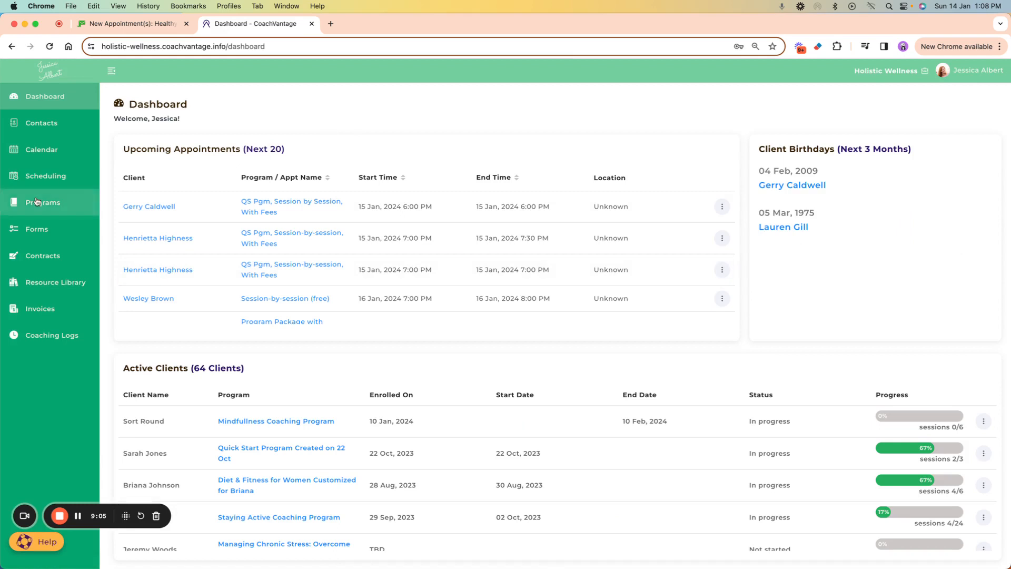
pyautogui.click(45, 175)
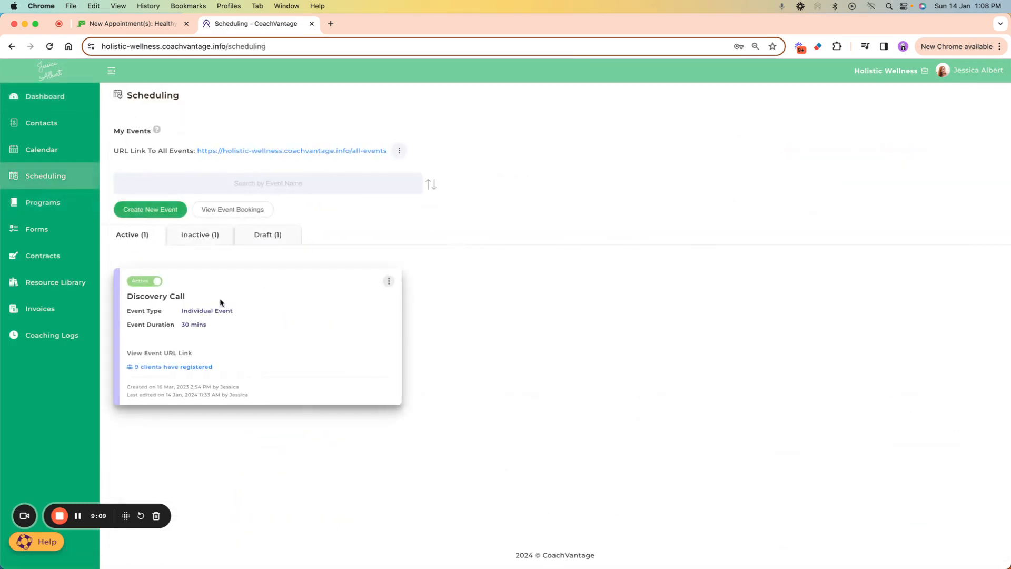
pyautogui.click(159, 353)
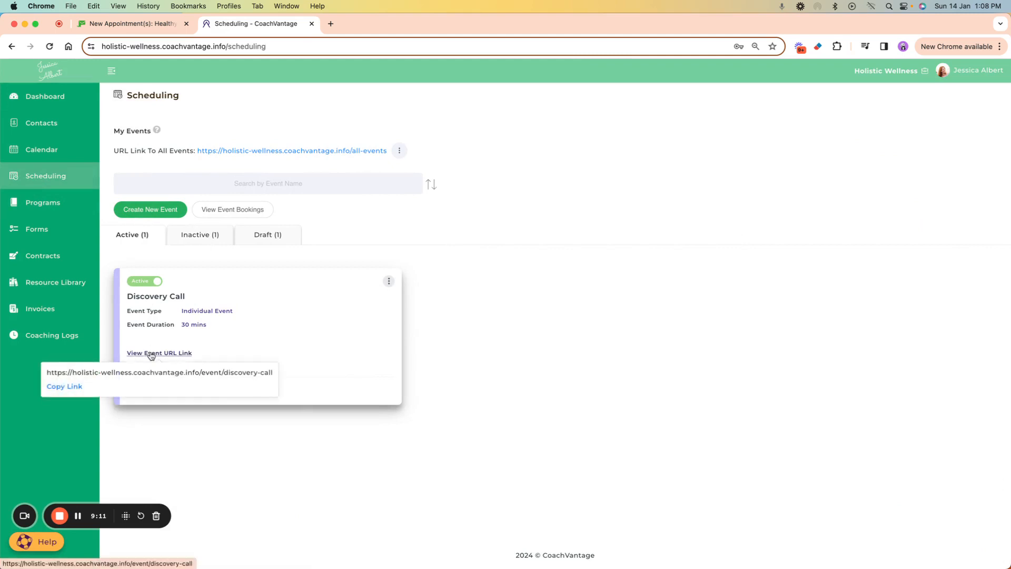
pyautogui.click(159, 353)
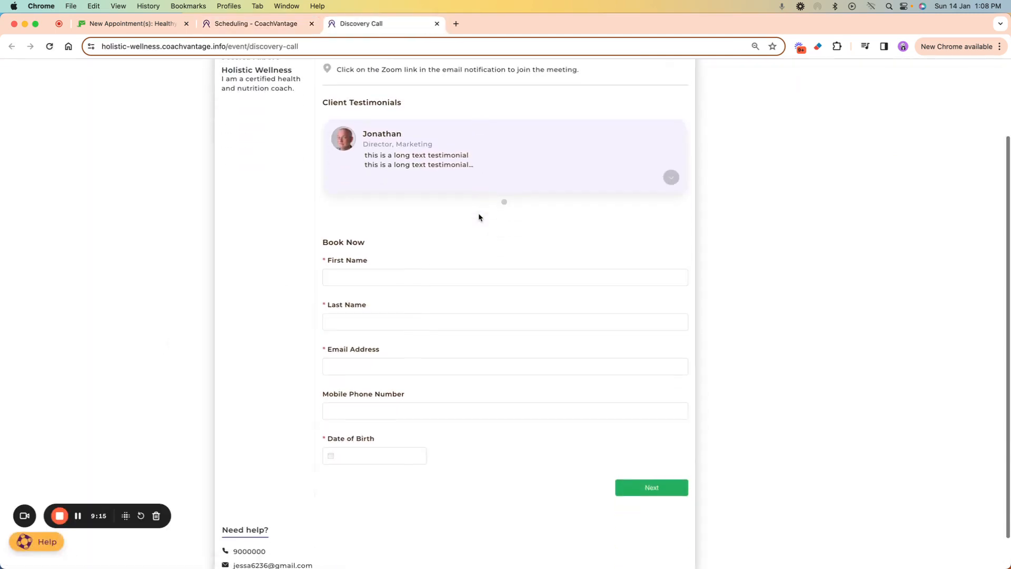
# Step: Fill in the booking details and intake form, choosing Above 50 as the age range
pyautogui.scroll(-3)
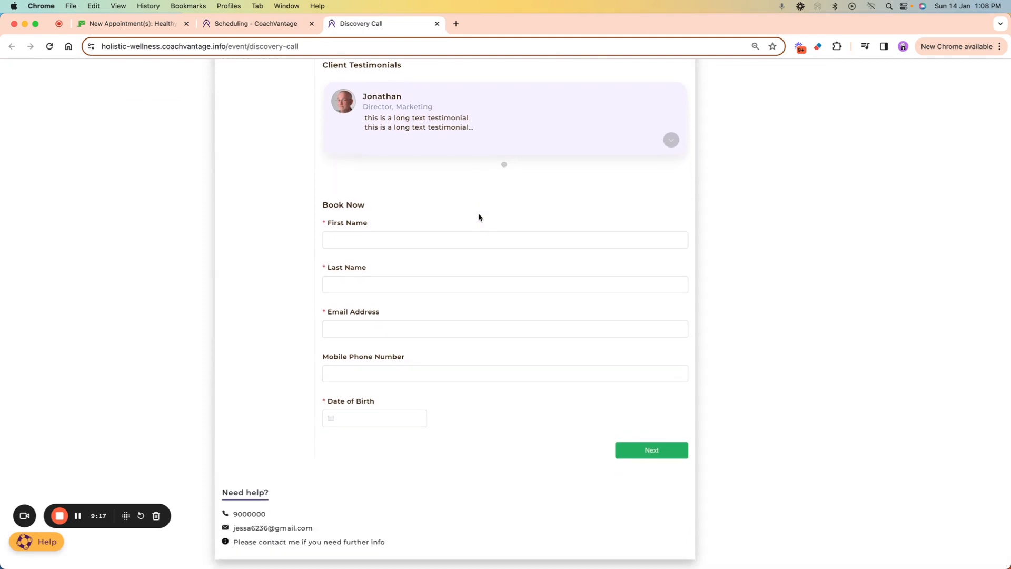
pyautogui.click(505, 240)
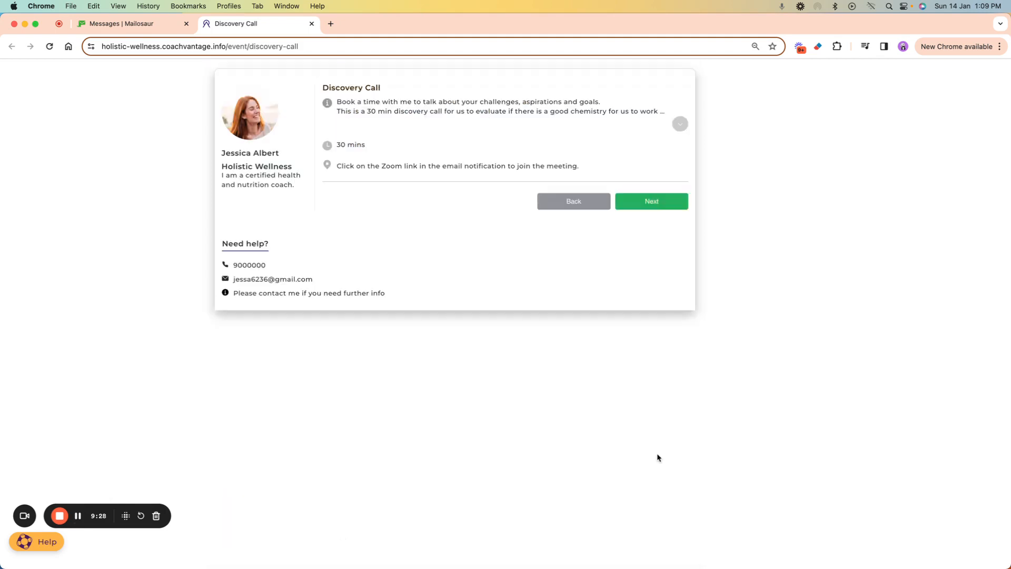
pyautogui.click(651, 200)
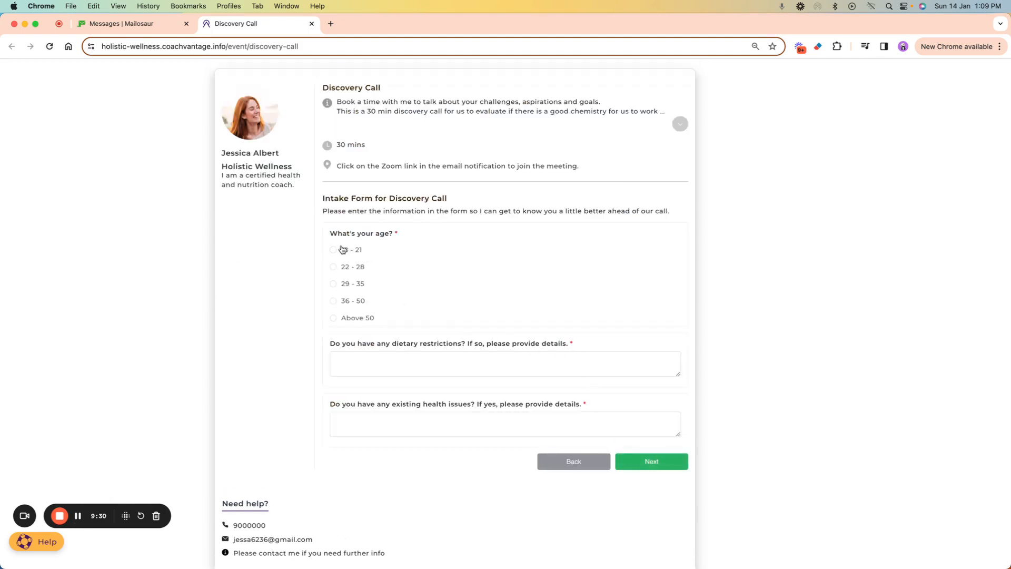
pyautogui.moveTo(344, 325)
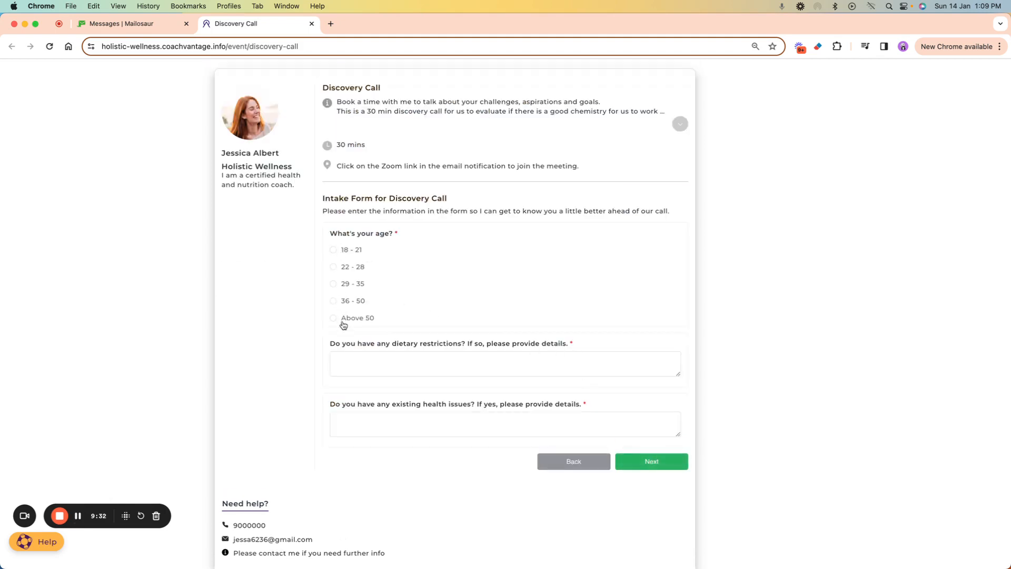
pyautogui.click(333, 318)
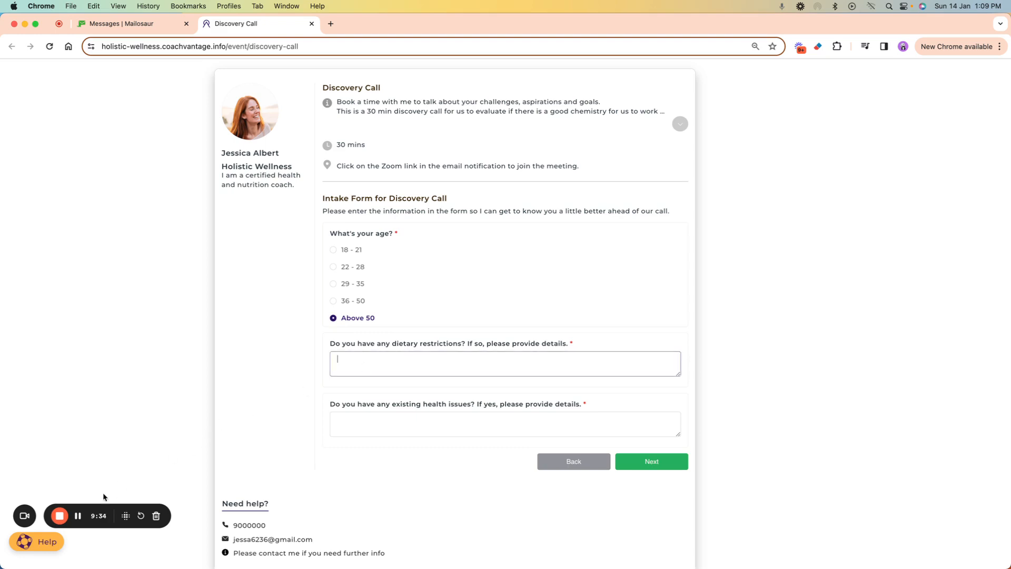
pyautogui.write('None')
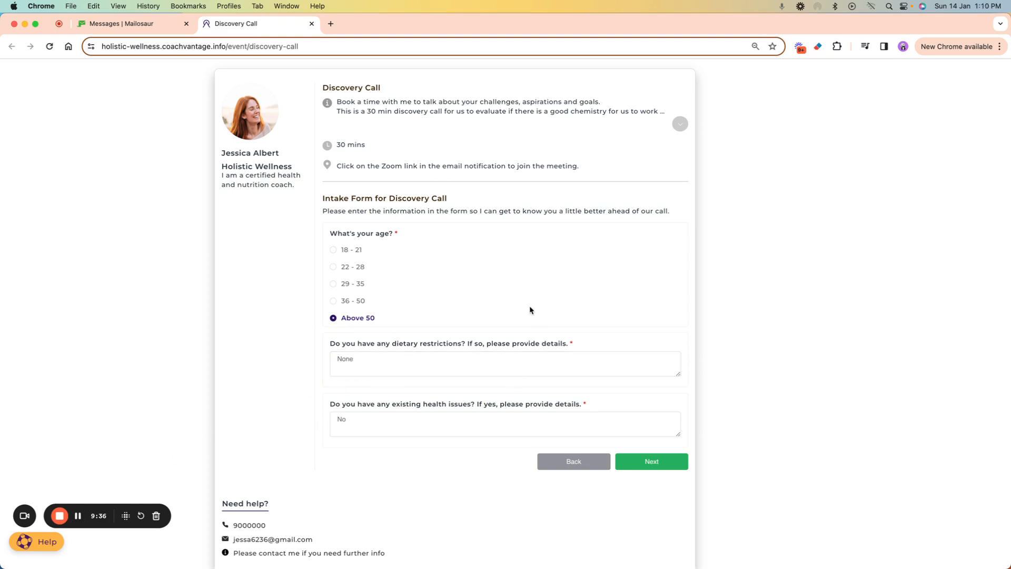
pyautogui.click(650, 462)
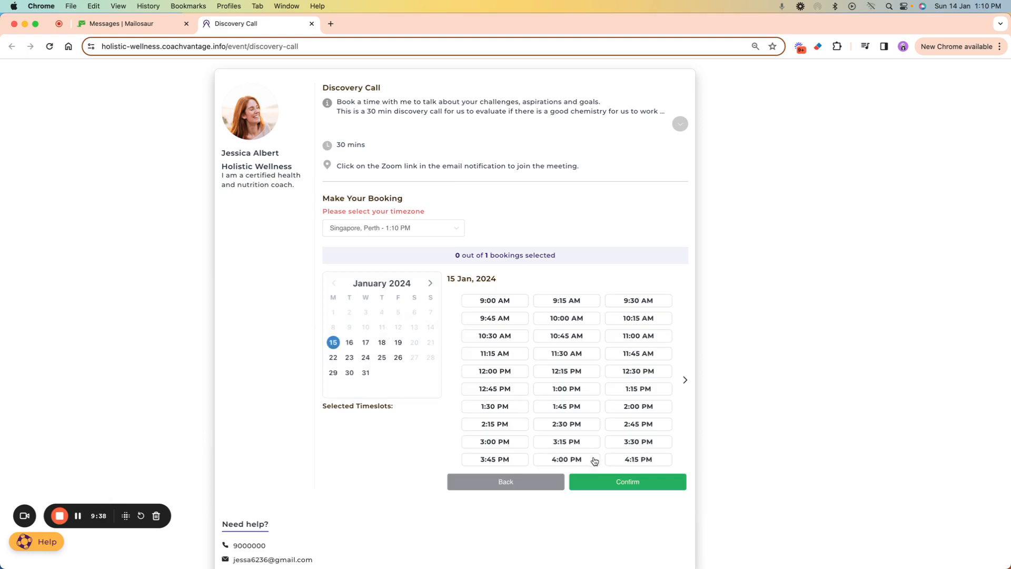
# Step: Book the call for 18 January at 12:30 PM and check the confirmation email in Mailosaur
pyautogui.click(381, 342)
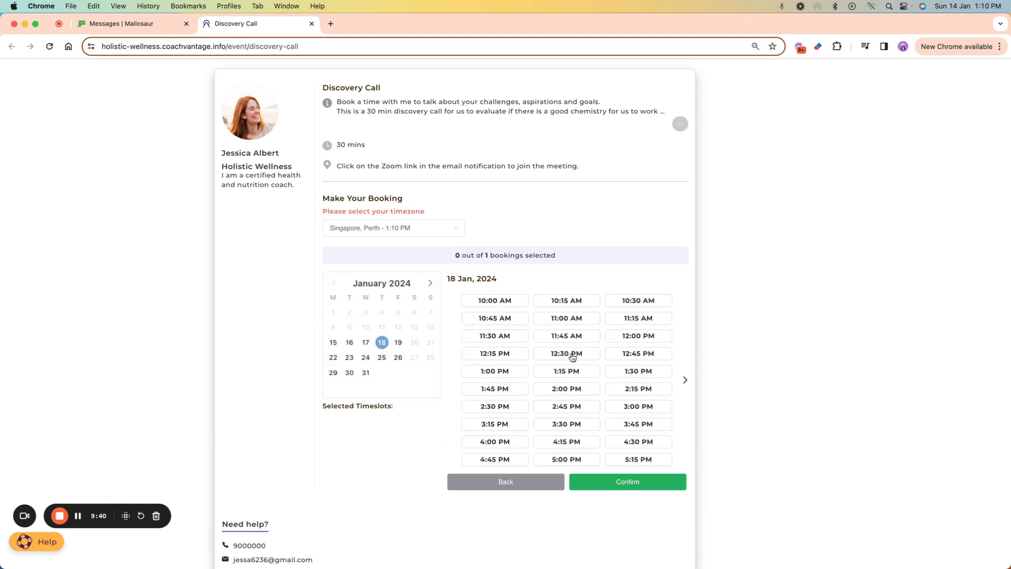
pyautogui.click(565, 353)
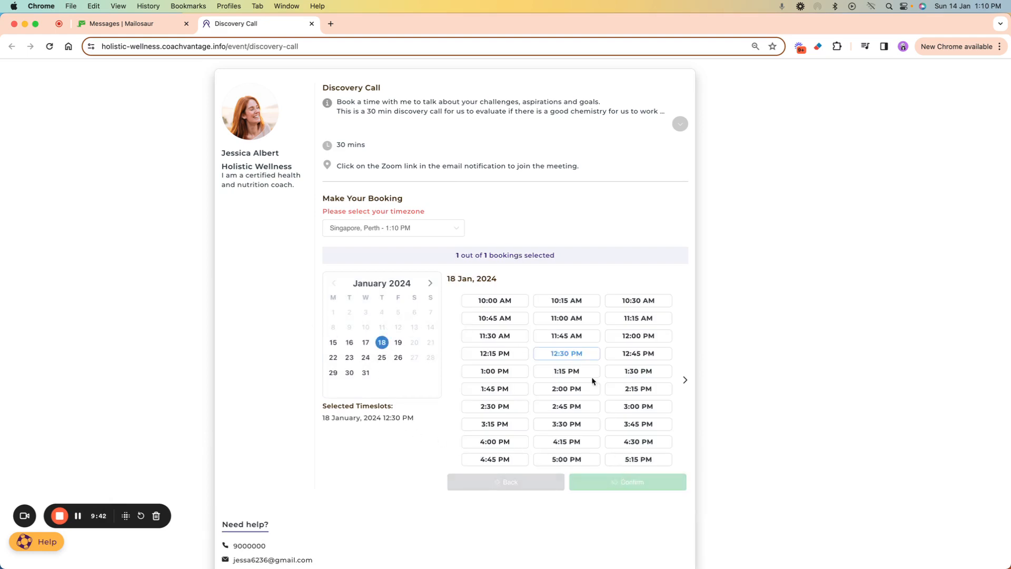
pyautogui.click(627, 482)
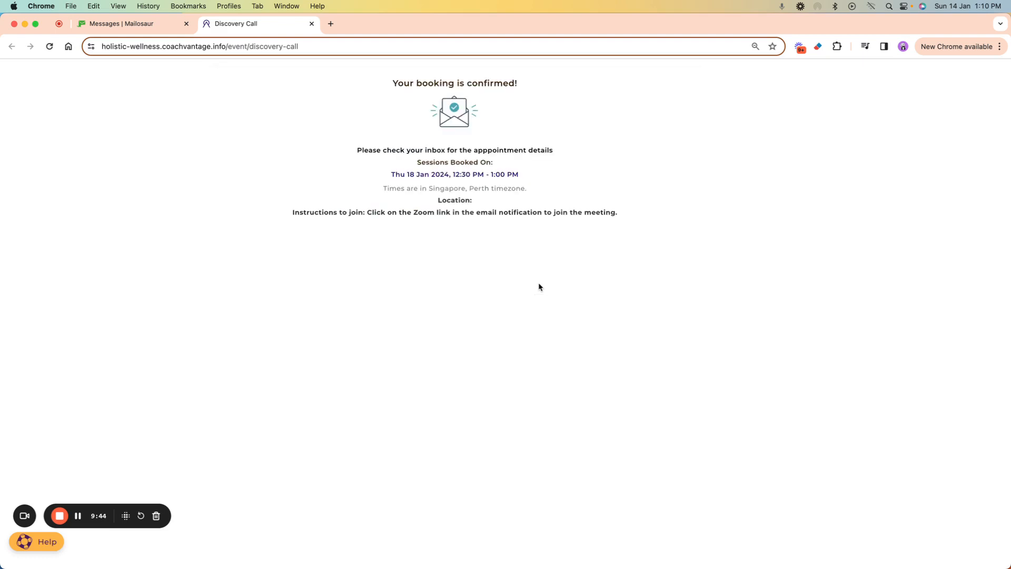
pyautogui.moveTo(196, 353)
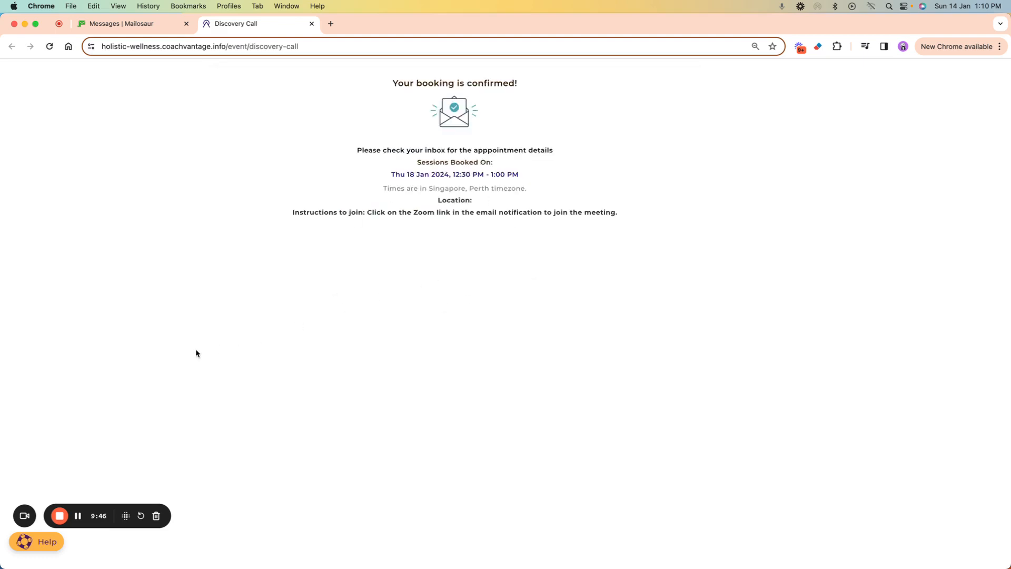
pyautogui.click(132, 24)
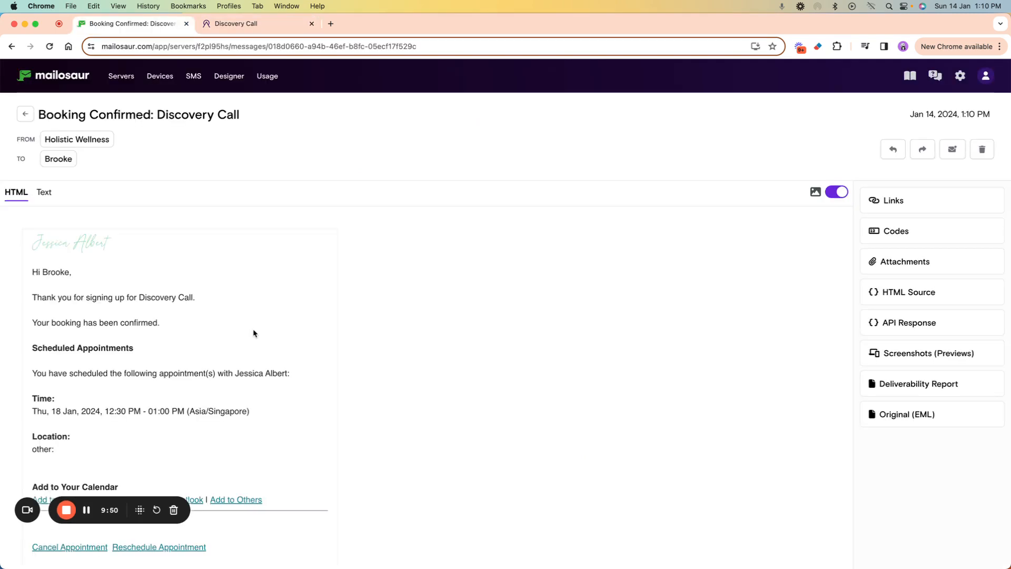
pyautogui.scroll(-3)
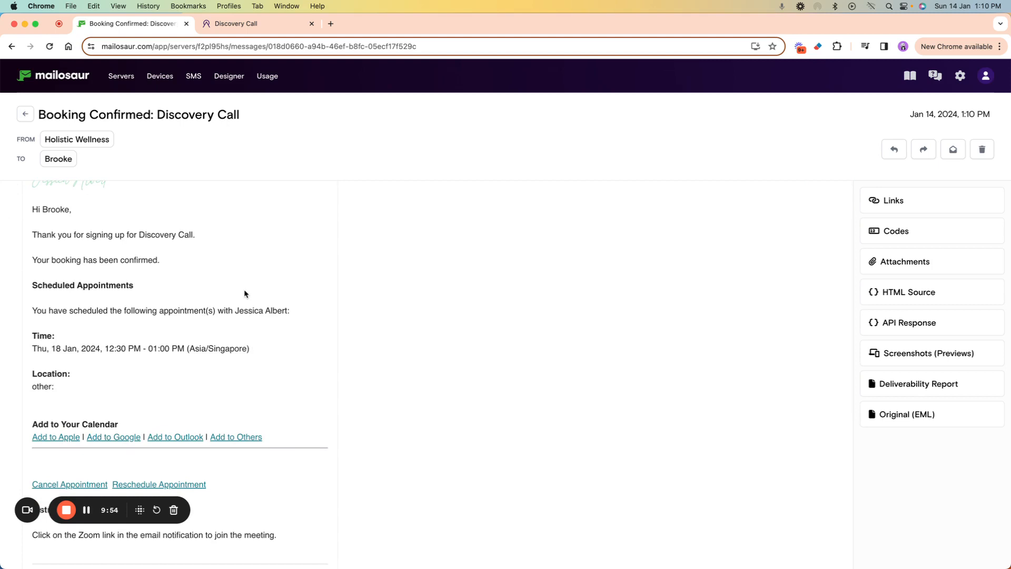
pyautogui.scroll(-3)
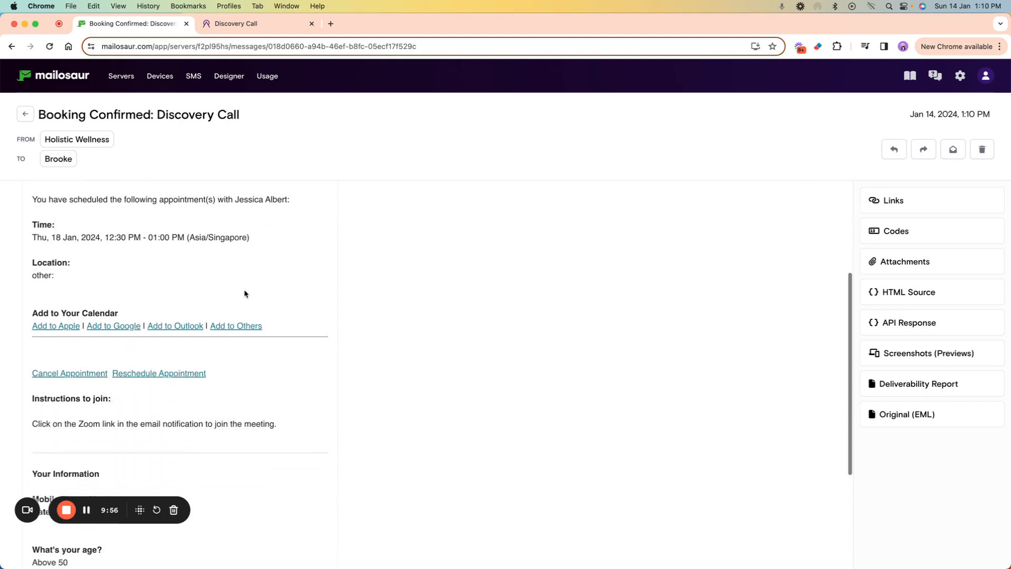
pyautogui.scroll(-3)
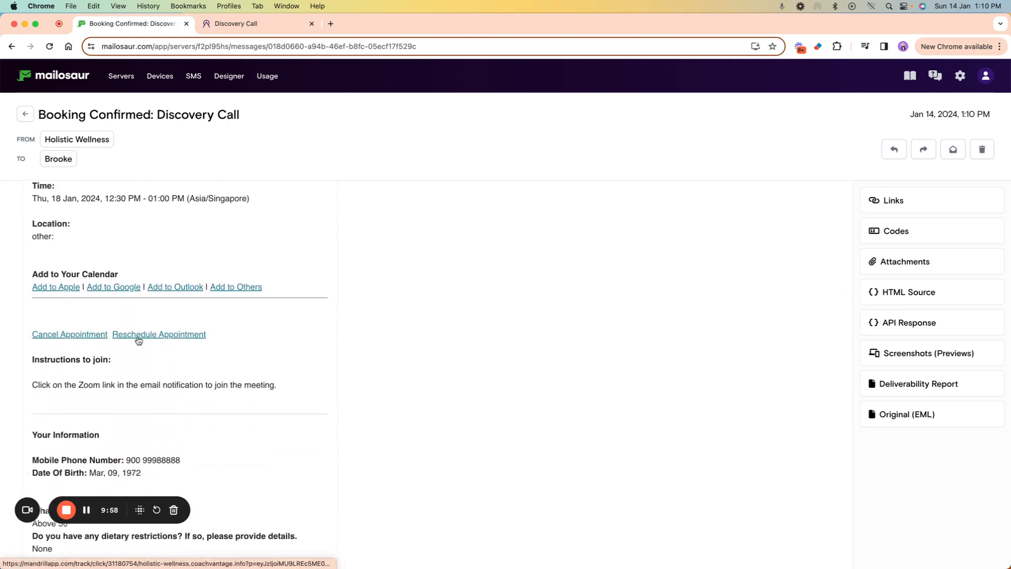
pyautogui.moveTo(300, 346)
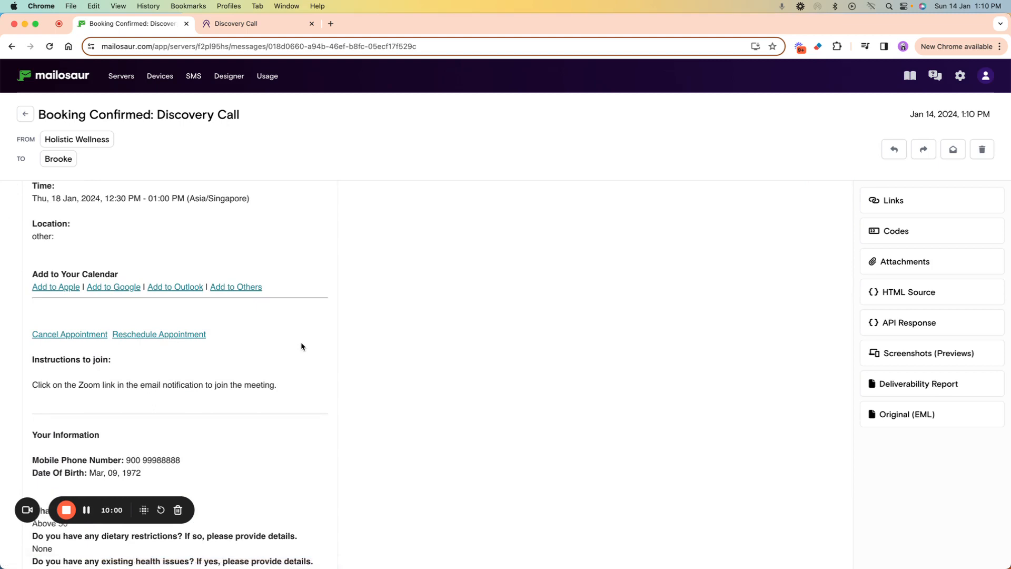
pyautogui.scroll(-3)
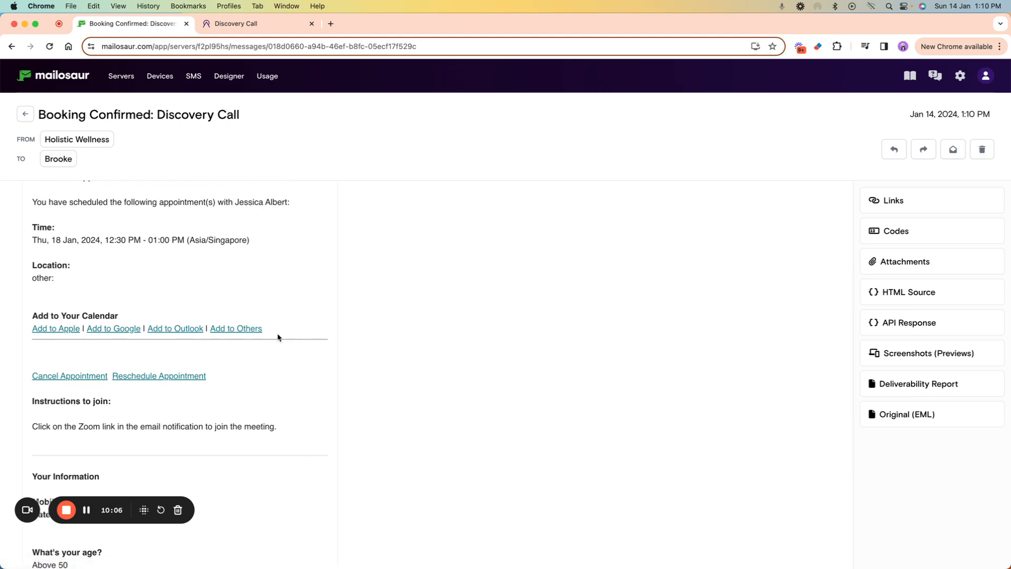
pyautogui.scroll(-3)
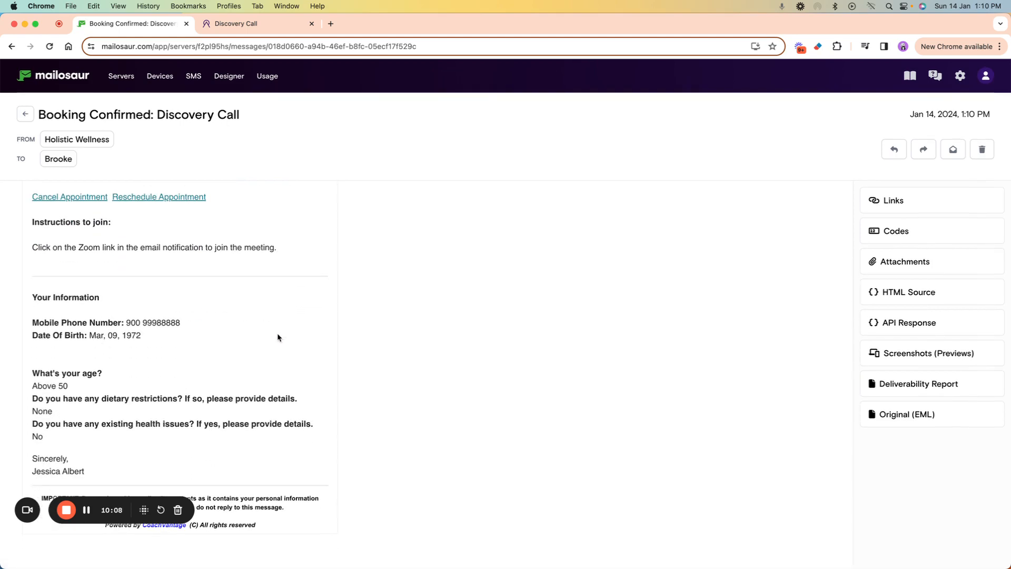
pyautogui.moveTo(254, 331)
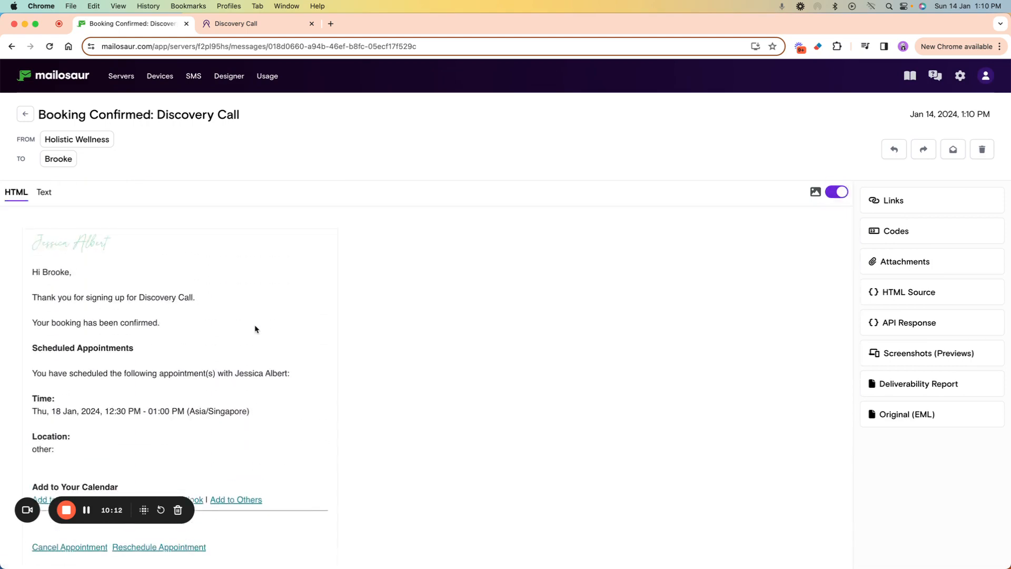
pyautogui.moveTo(258, 318)
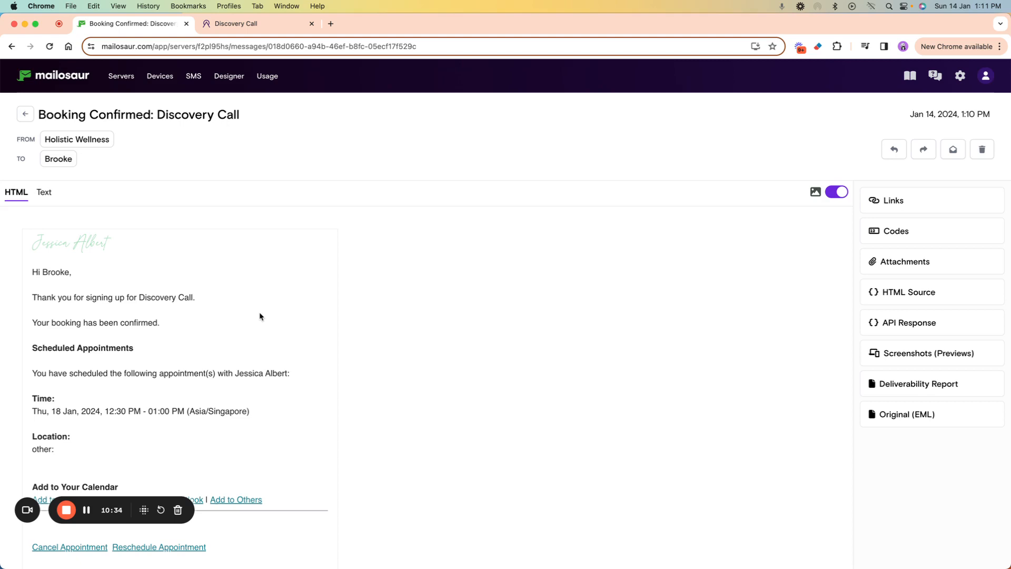
pyautogui.scroll(-3)
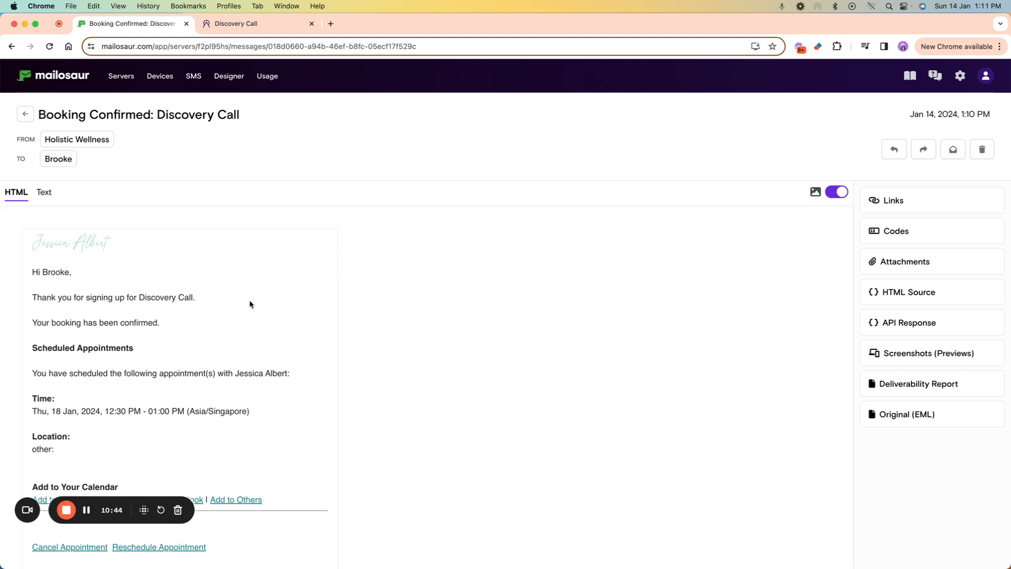
pyautogui.moveTo(186, 390)
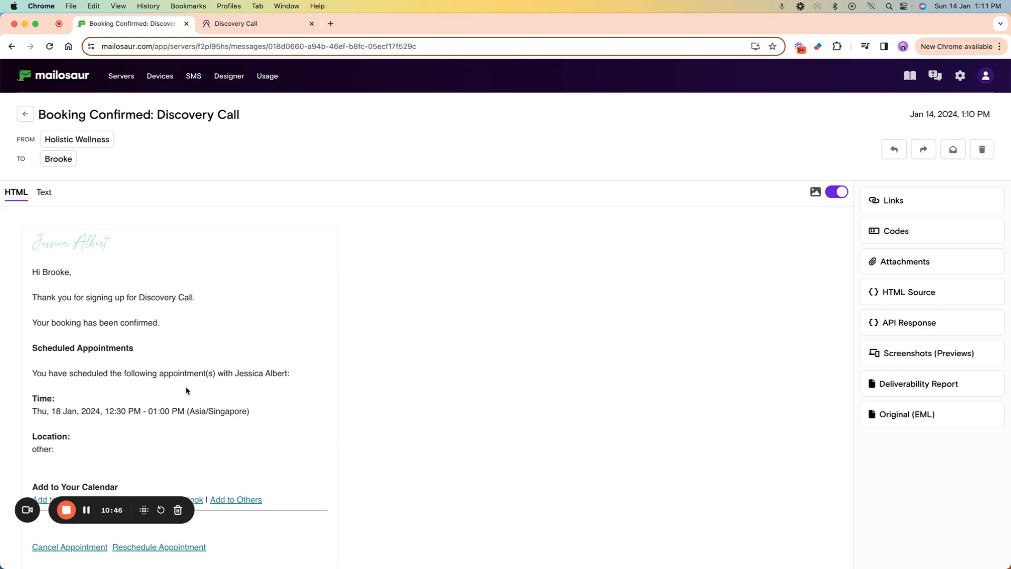
pyautogui.moveTo(169, 318)
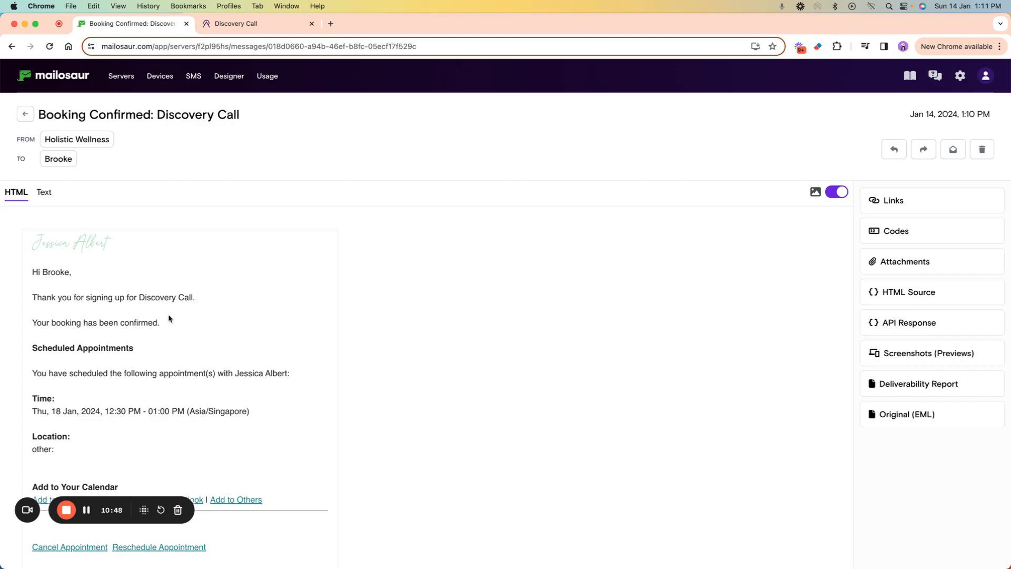